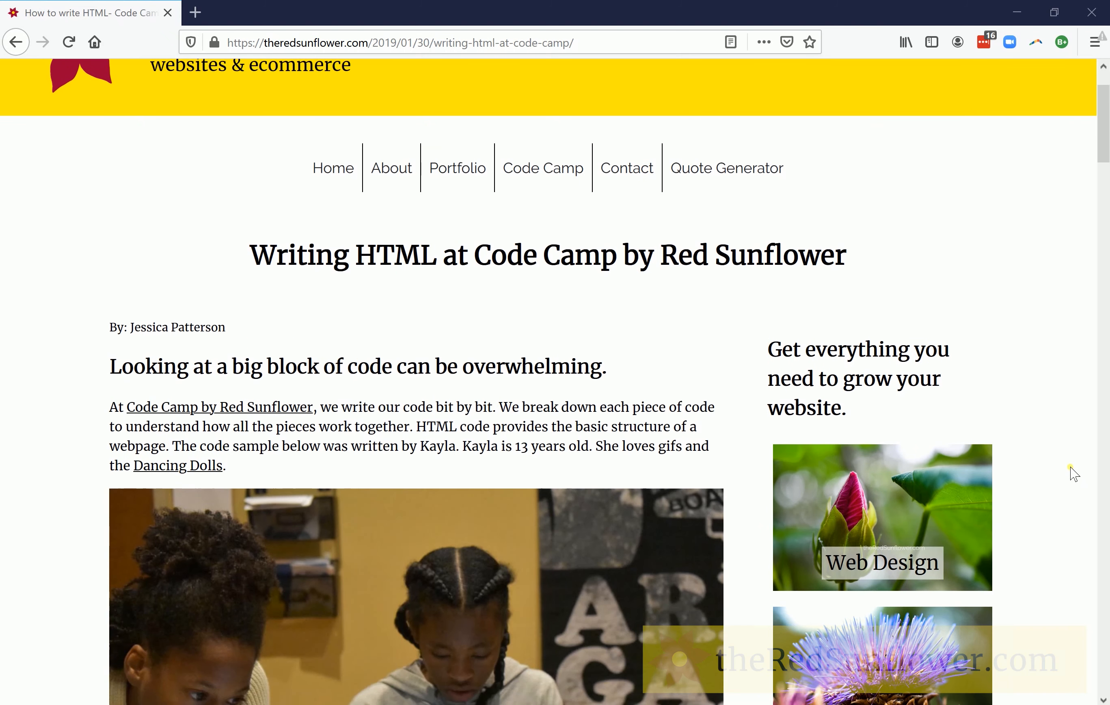
- Scroll through the Red Sunflower blog post and Code Camp page to review their content
{"action": "scroll", "scroll_direction": "down", "scroll_amount": 3}
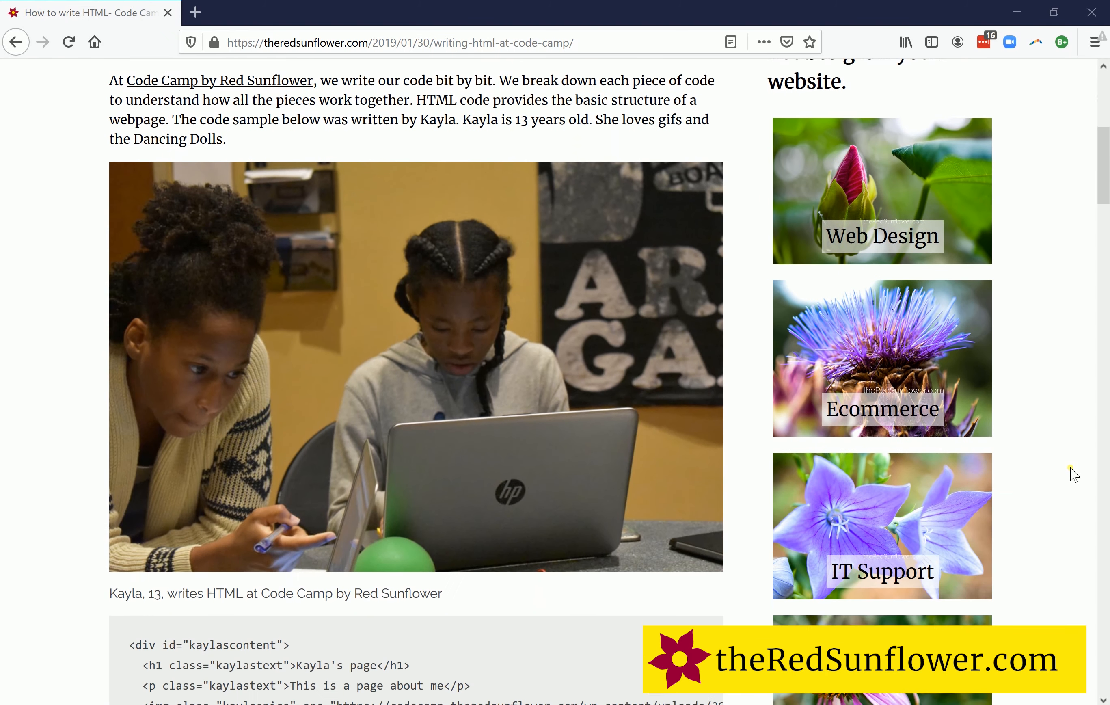
{"action": "scroll", "scroll_direction": "down", "scroll_amount": 3}
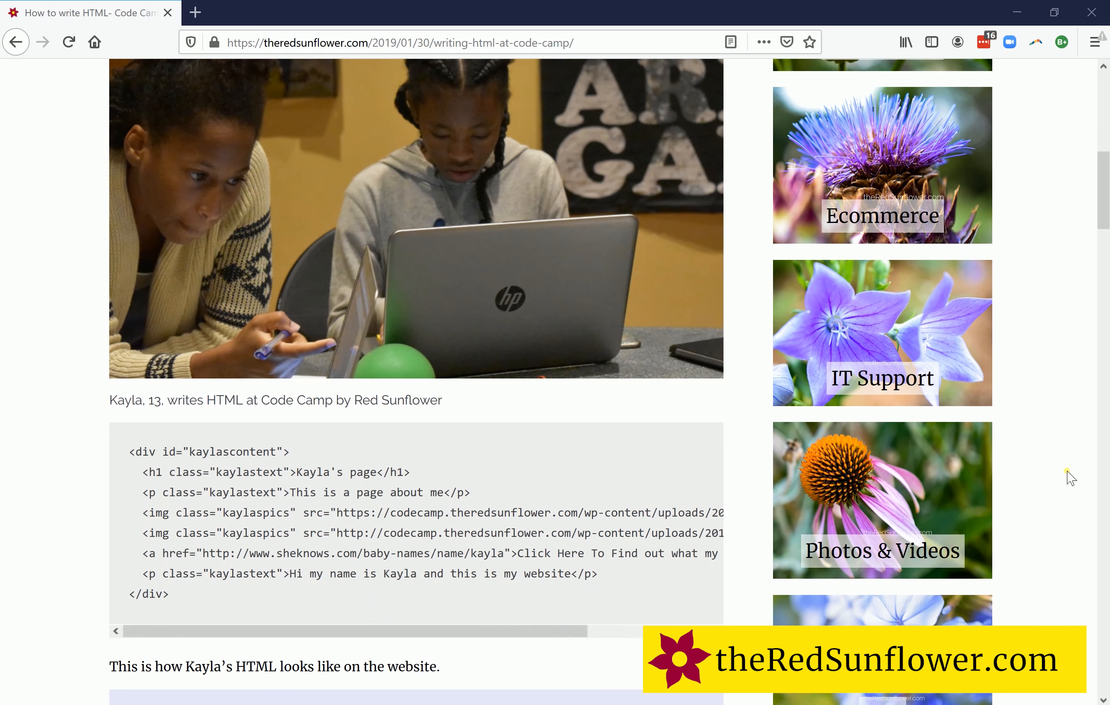
{"action": "scroll", "scroll_direction": "down", "scroll_amount": 3}
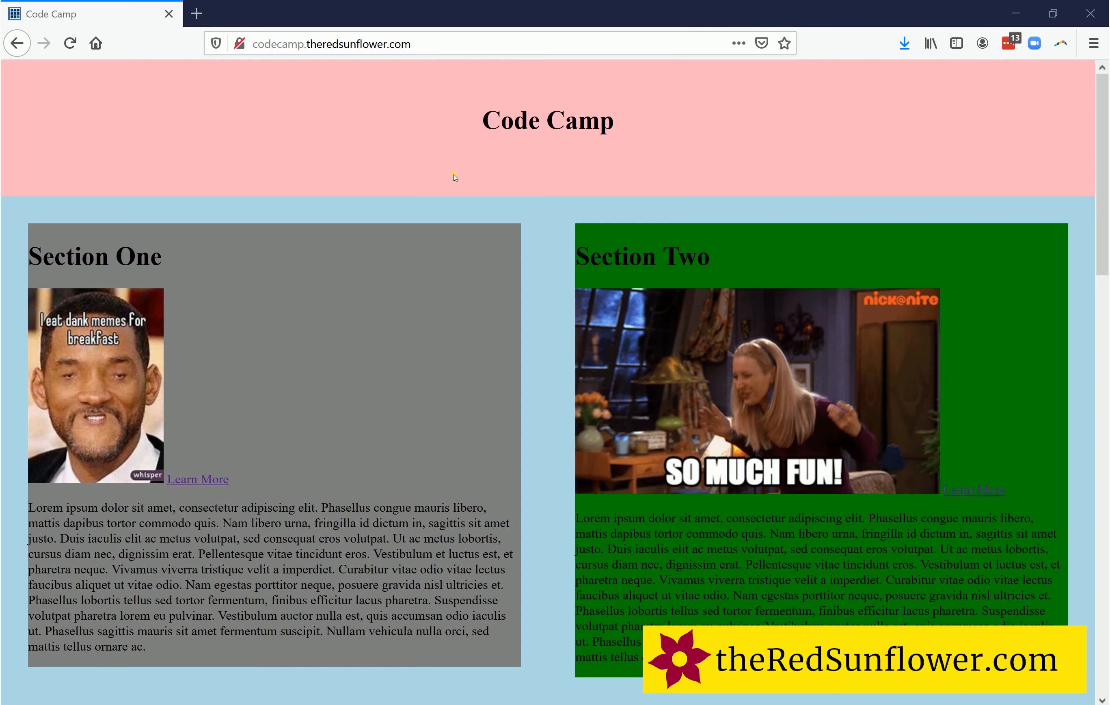
{"action": "mouse_move", "coordinate": [283, 201]}
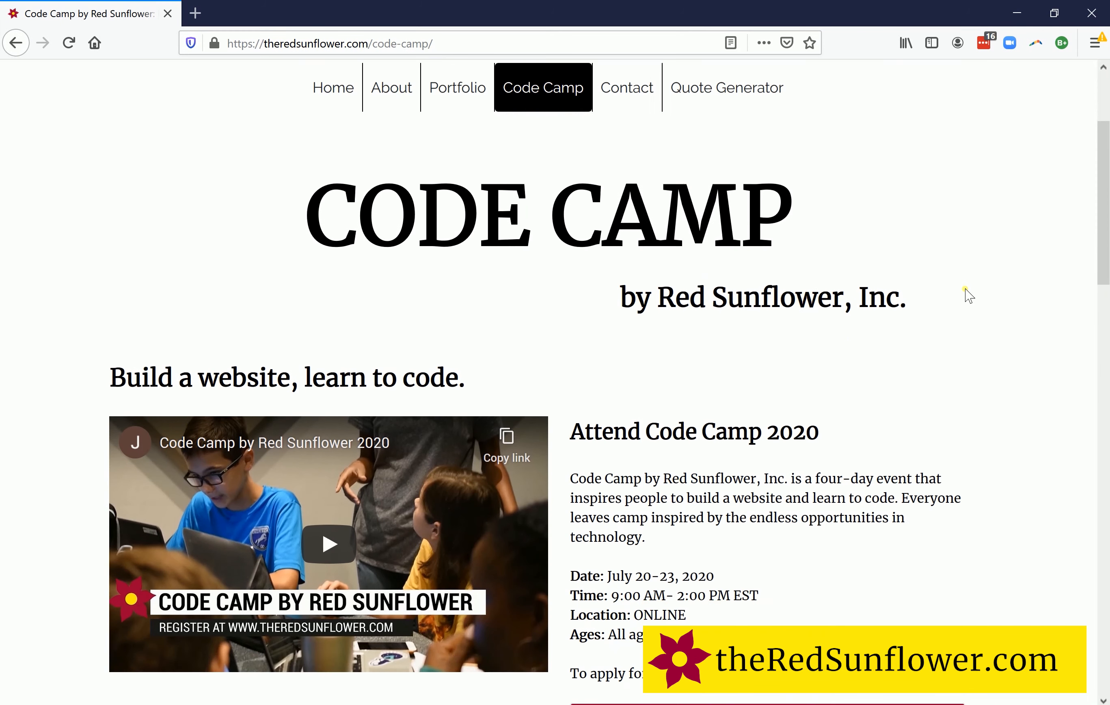
{"action": "scroll", "scroll_direction": "down", "scroll_amount": 3}
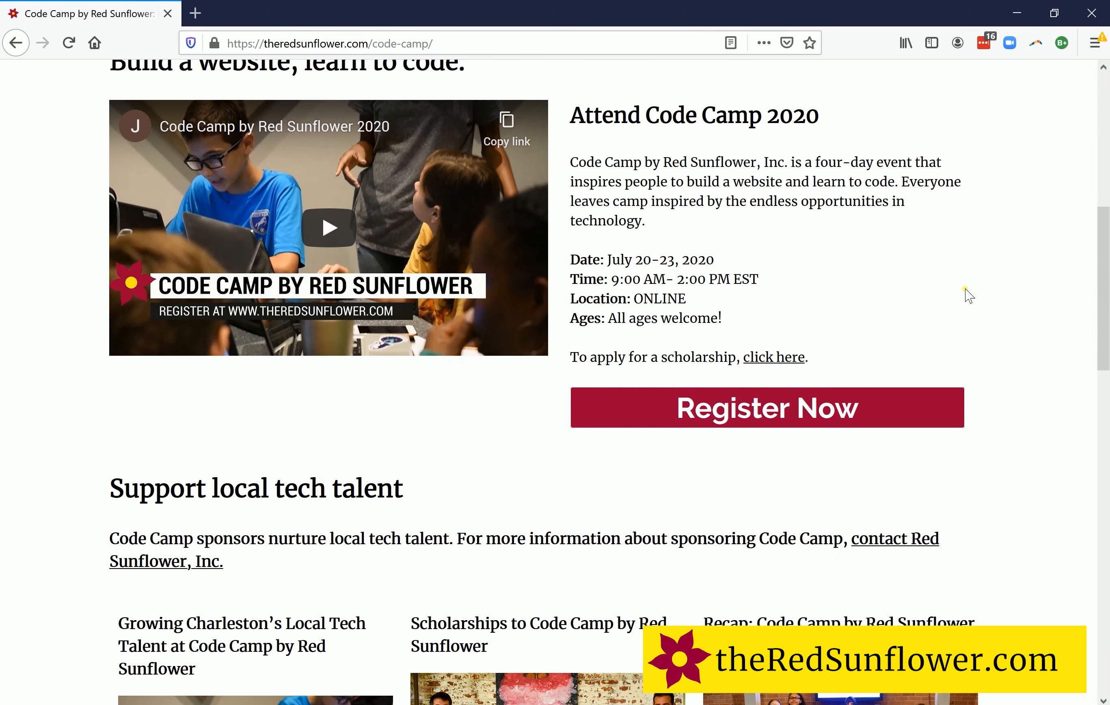
{"action": "scroll", "scroll_direction": "down", "scroll_amount": 3}
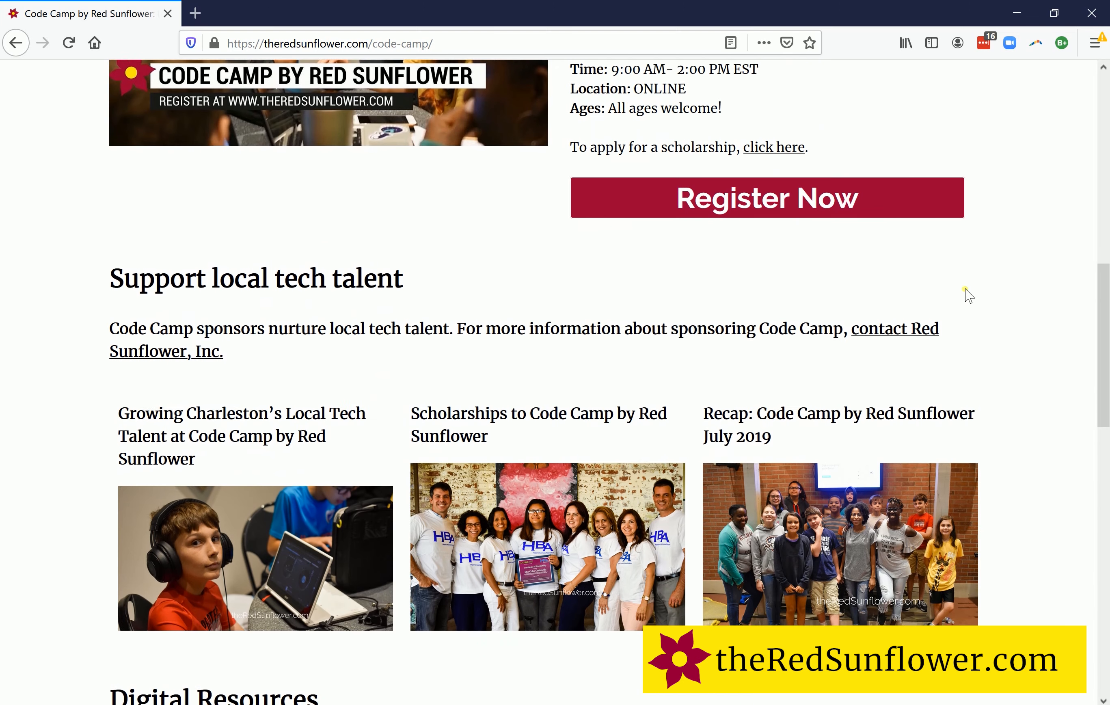
{"action": "scroll", "scroll_direction": "down", "scroll_amount": 3}
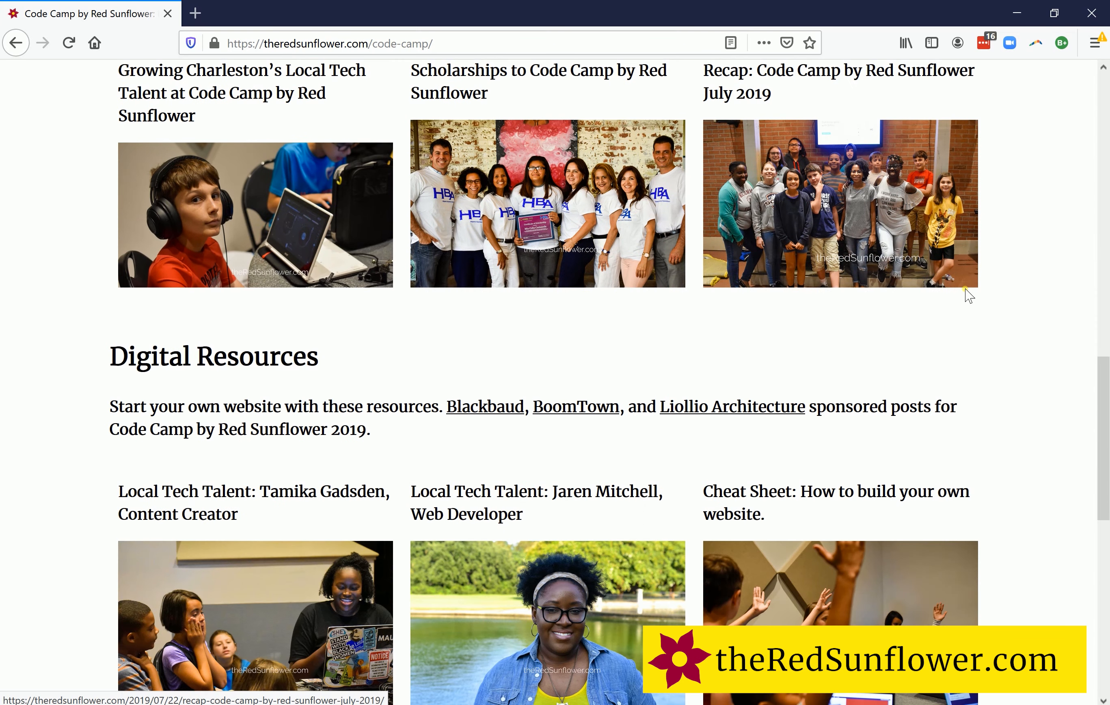
{"action": "scroll", "scroll_direction": "down", "scroll_amount": 3}
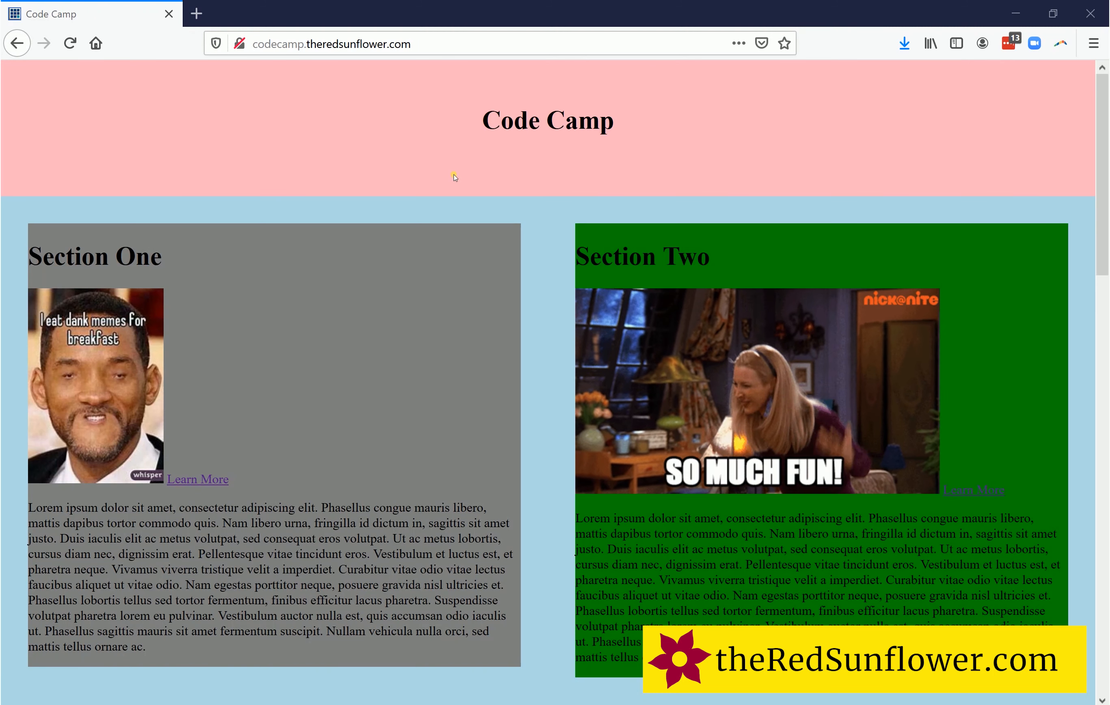
- Log in via wp-login.php and reach the Theme Editor showing the CodeCamp theme's style.css
{"action": "left_click", "coordinate": [343, 44]}
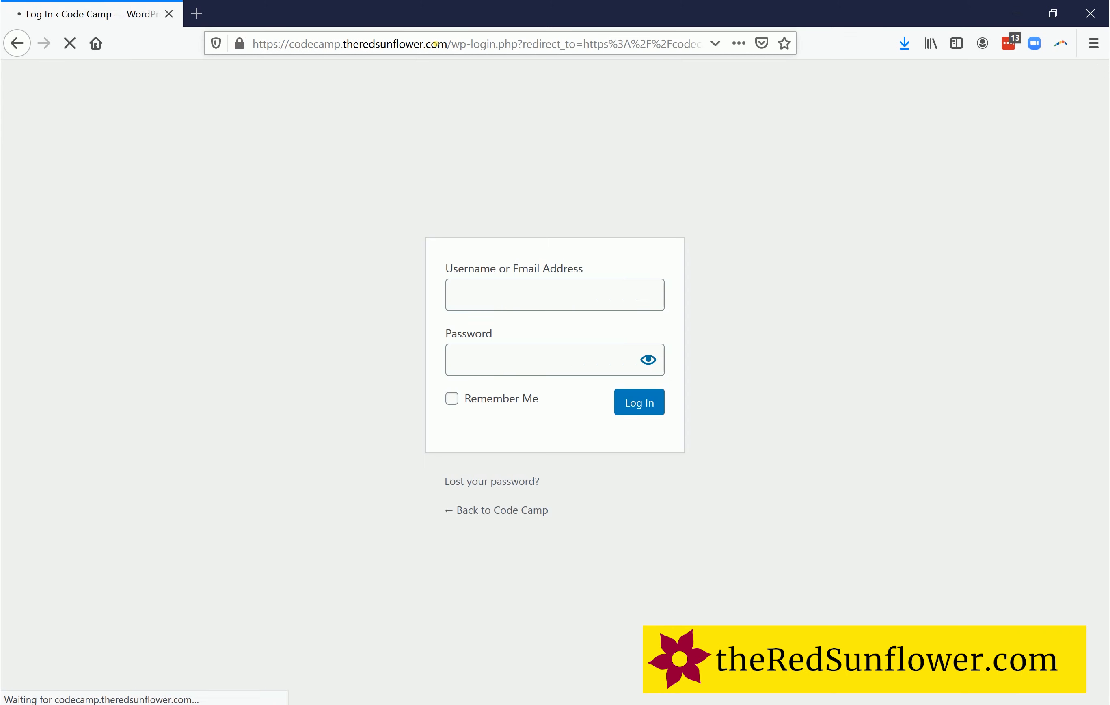
{"action": "left_click", "coordinate": [640, 402]}
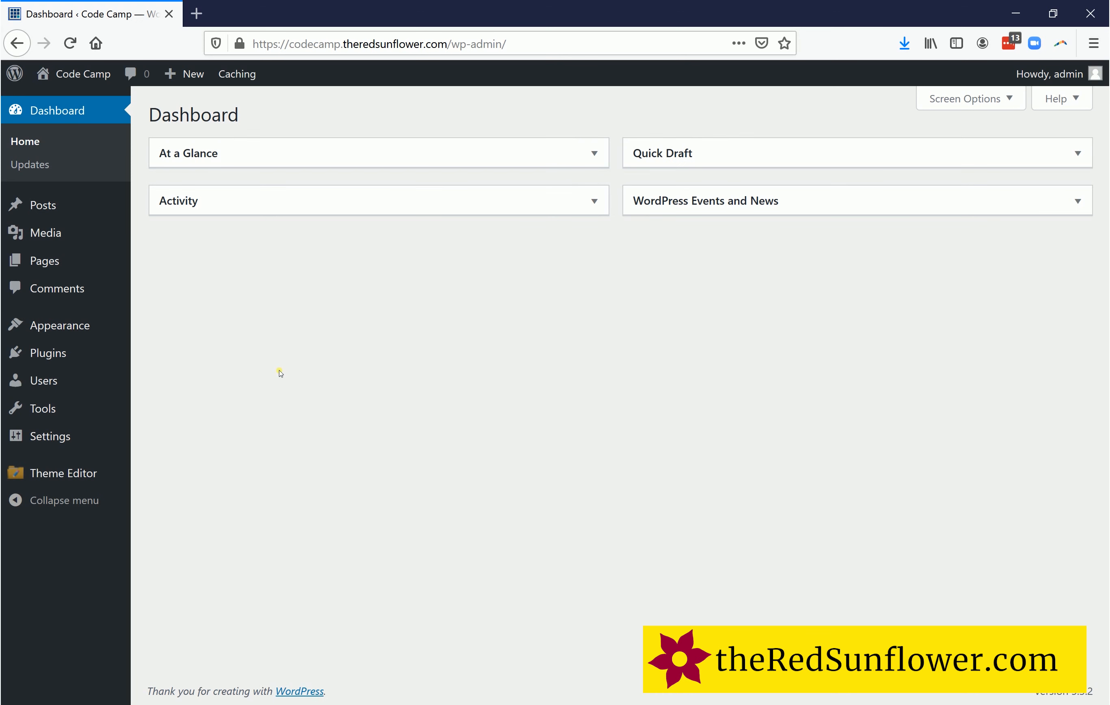
{"action": "mouse_move", "coordinate": [48, 352]}
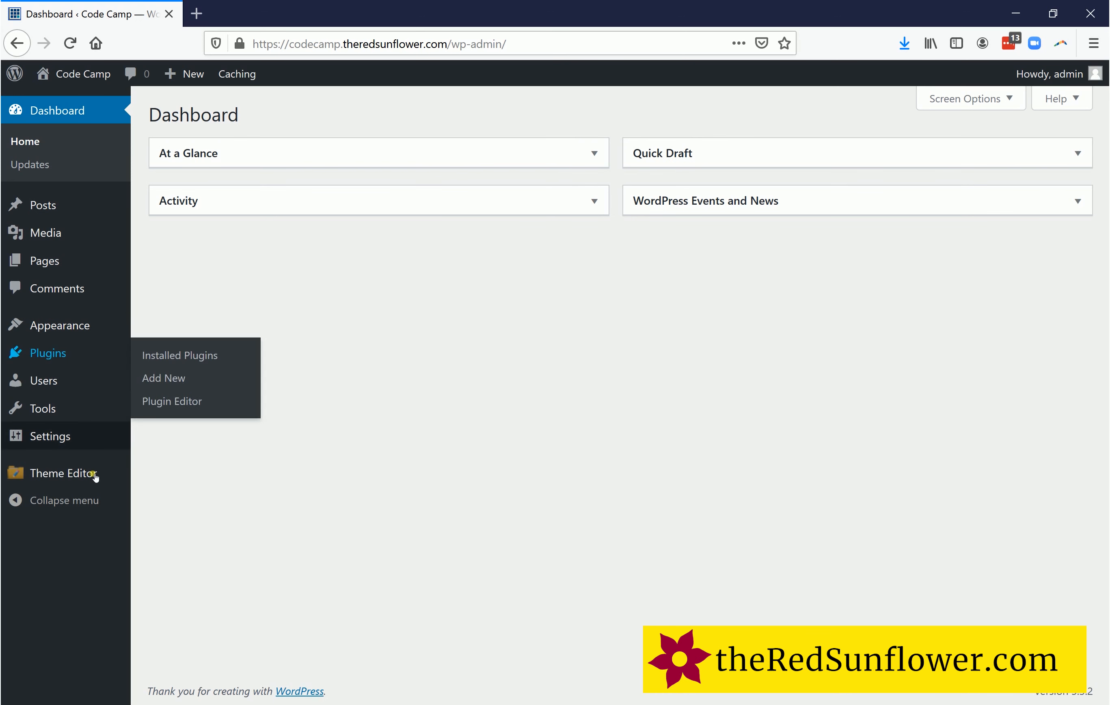
{"action": "left_click", "coordinate": [64, 474]}
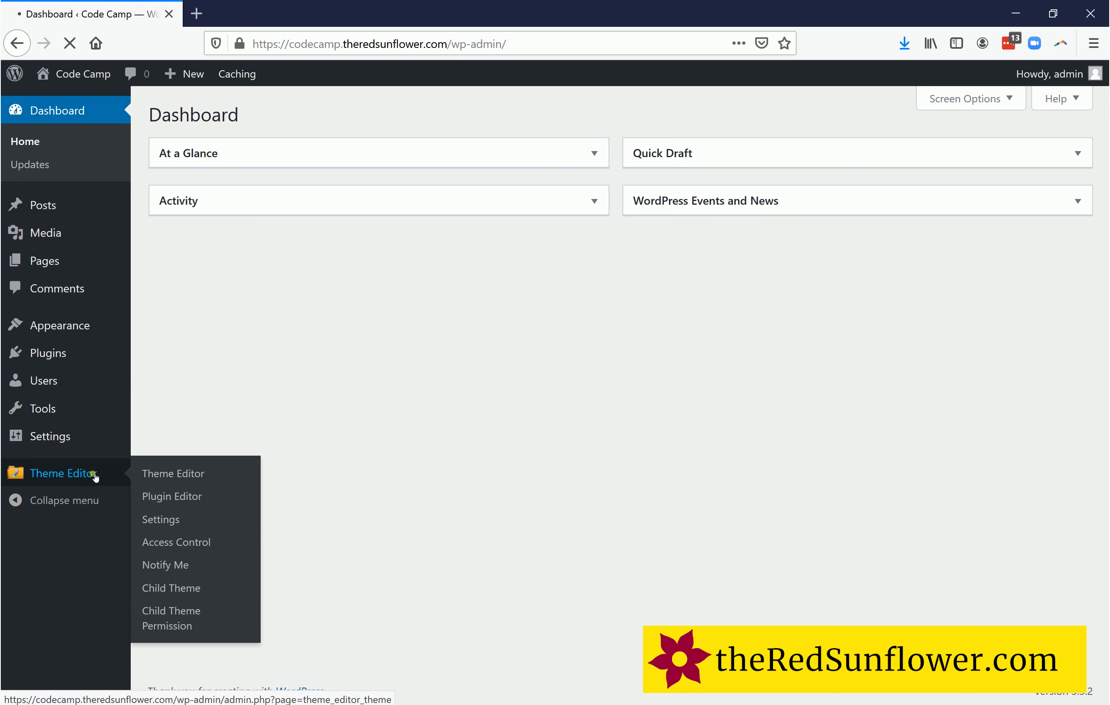
{"action": "left_click", "coordinate": [173, 474]}
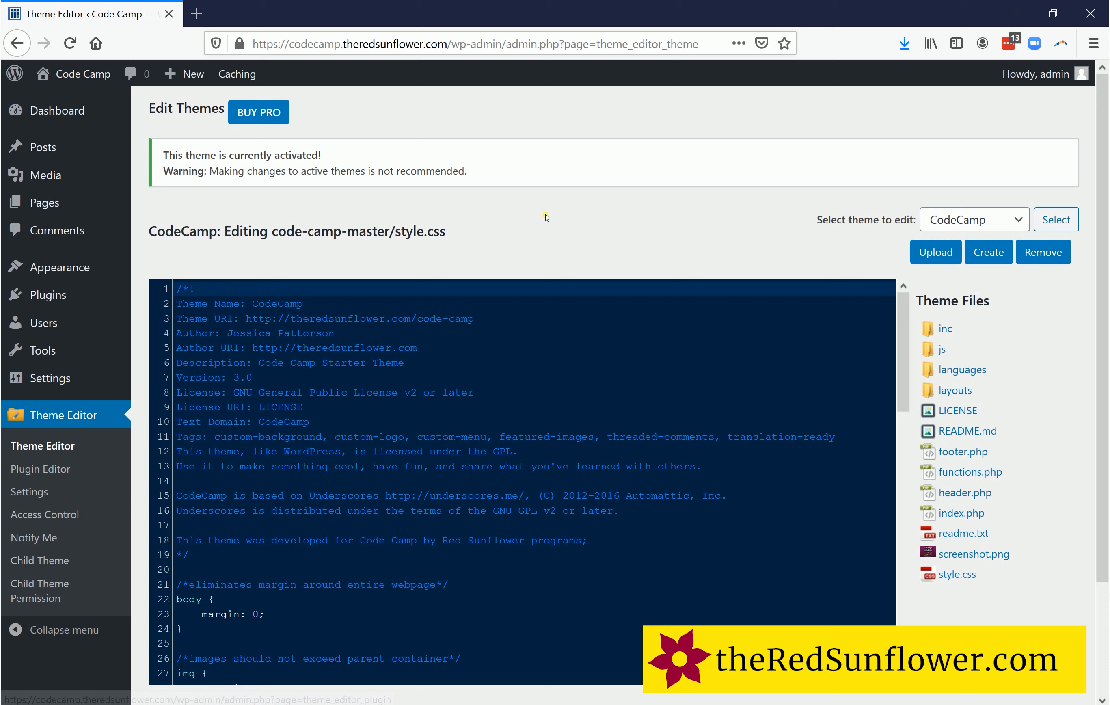
{"action": "mouse_move", "coordinate": [931, 219]}
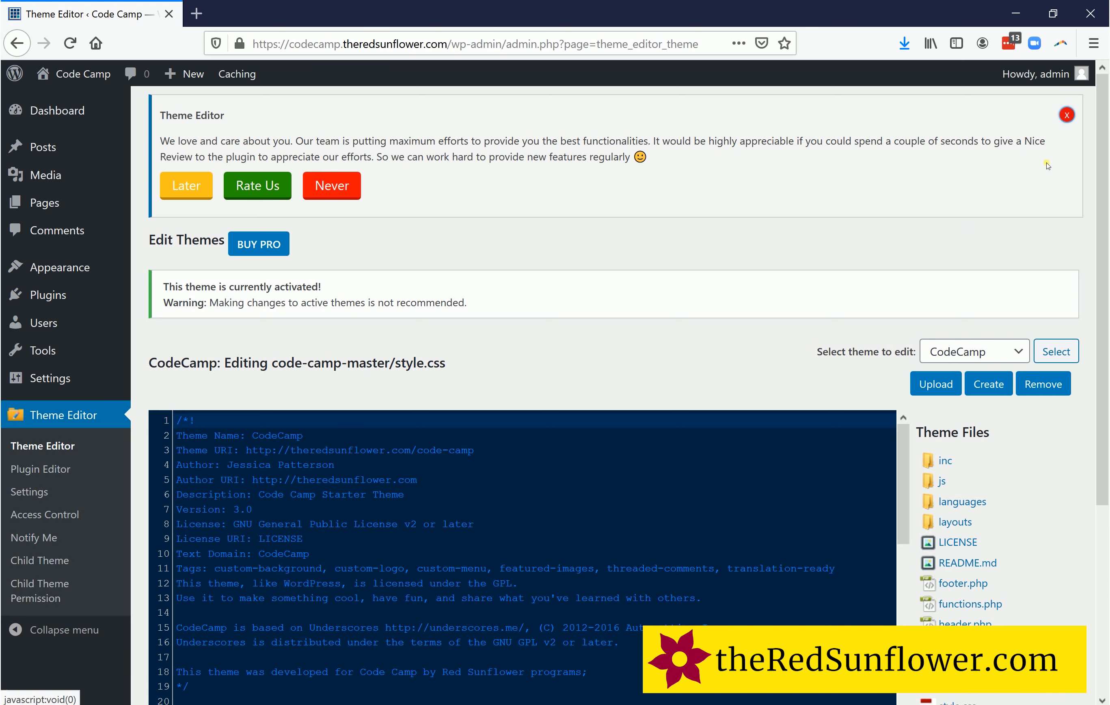
- Dismiss the plugin rating notice and load header.php from the Theme Files list
{"action": "left_click", "coordinate": [1066, 114]}
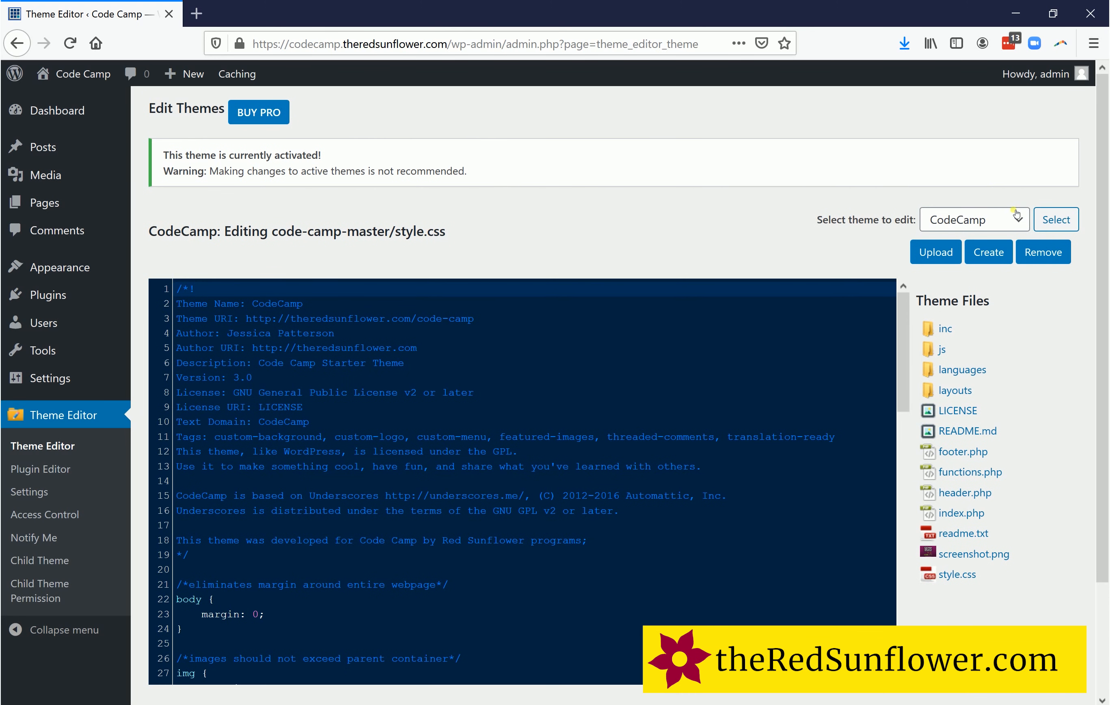
{"action": "mouse_move", "coordinate": [792, 238]}
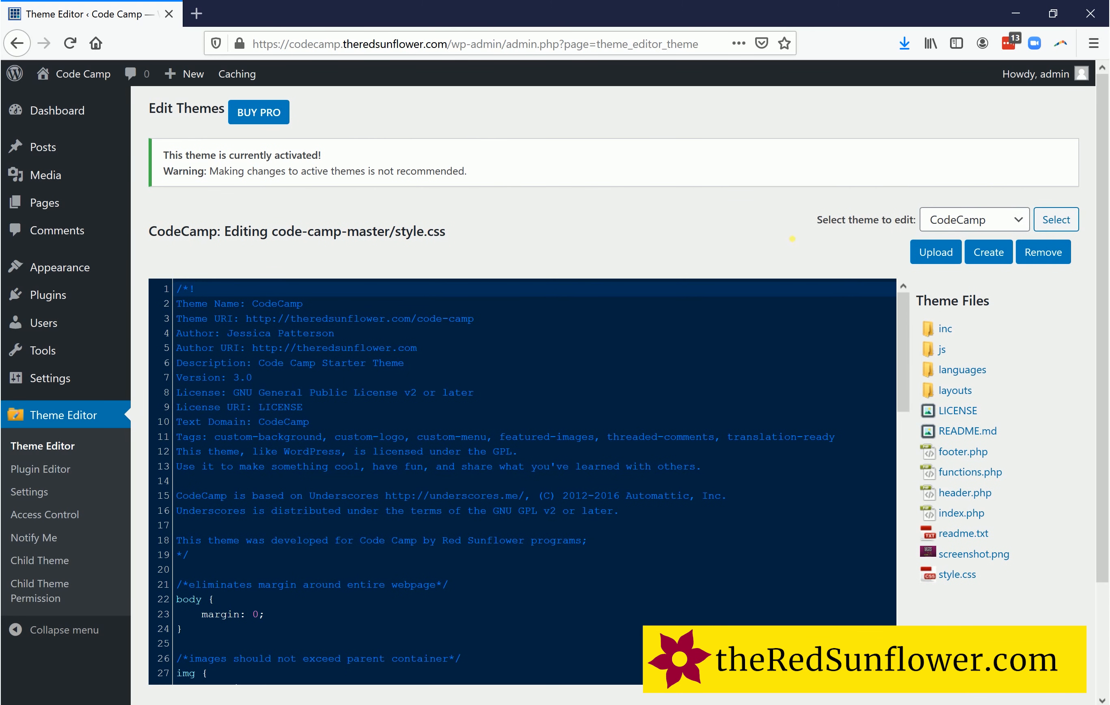
{"action": "mouse_move", "coordinate": [446, 234]}
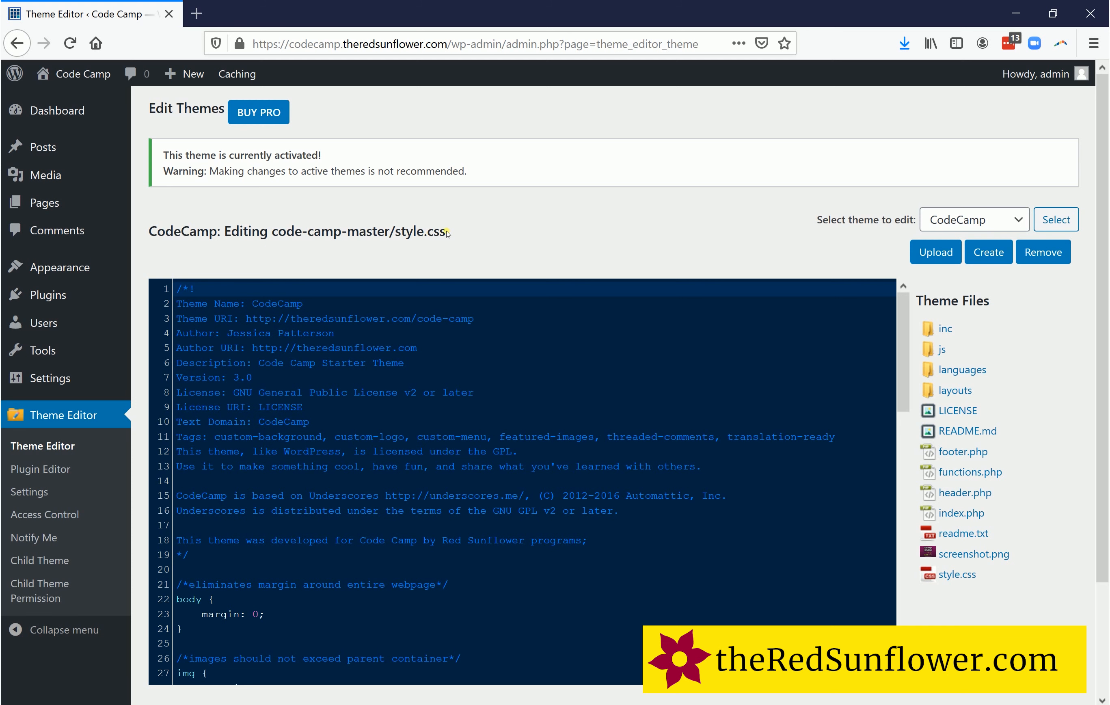
{"action": "left_click_drag", "start_coordinate": [268, 230], "coordinate": [445, 230]}
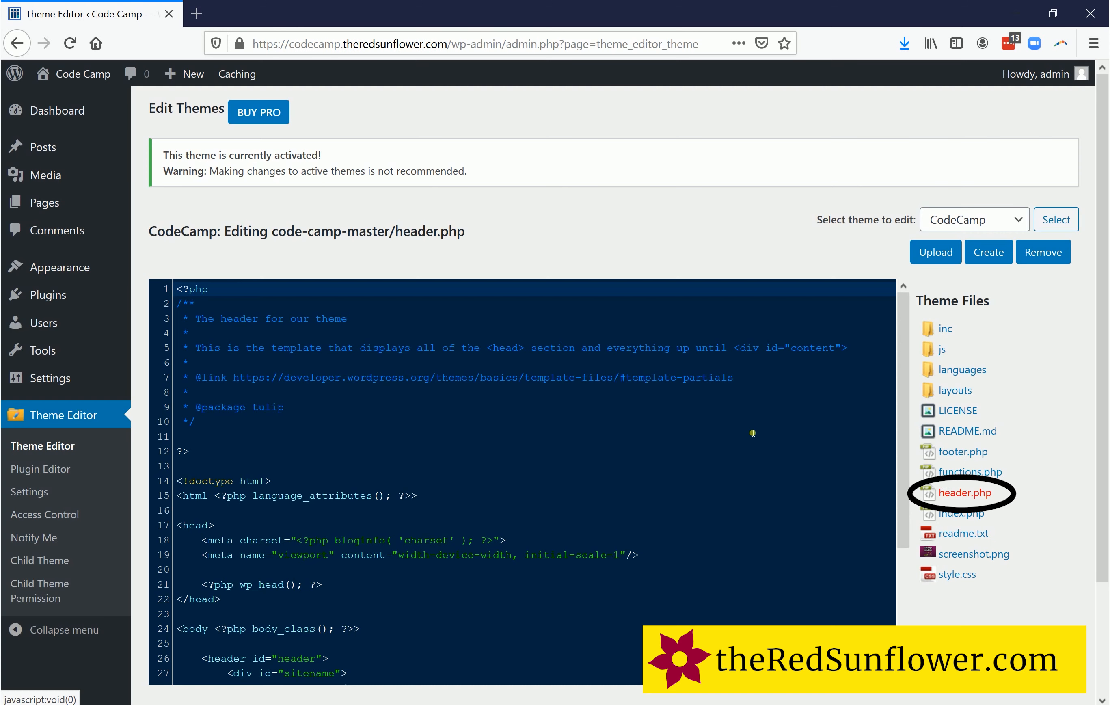
- Scroll header.php to line 28 and select the 'Code Camp' text inside the h1 tag
{"action": "scroll", "scroll_direction": "down", "scroll_amount": 3}
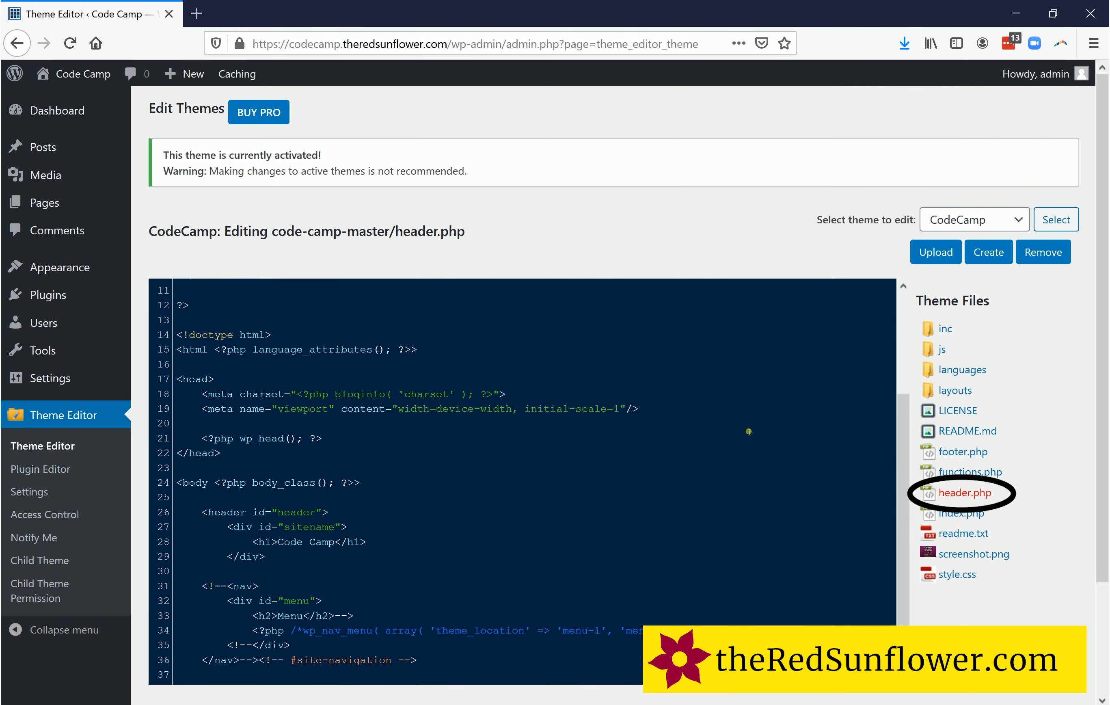
{"action": "scroll", "scroll_direction": "down", "scroll_amount": 3}
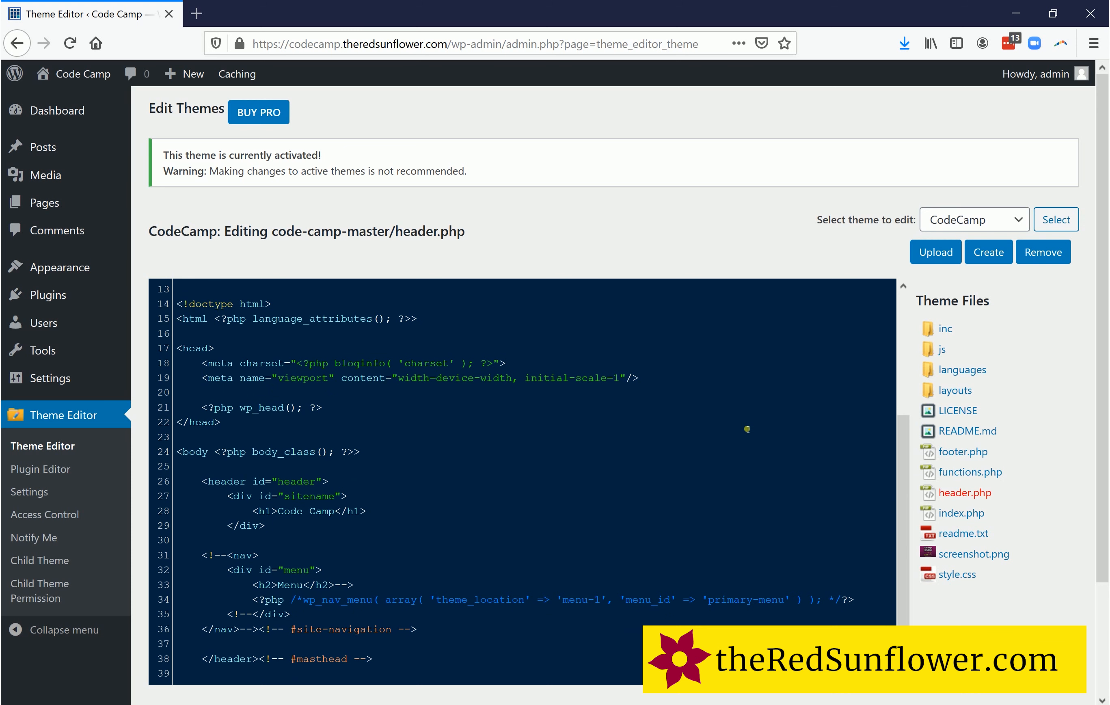
{"action": "scroll", "scroll_direction": "down", "scroll_amount": 3}
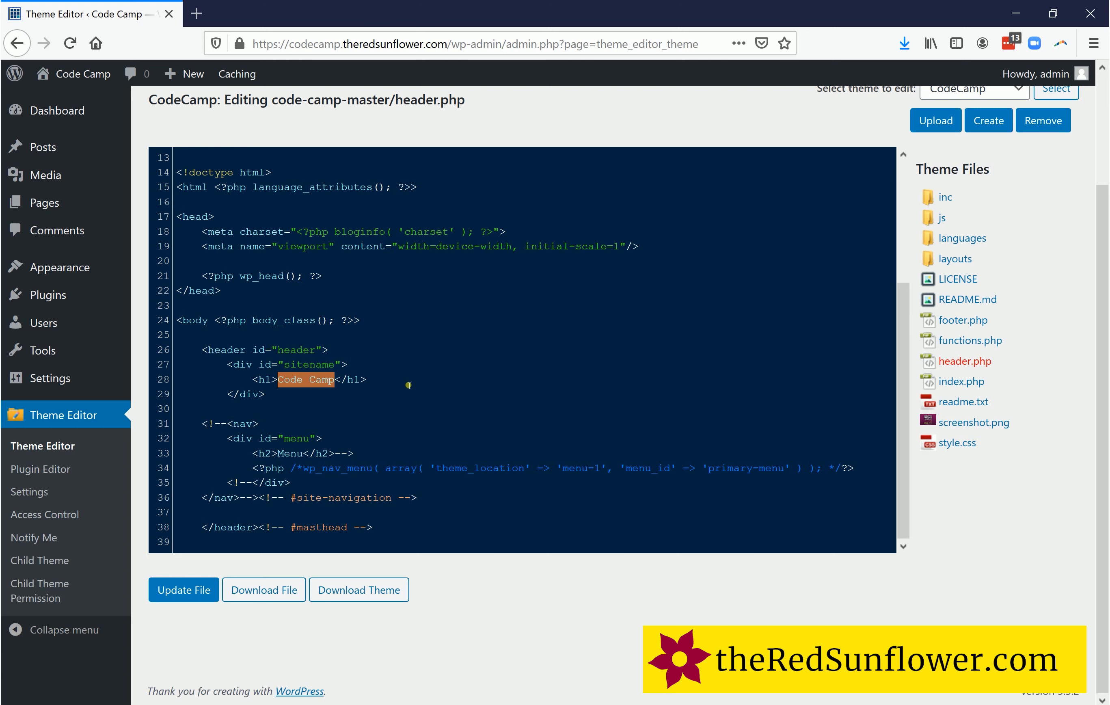
- Replace the h1 text with 'A brand new website!!!' and update the header file
{"action": "type", "text": "A brand new"}
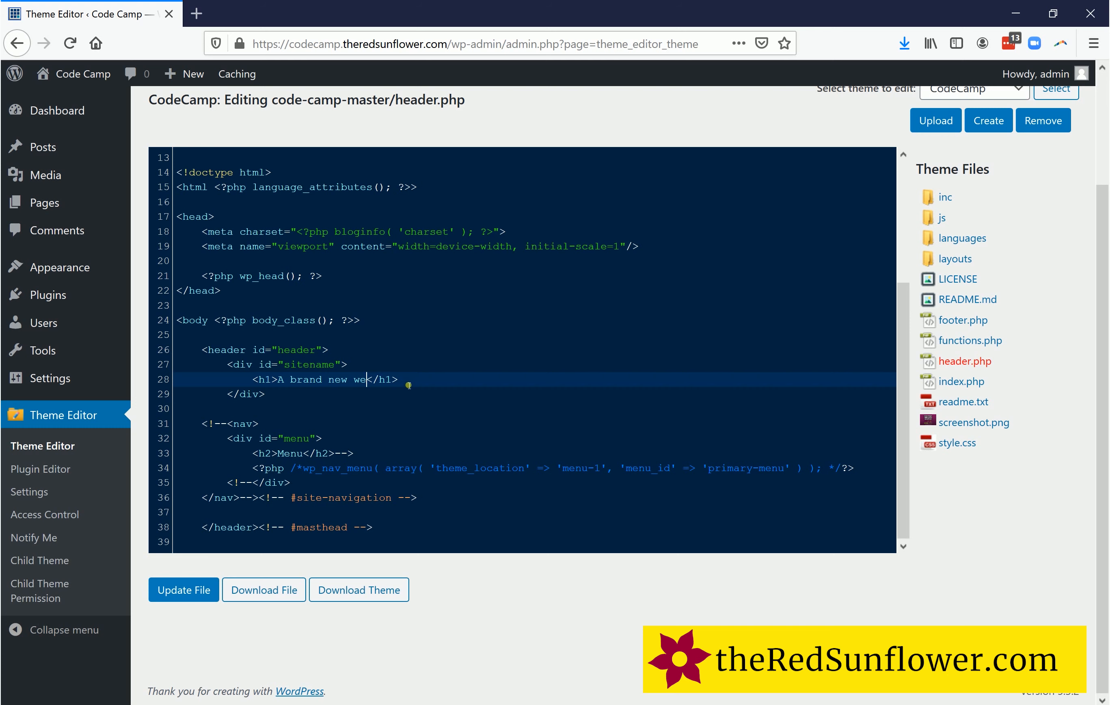
{"action": "type", "text": "bsite!!!"}
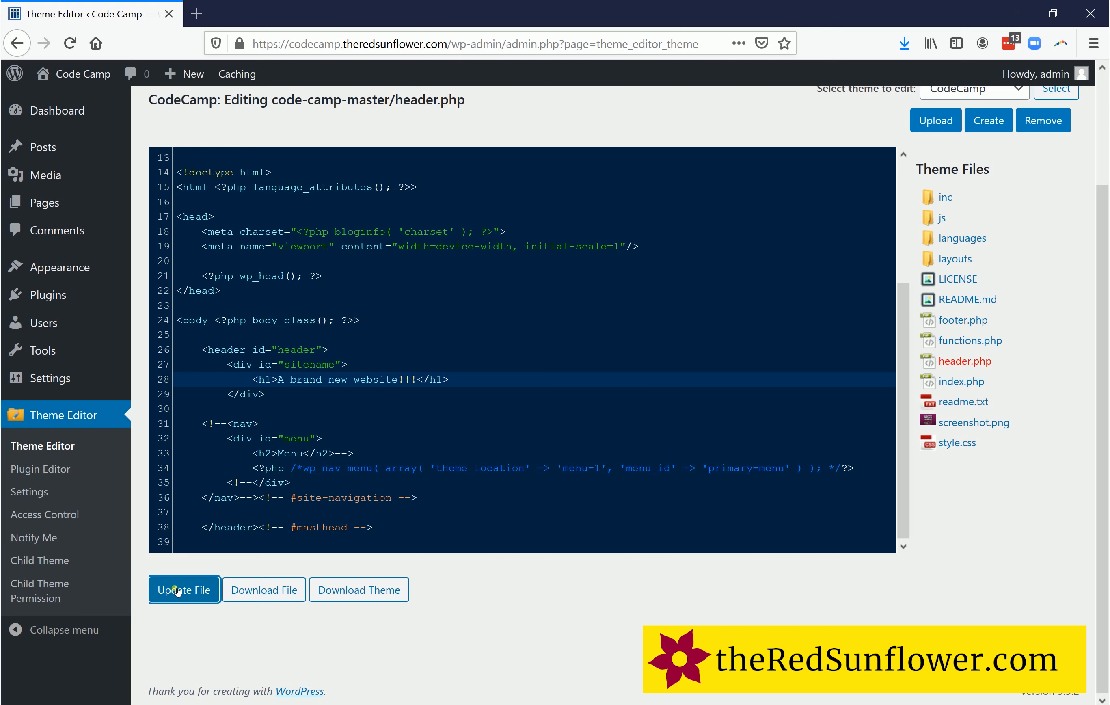
{"action": "left_click", "coordinate": [184, 590]}
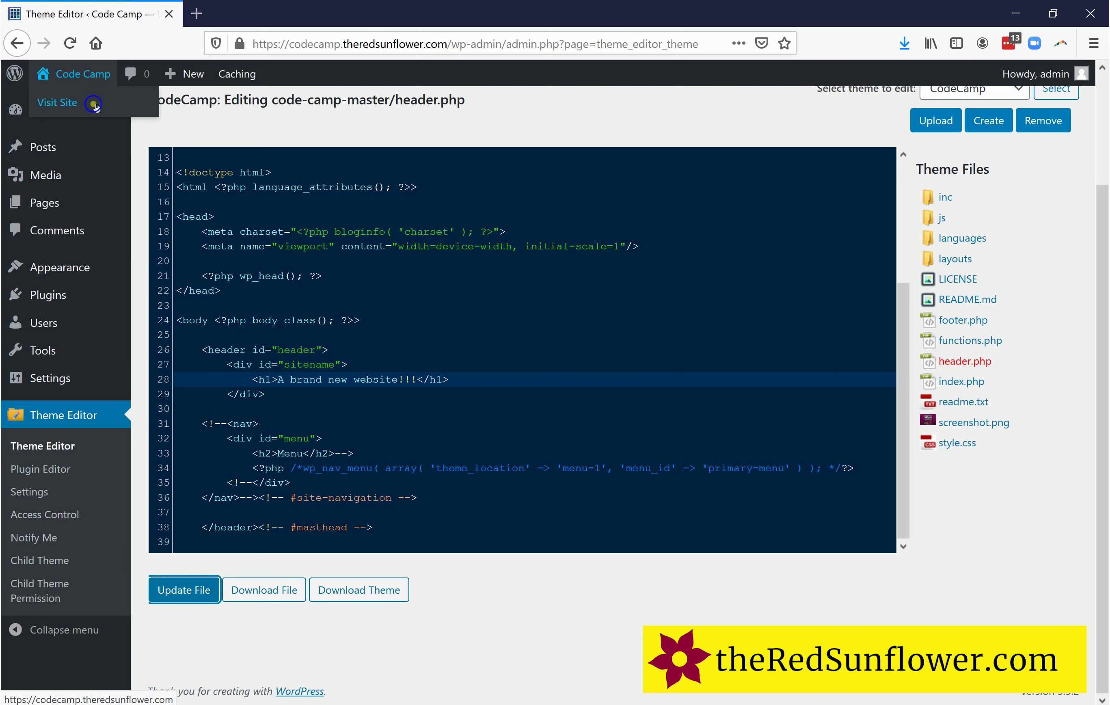
- Launch the live Code Camp site from Visit Site in a new tab and switch to it
{"action": "right_click", "coordinate": [57, 103]}
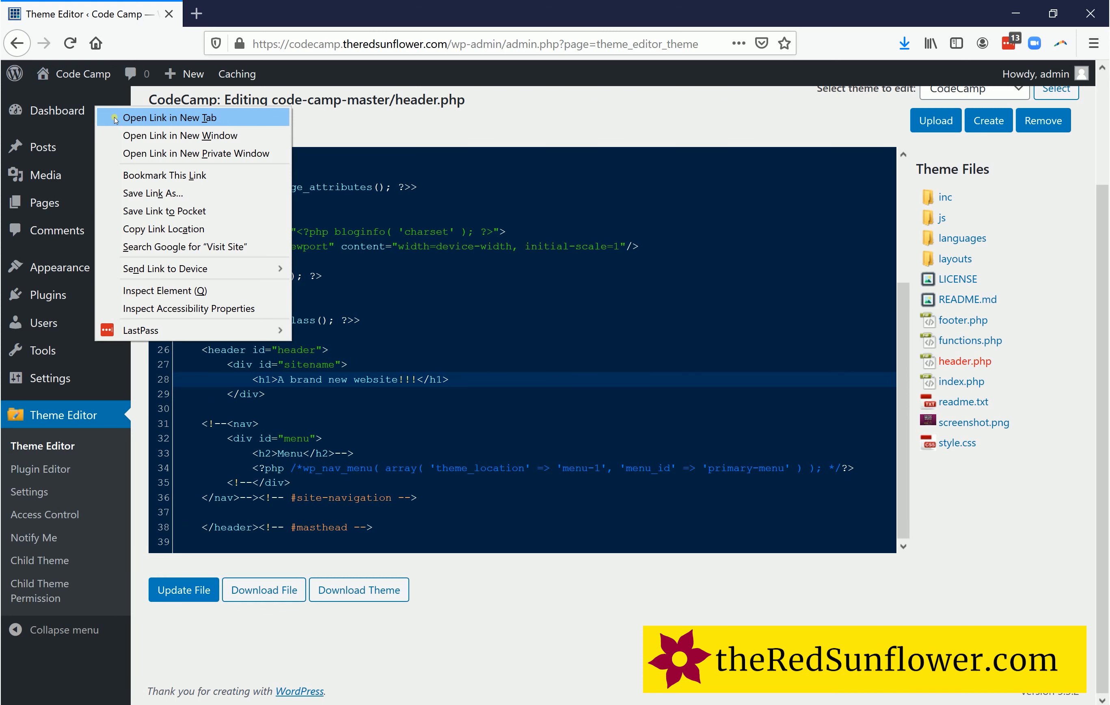
{"action": "left_click", "coordinate": [170, 117]}
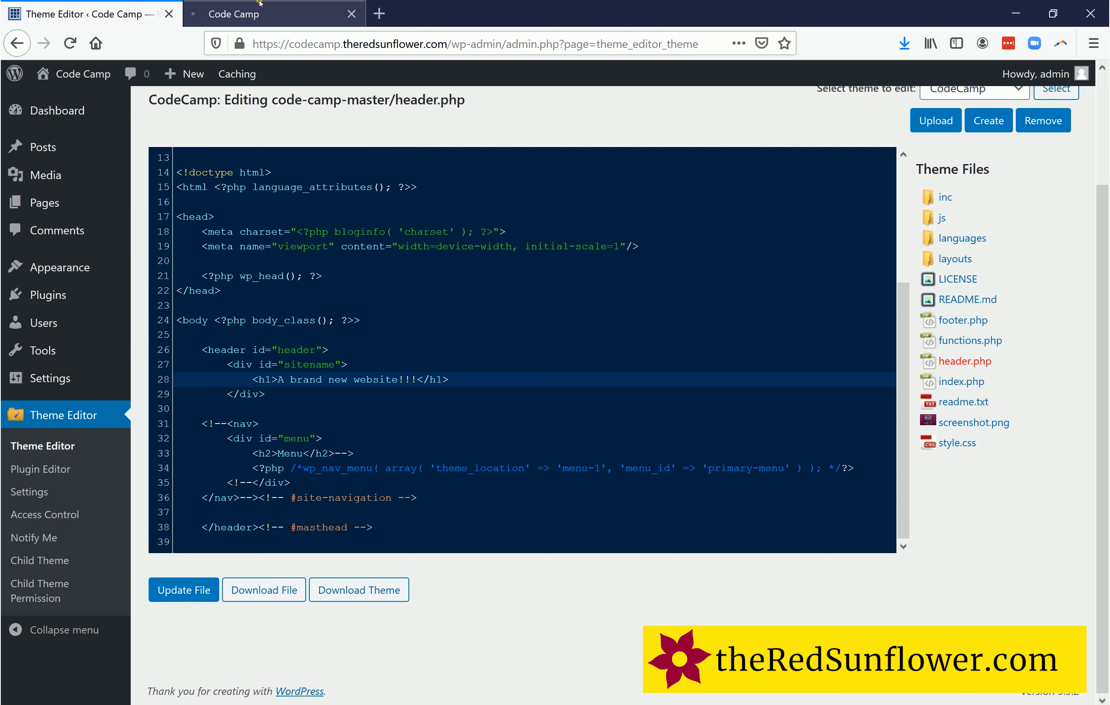
{"action": "left_click", "coordinate": [250, 14]}
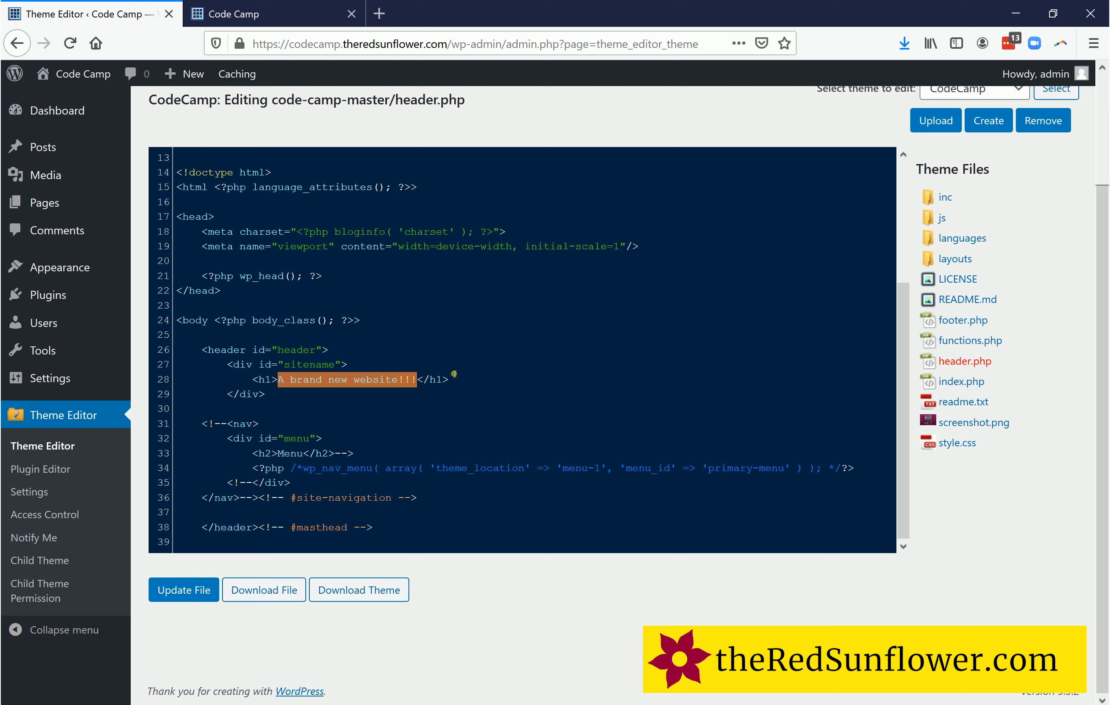
- Change the h1 text to 'A different title!!!!' and update the header file
{"action": "type", "text": "A different </h1>"}
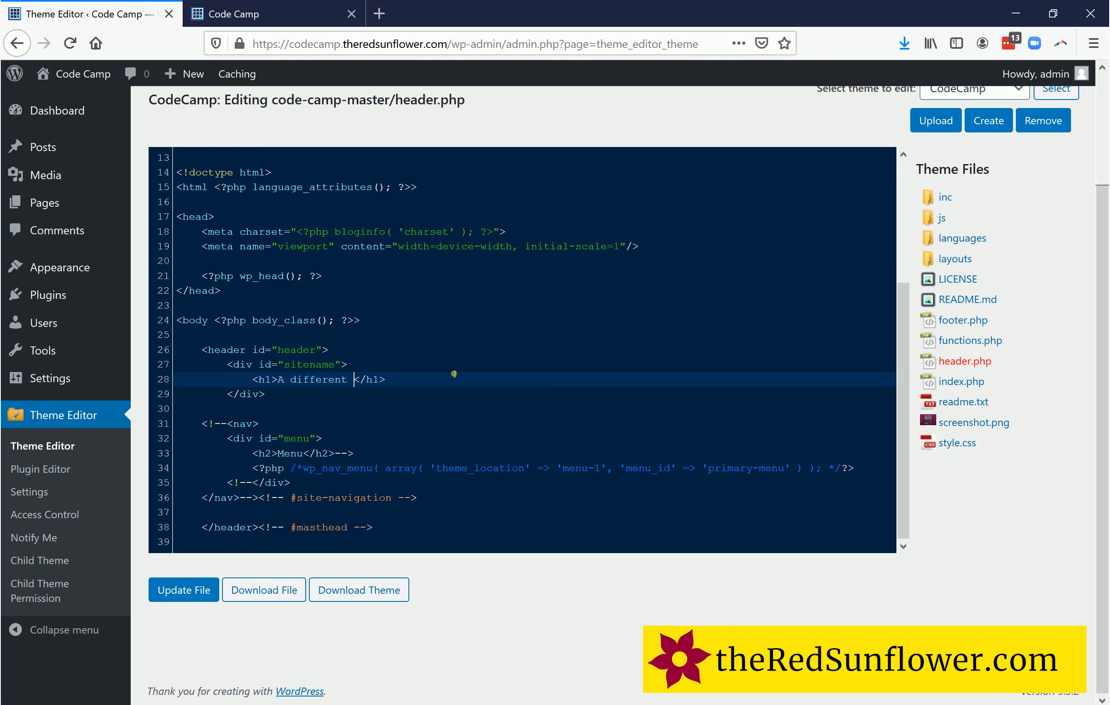
{"action": "type", "text": "title!"}
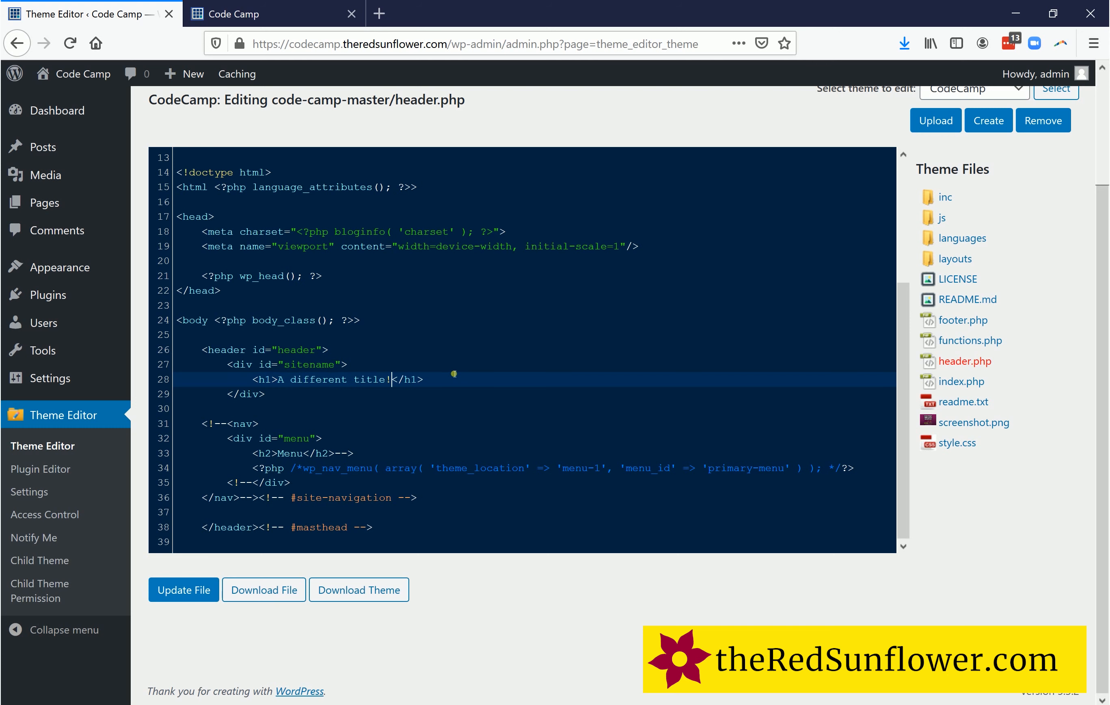
{"action": "type", "text": "!!!"}
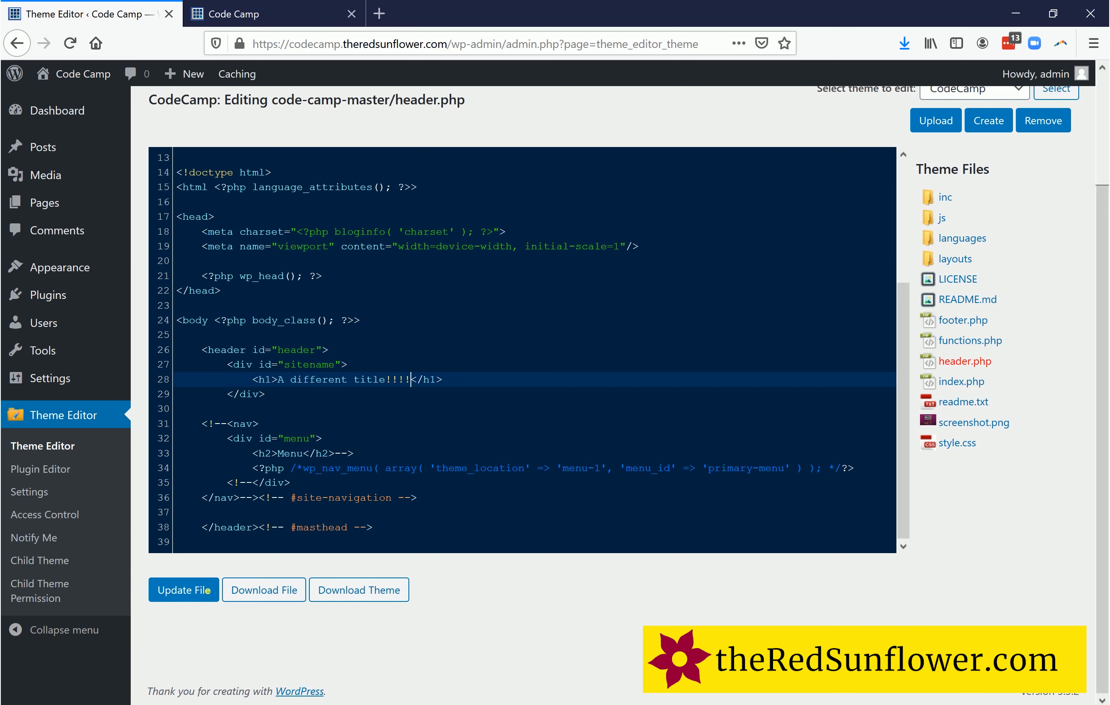
{"action": "left_click", "coordinate": [184, 590]}
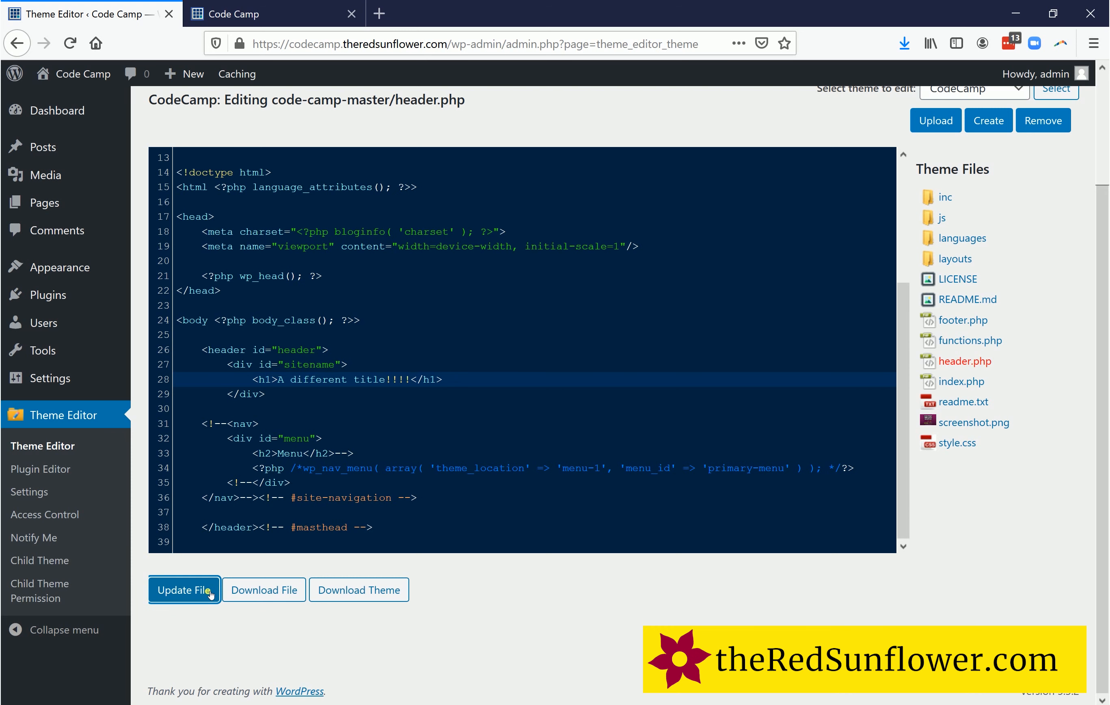
{"action": "left_click", "coordinate": [184, 589]}
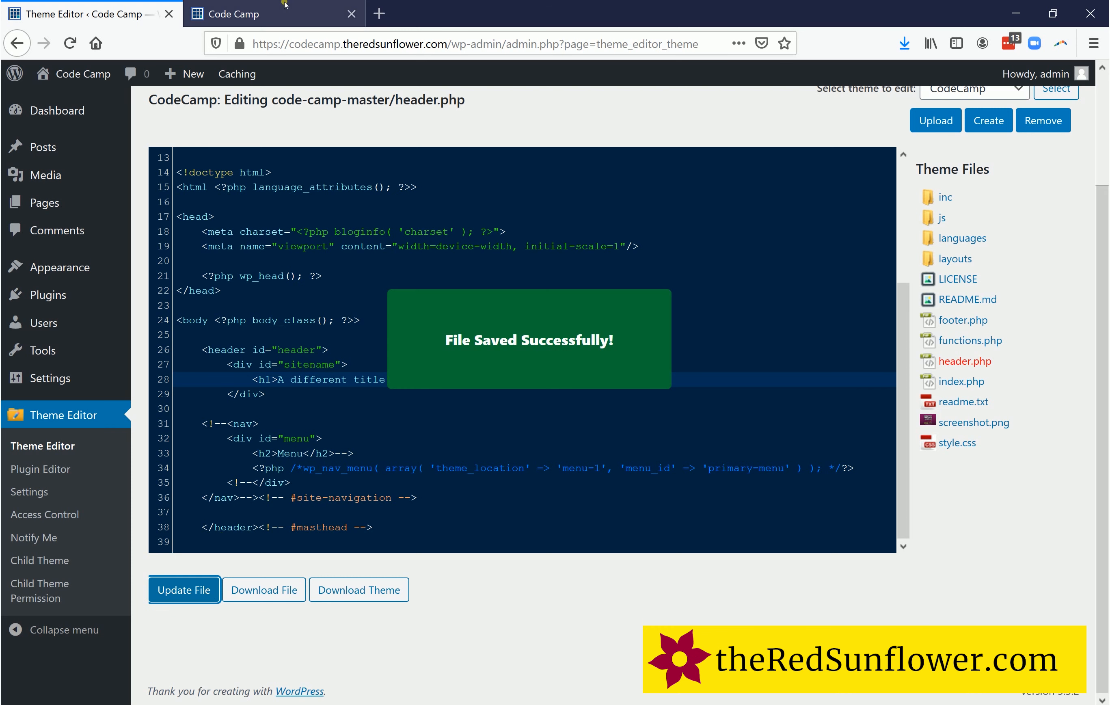
- Switch to the live Code Camp site and review the '<h1> makes Headlines' lesson
{"action": "left_click", "coordinate": [250, 14]}
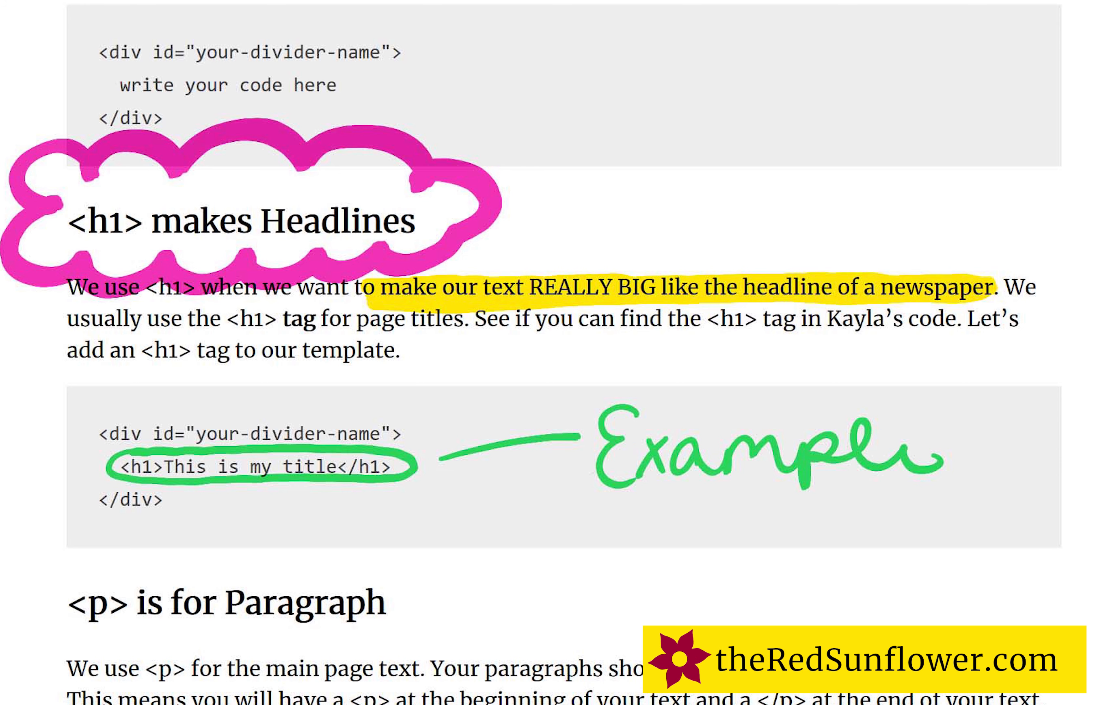
{"action": "scroll", "scroll_direction": "down", "scroll_amount": 3}
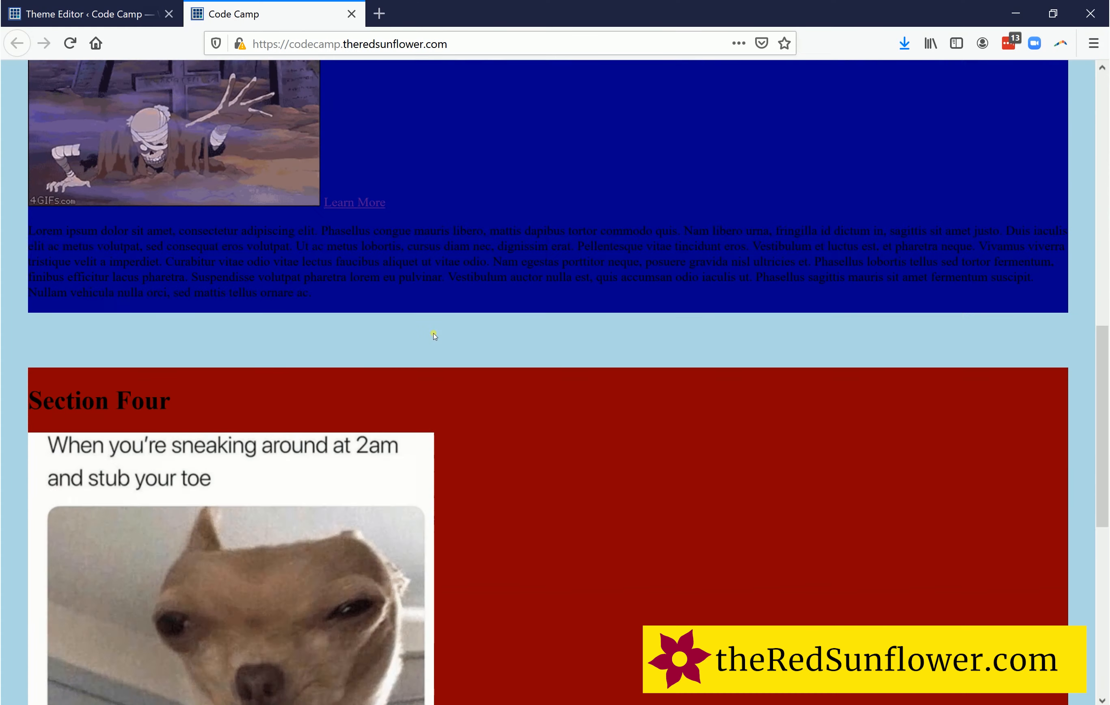
- Scroll the live site to its 'A Red Sunflower Site' footer, then return to the Theme Editor tab
{"action": "scroll", "scroll_direction": "down", "scroll_amount": 3}
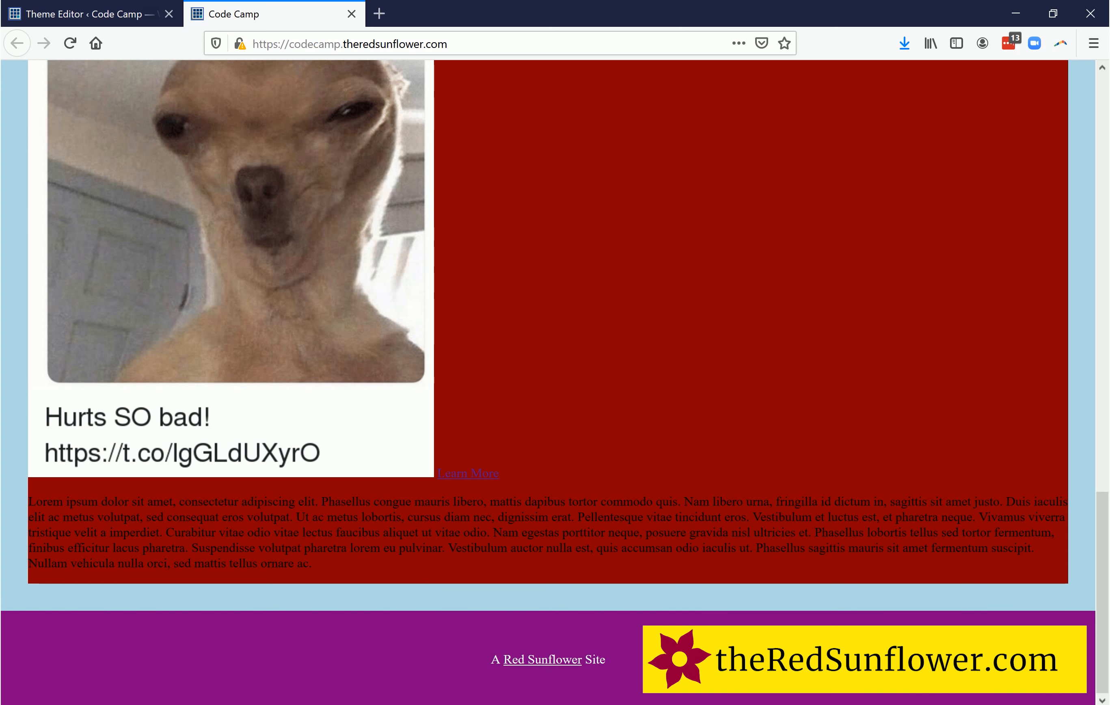
{"action": "mouse_move", "coordinate": [492, 645]}
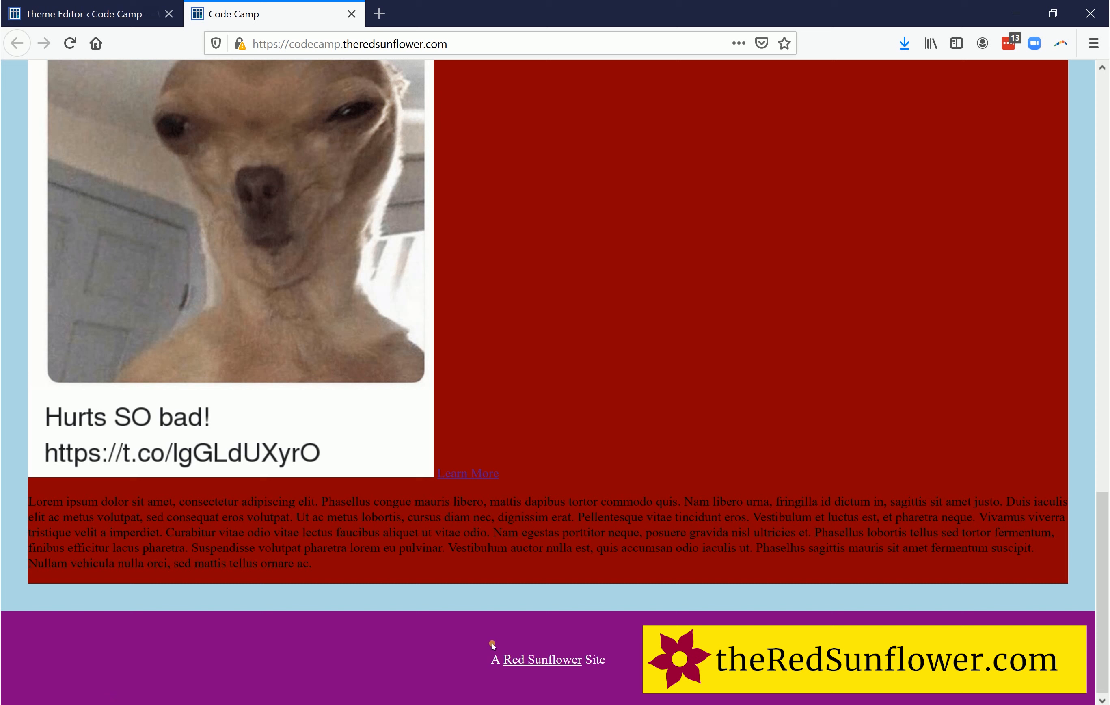
{"action": "mouse_move", "coordinate": [513, 664]}
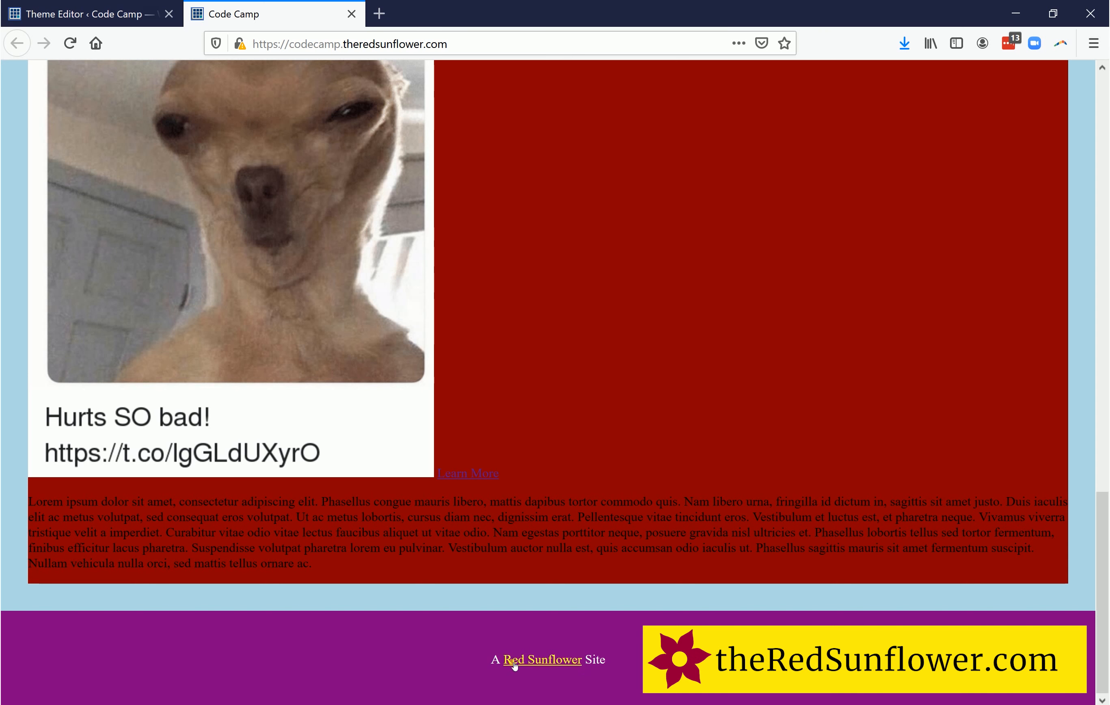
{"action": "left_click", "coordinate": [89, 13]}
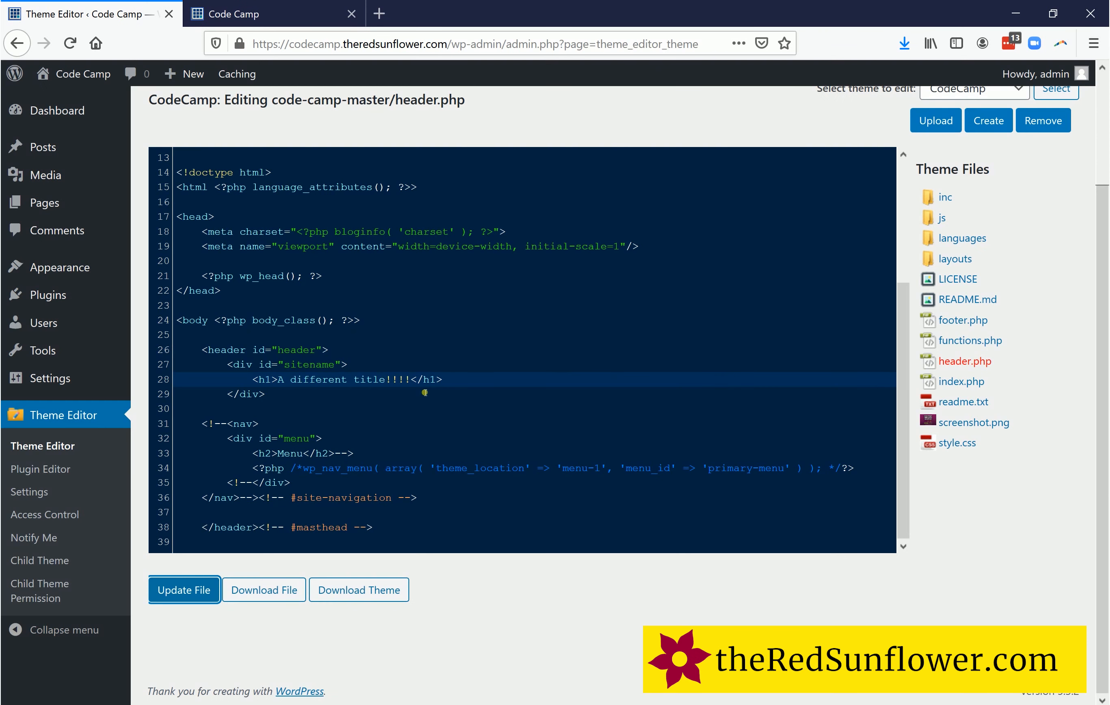
{"action": "mouse_move", "coordinate": [952, 404]}
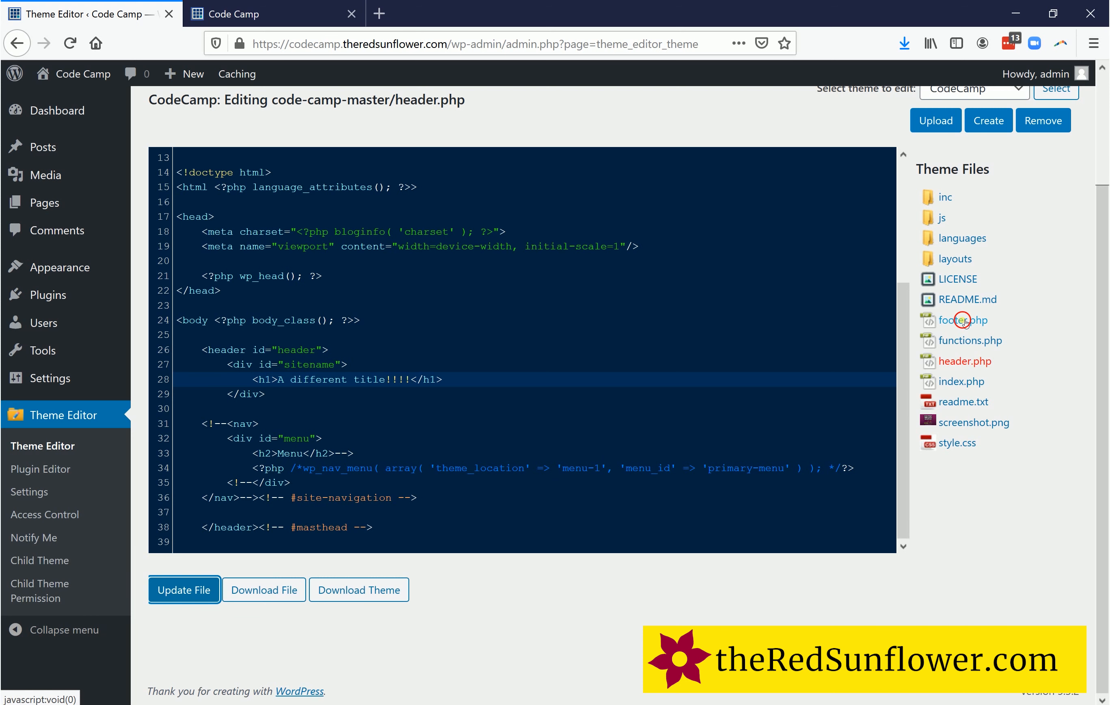
- In footer.php, set the footer paragraph to 'It is easy to create your own website with the Code Camp starter theme' and update the file
{"action": "left_click", "coordinate": [963, 319]}
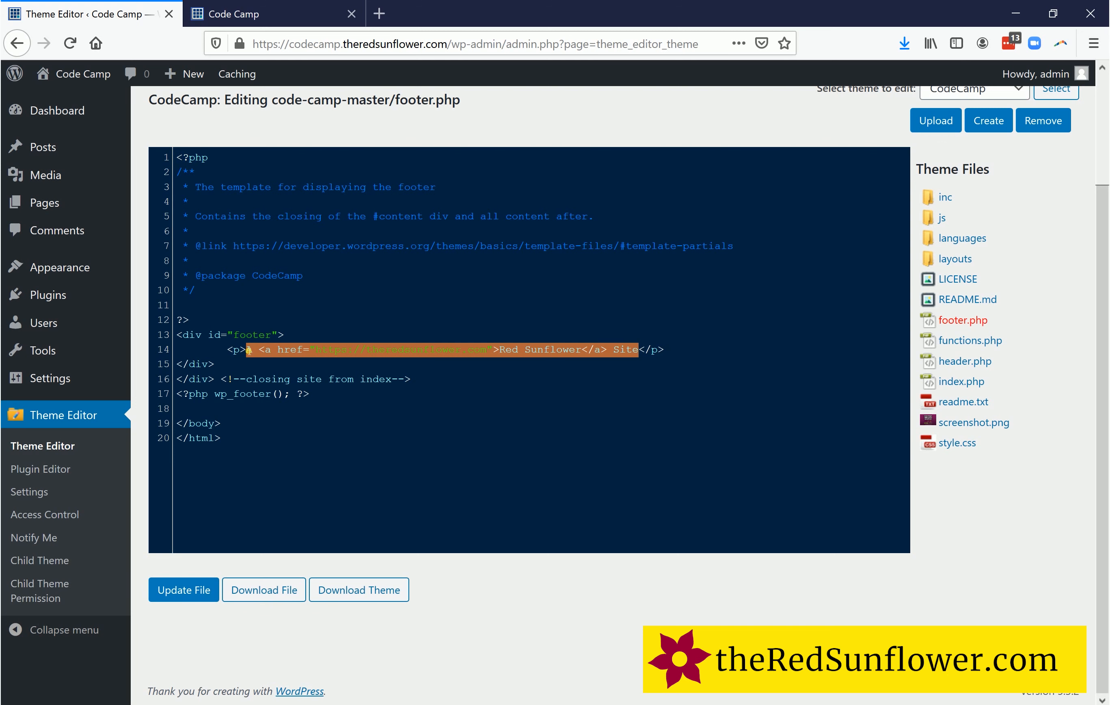
{"action": "type", "text": "It is easy to create your own website with the Code Camp starter theme"}
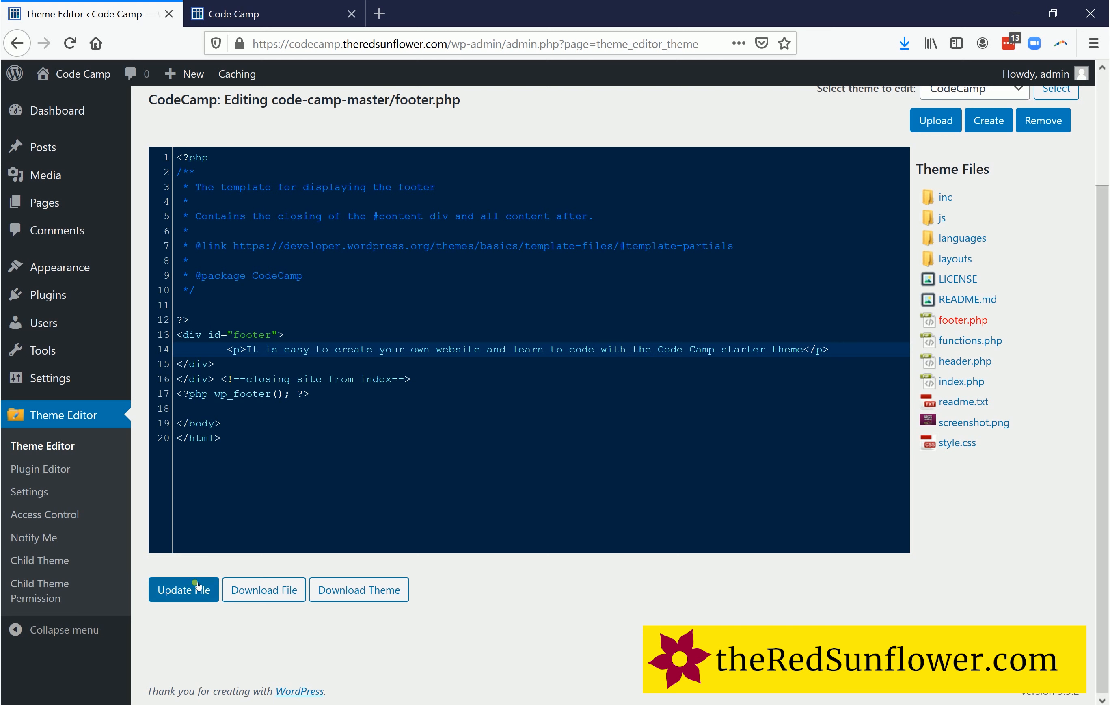
{"action": "left_click", "coordinate": [184, 590]}
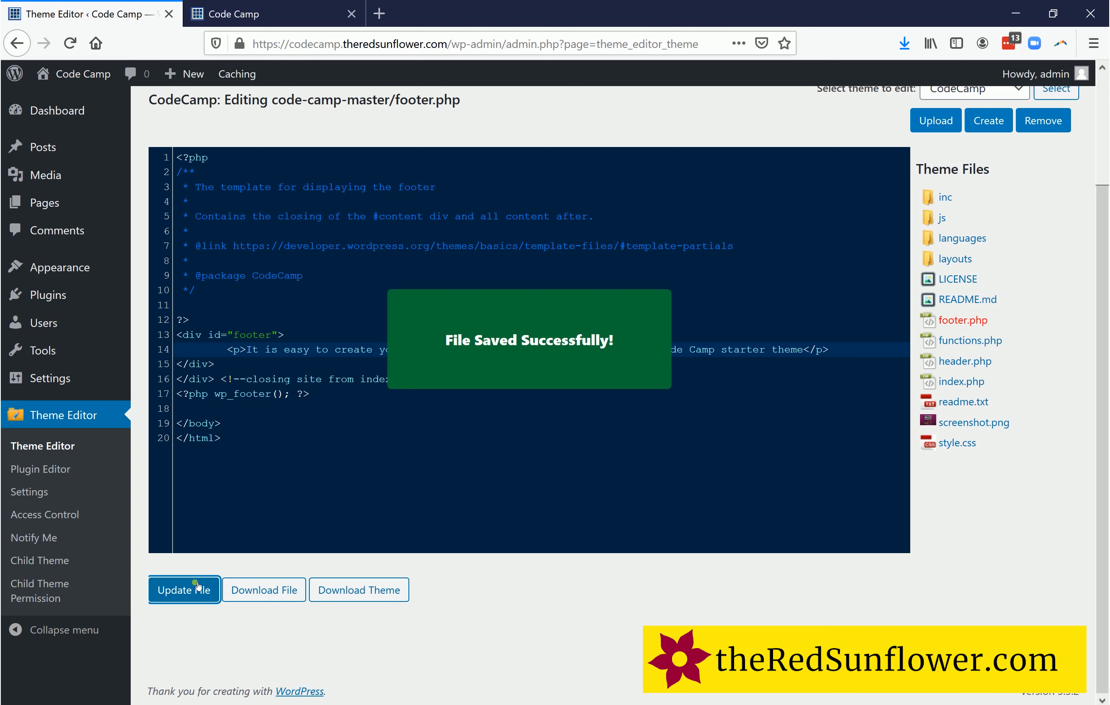
{"action": "left_click", "coordinate": [250, 14]}
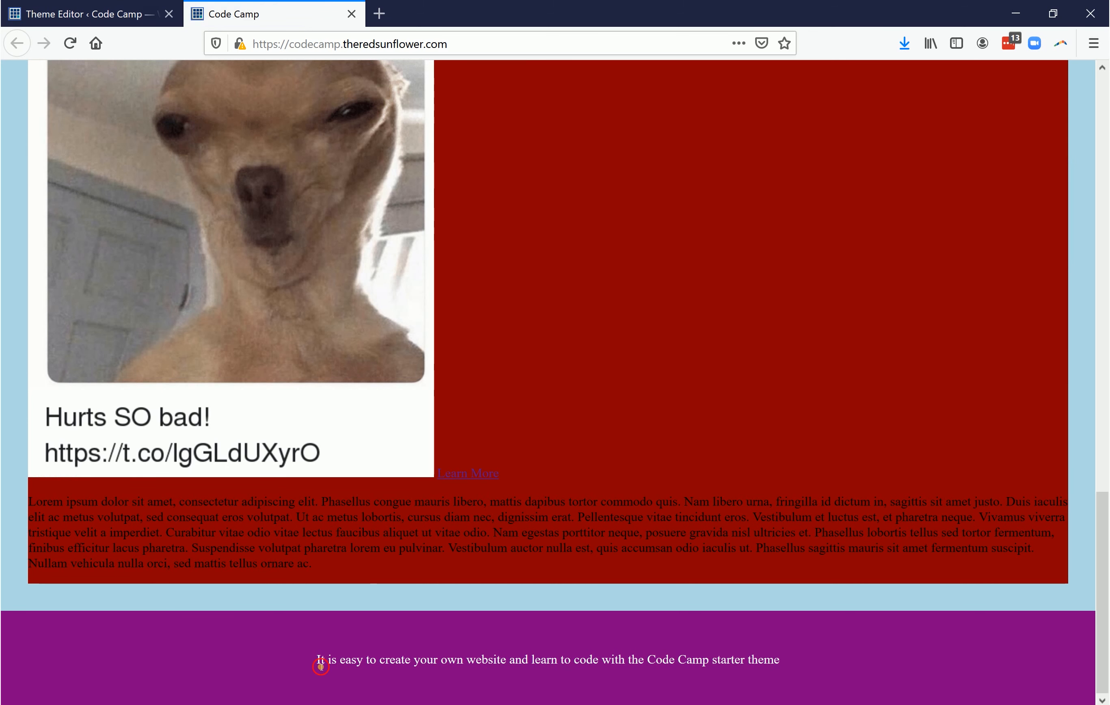
- Verify the new footer sentence on the reloaded live site, then return to the Theme Editor tab
{"action": "left_click_drag", "start_coordinate": [320, 659], "coordinate": [778, 659]}
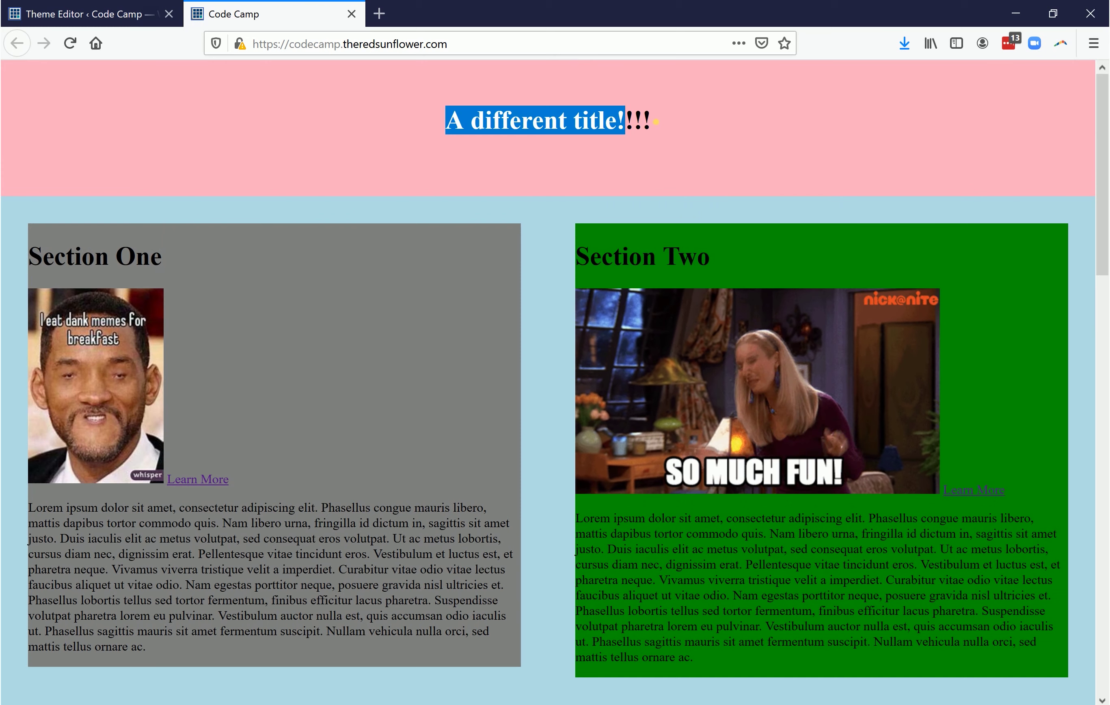
{"action": "scroll", "scroll_direction": "down", "scroll_amount": 3}
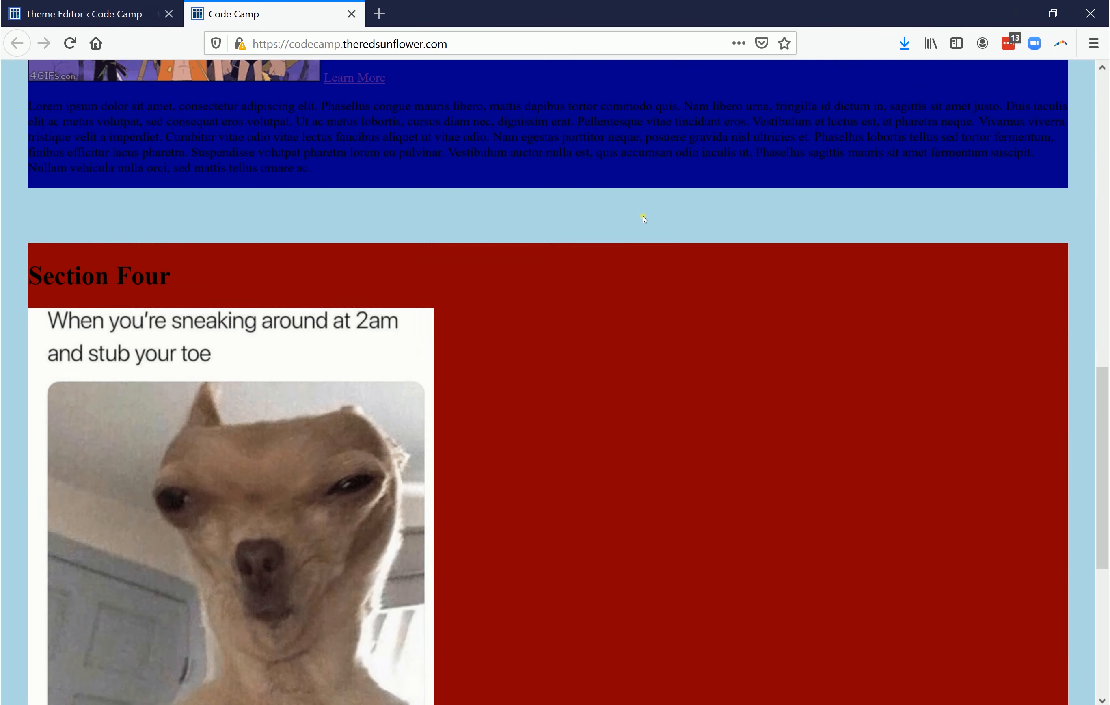
{"action": "scroll", "scroll_direction": "down", "scroll_amount": 3}
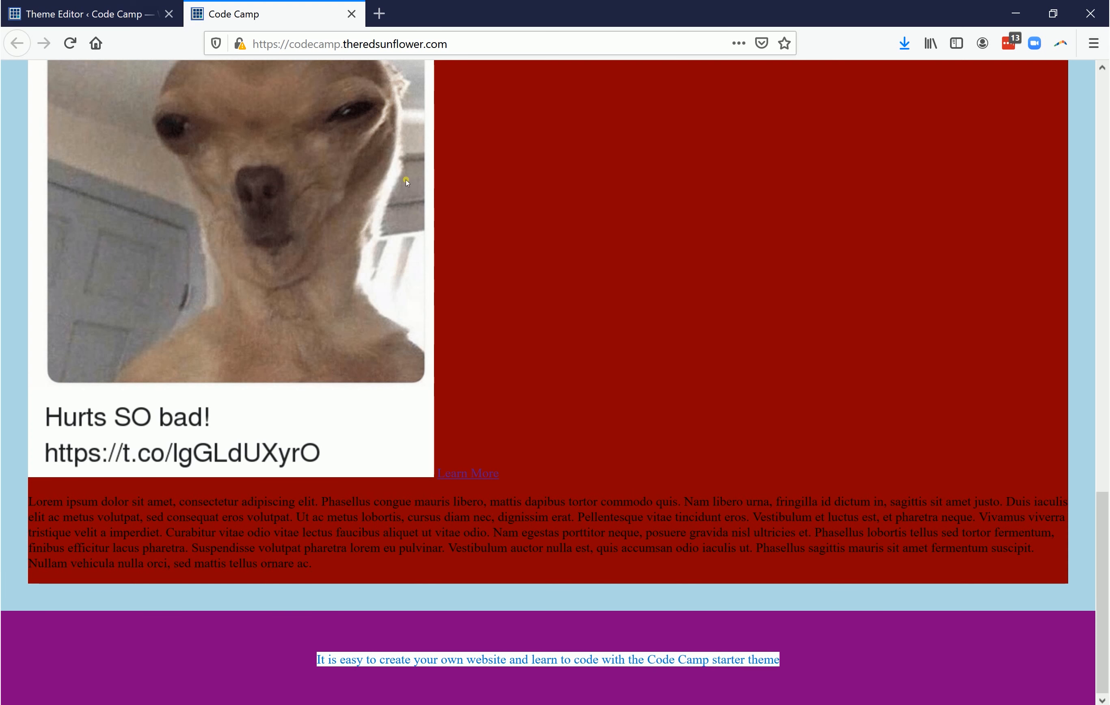
{"action": "left_click", "coordinate": [81, 13]}
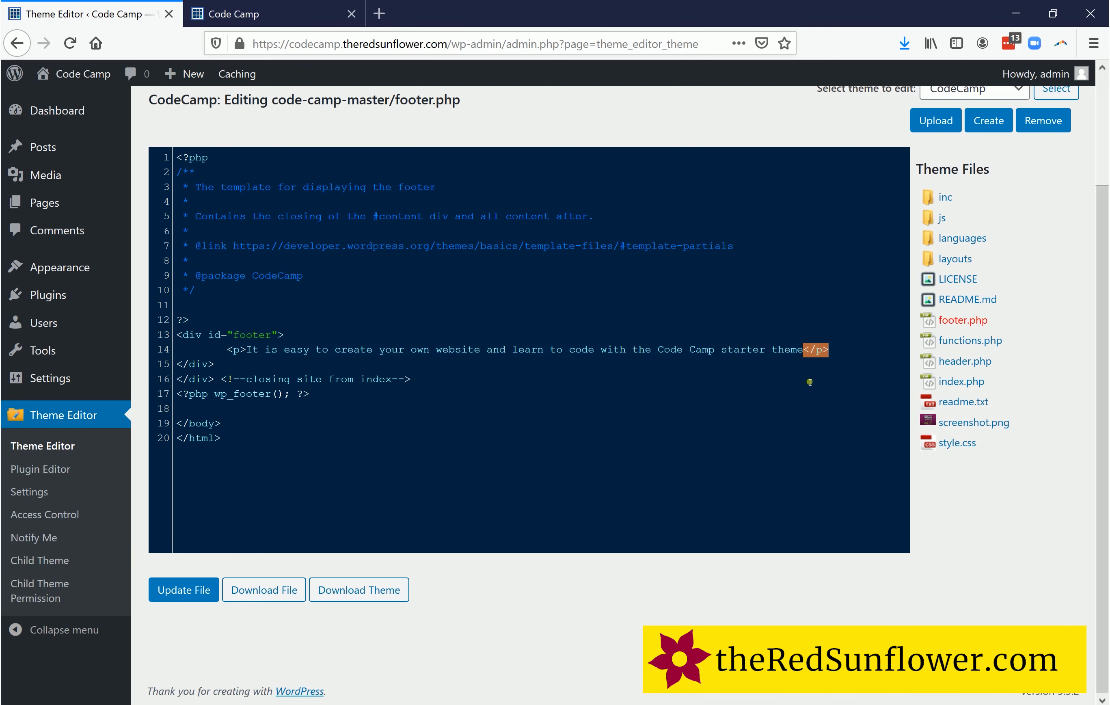
- Load index.php in the theme editor and locate the Section One paragraph's opening <p> on line 18
{"action": "left_click", "coordinate": [411, 378]}
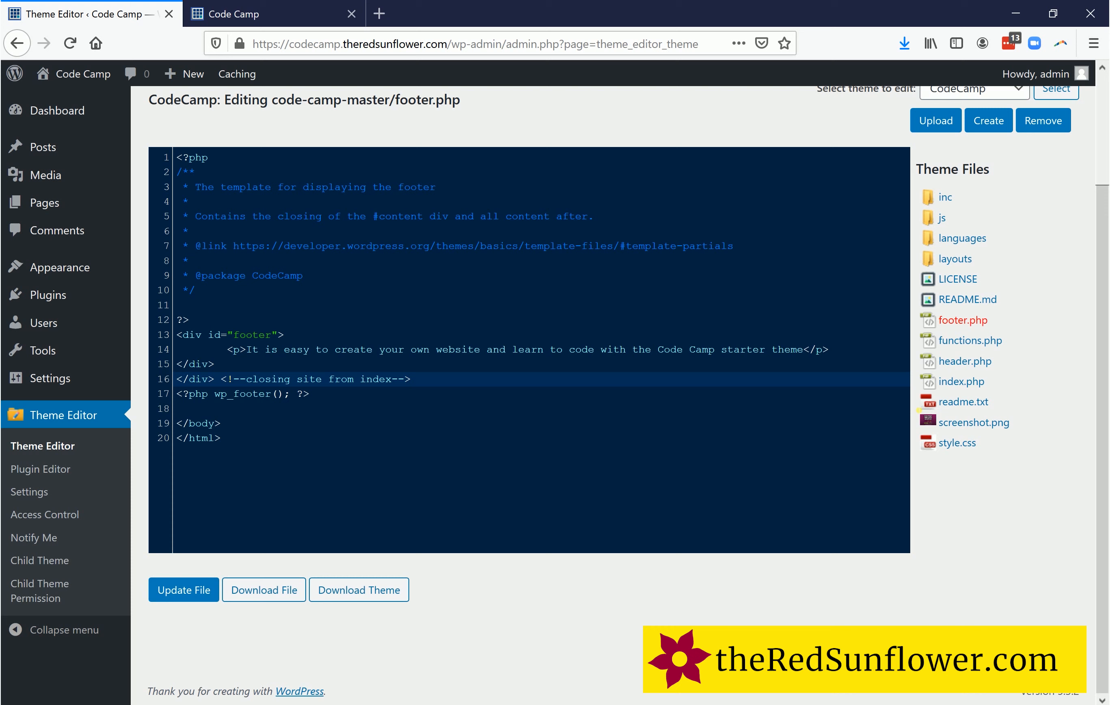
{"action": "mouse_move", "coordinate": [950, 384]}
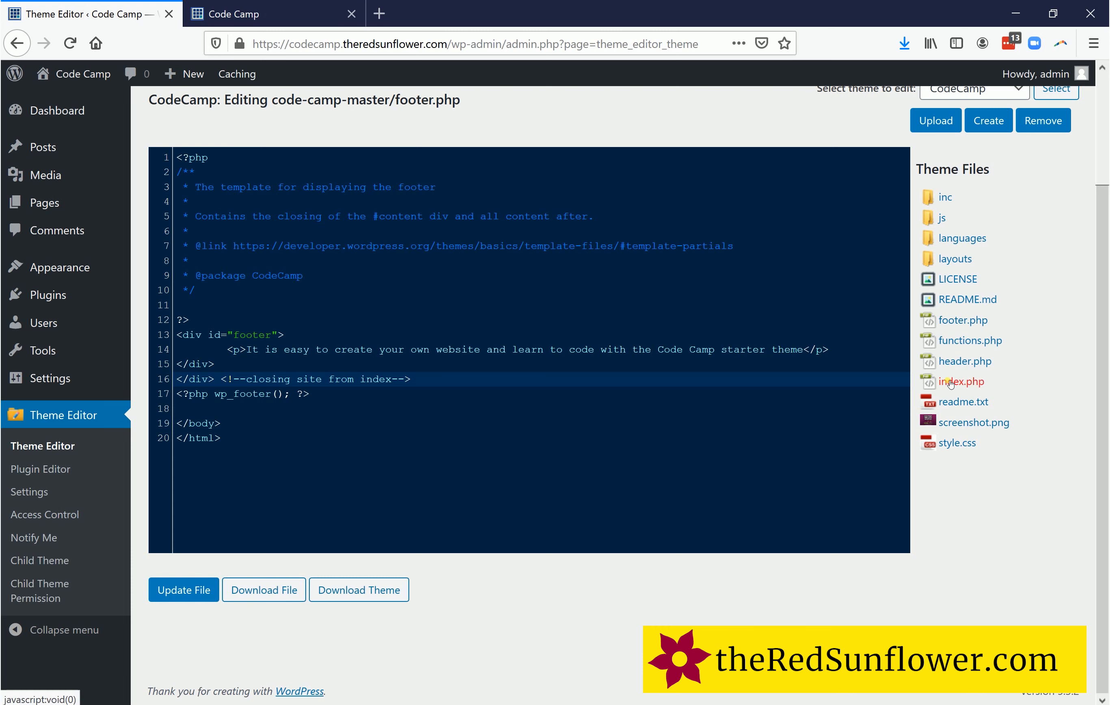
{"action": "left_click", "coordinate": [961, 381]}
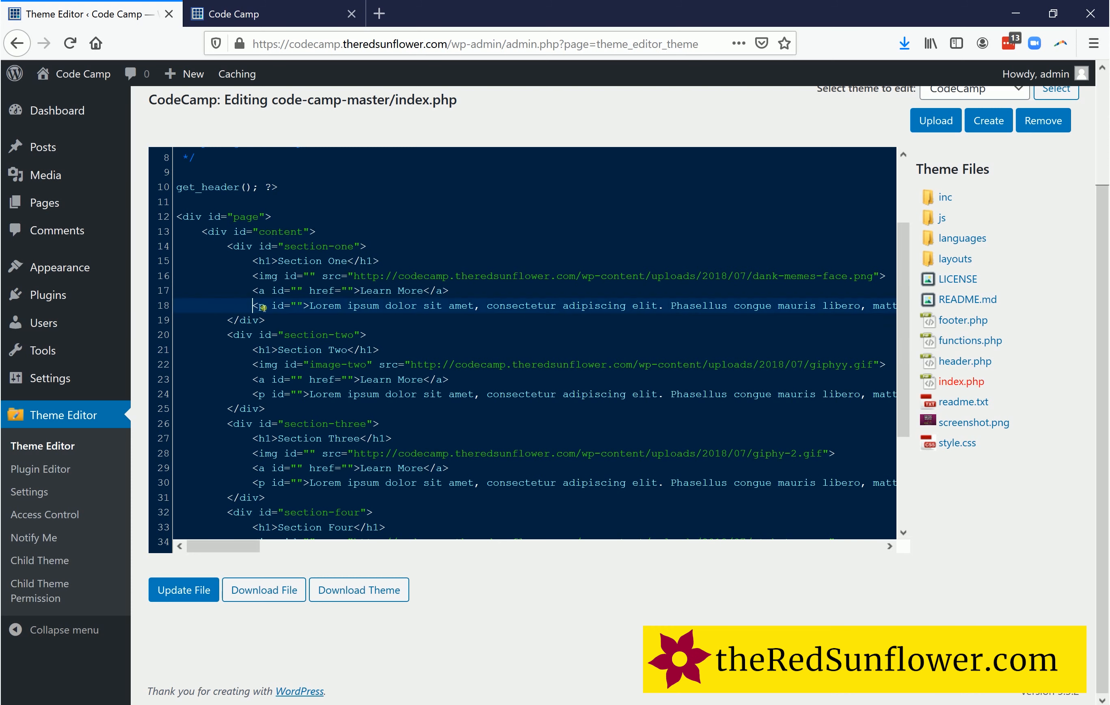
{"action": "left_click", "coordinate": [249, 13]}
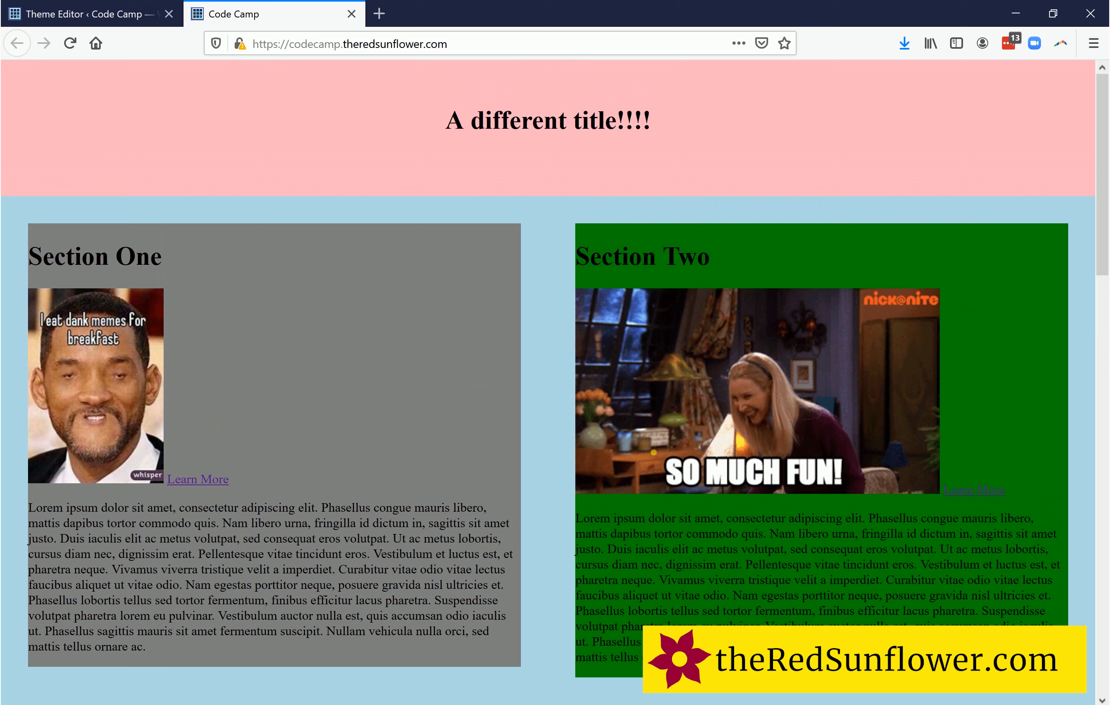
{"action": "left_click", "coordinate": [86, 14]}
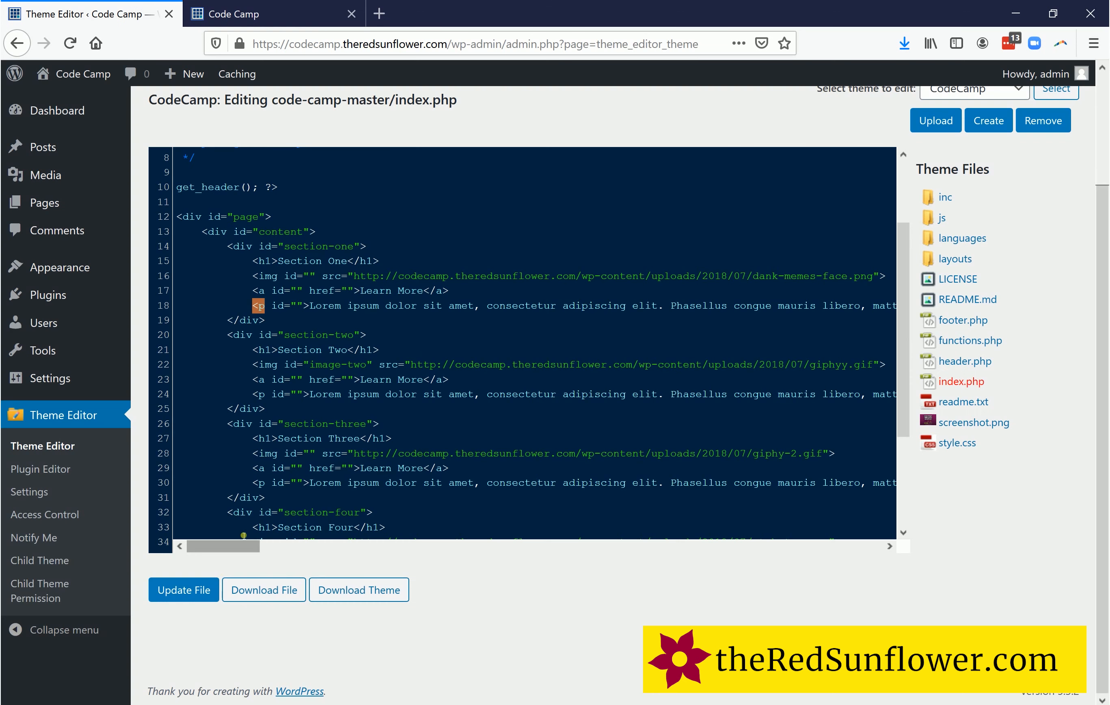
- Follow the line 18 paragraph across to its closing </p> tag
{"action": "scroll", "scroll_direction": "right", "scroll_amount": 3}
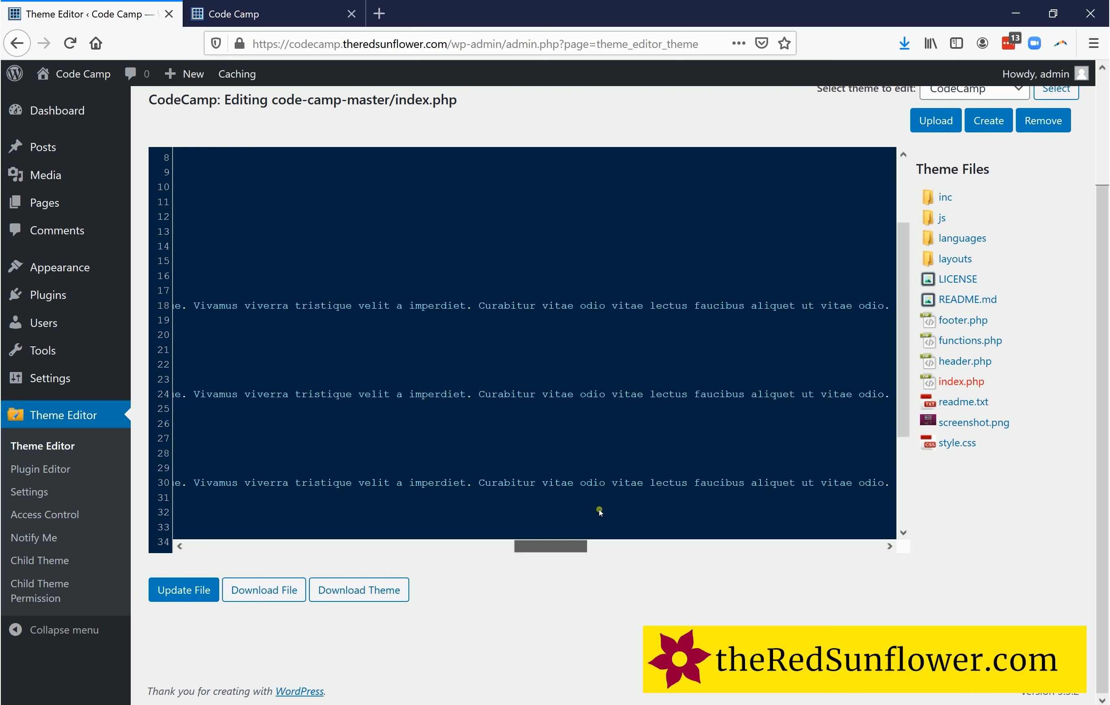
{"action": "scroll", "scroll_direction": "right", "scroll_amount": 3}
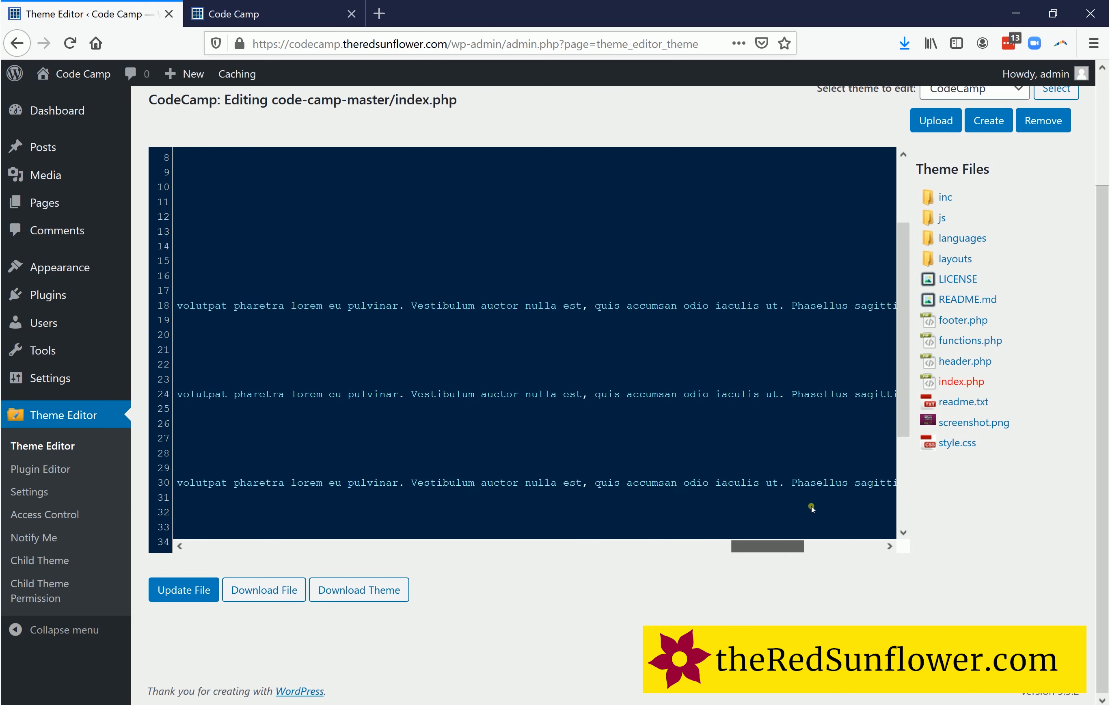
{"action": "scroll", "scroll_direction": "right", "scroll_amount": 3}
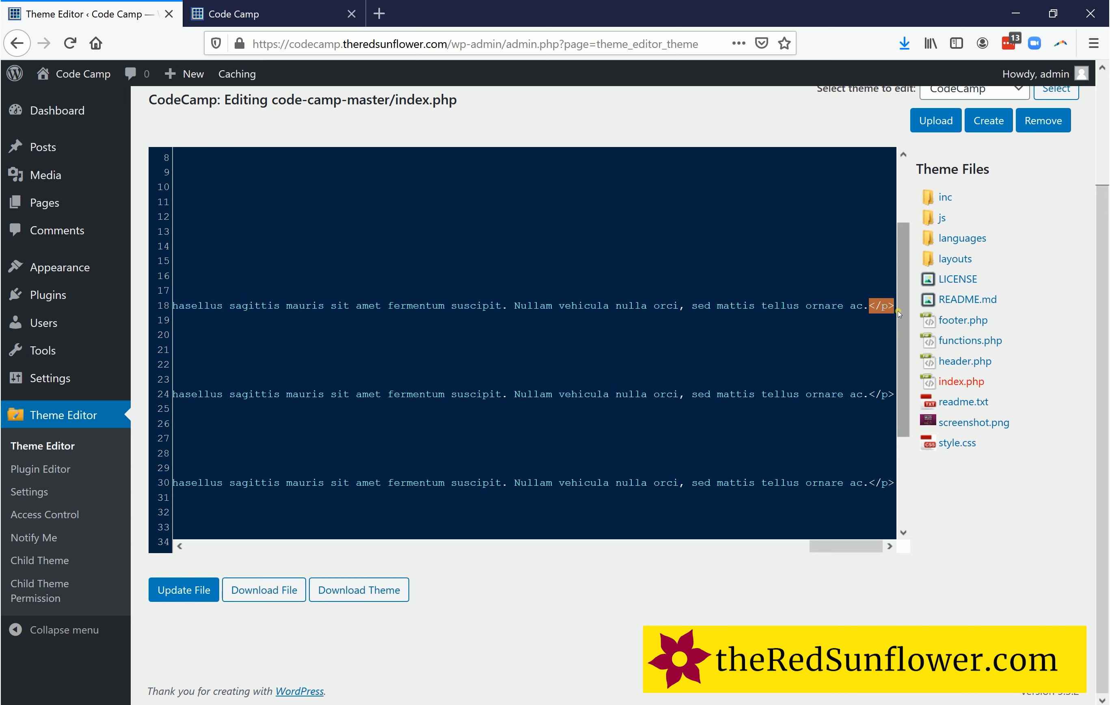
{"action": "scroll", "scroll_direction": "right", "scroll_amount": 3}
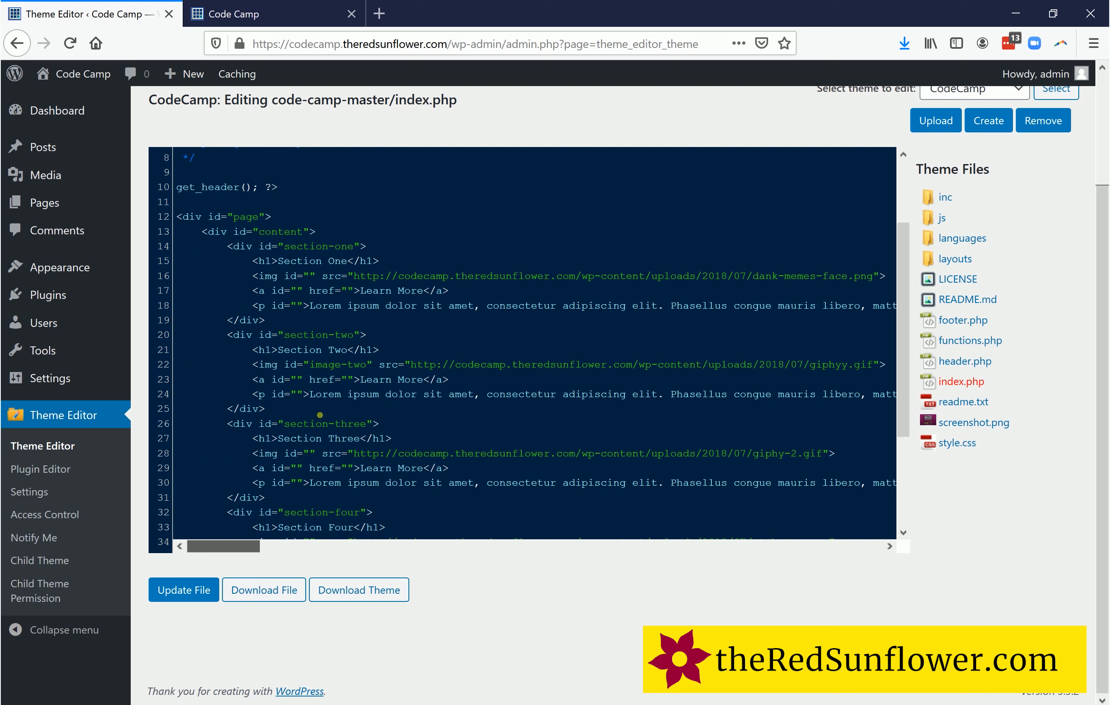
- Replace the h1 text 'Section One' on line 15 with 'About' and update the file
{"action": "double_click", "coordinate": [290, 260]}
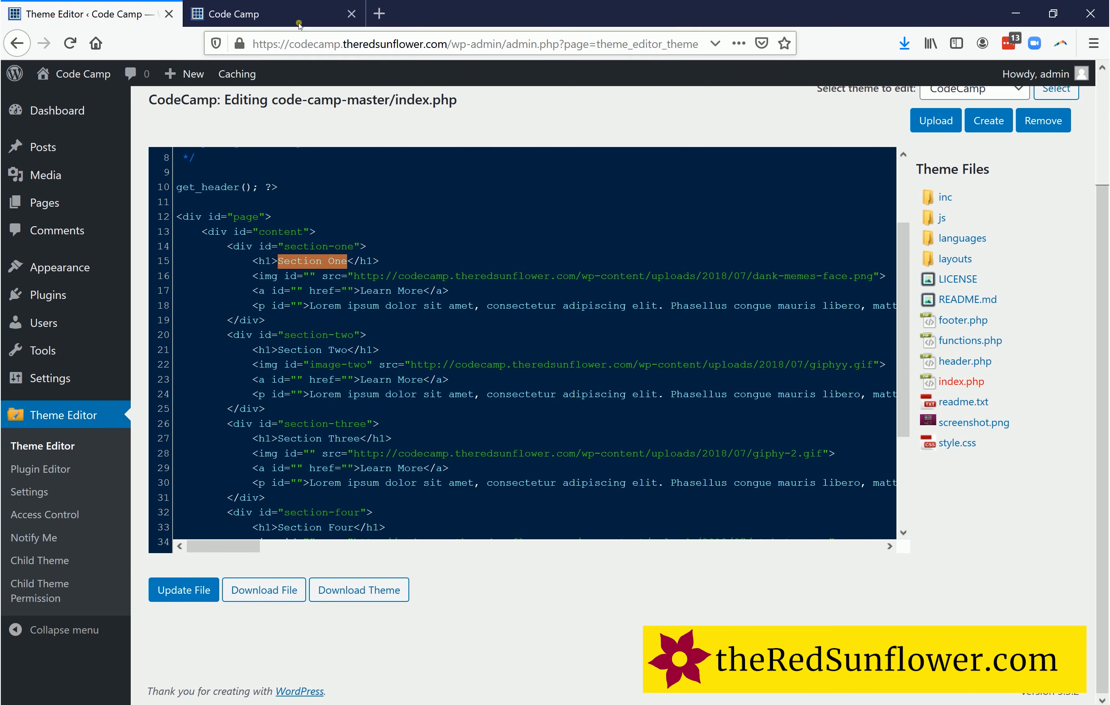
{"action": "left_click", "coordinate": [246, 14]}
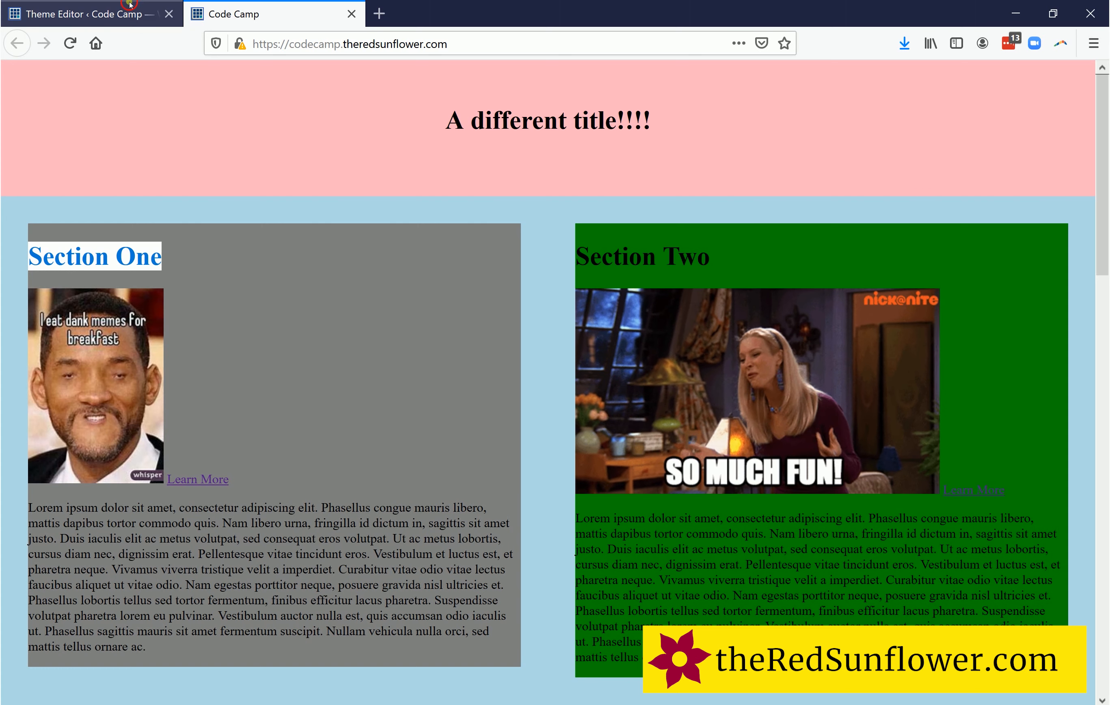
{"action": "left_click", "coordinate": [81, 13]}
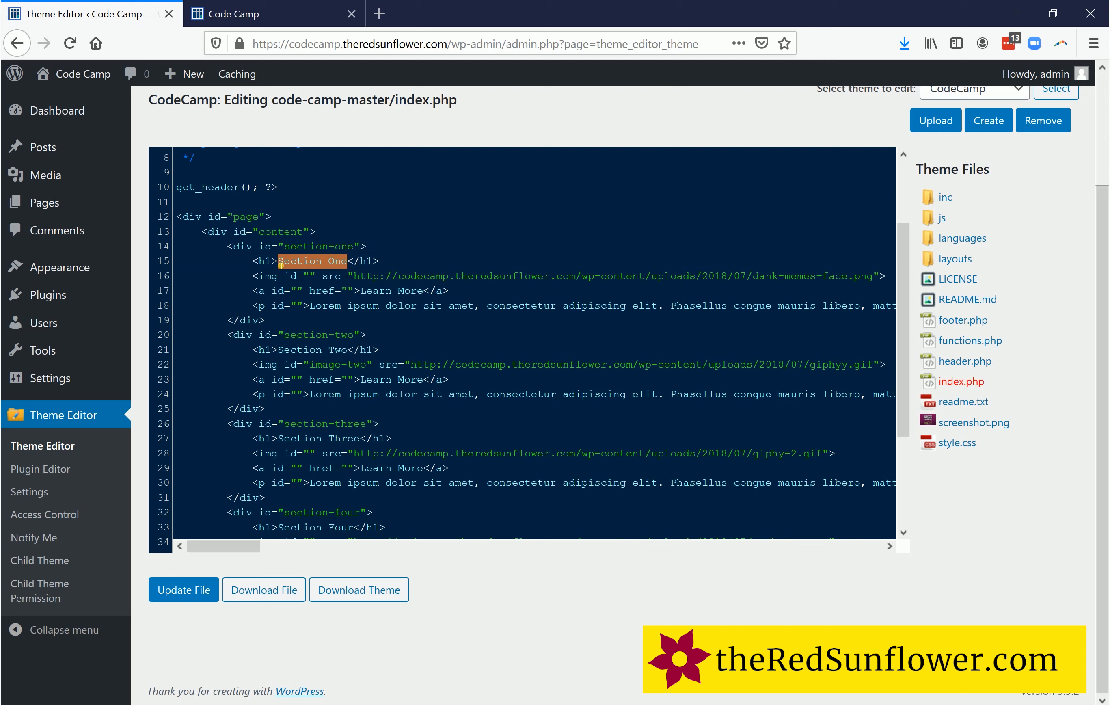
{"action": "type", "text": "A</h1>"}
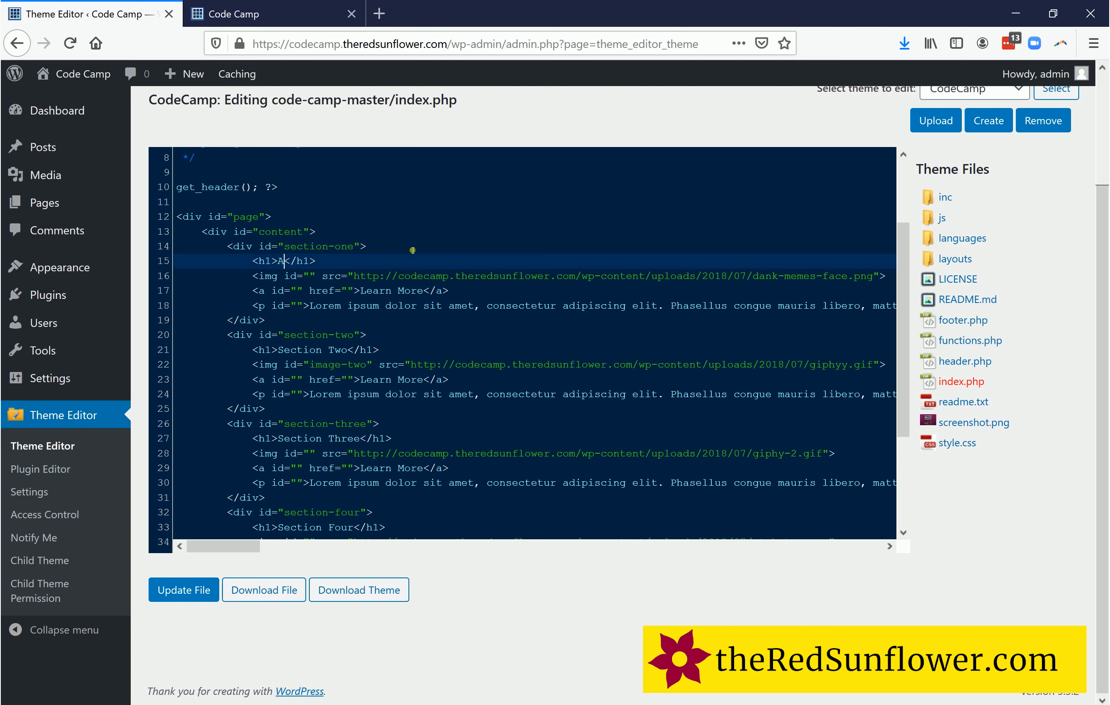
{"action": "type", "text": "bout"}
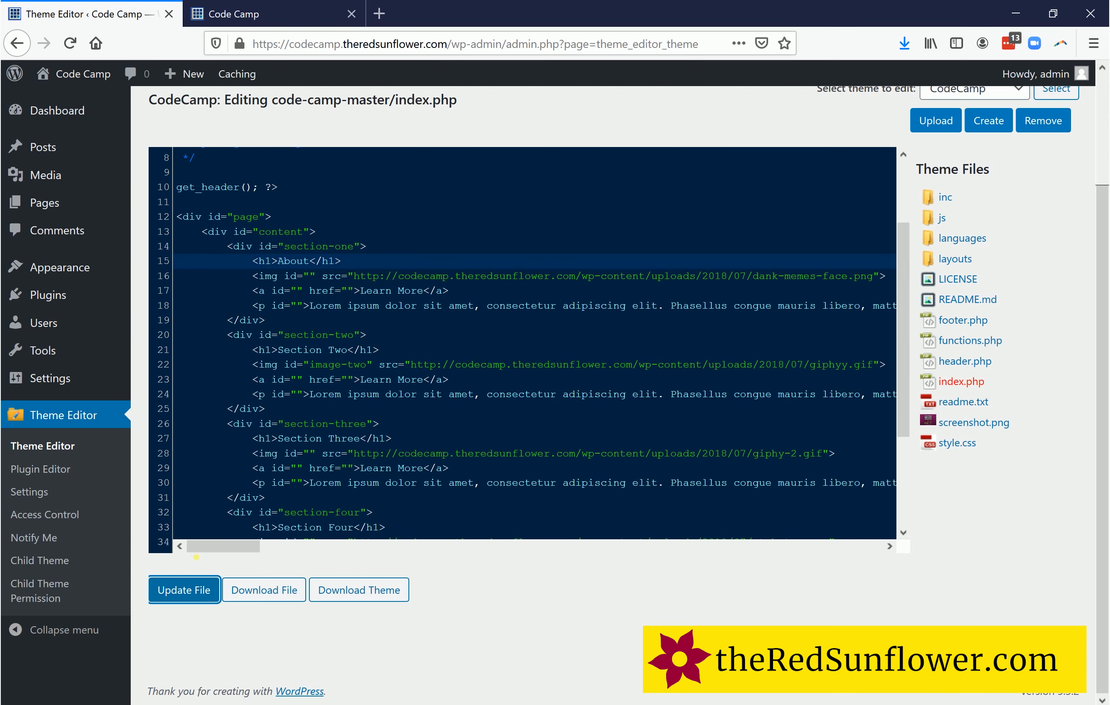
{"action": "left_click", "coordinate": [184, 589]}
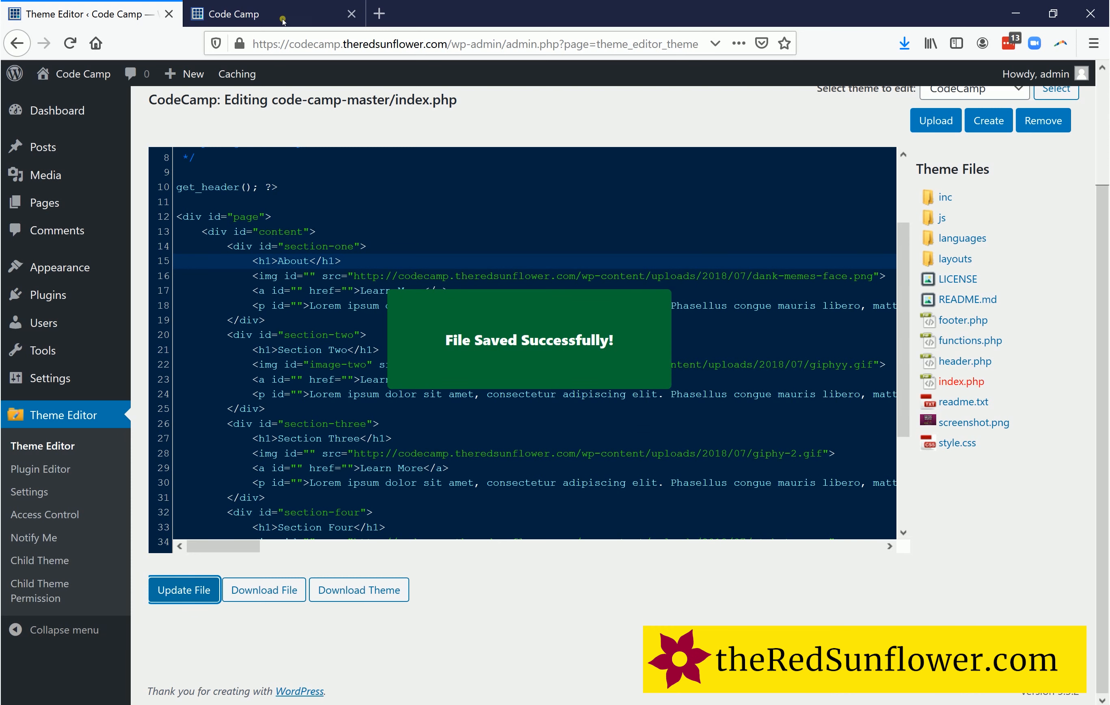
- Reload the live Code Camp site to show the new About heading
{"action": "left_click", "coordinate": [253, 14]}
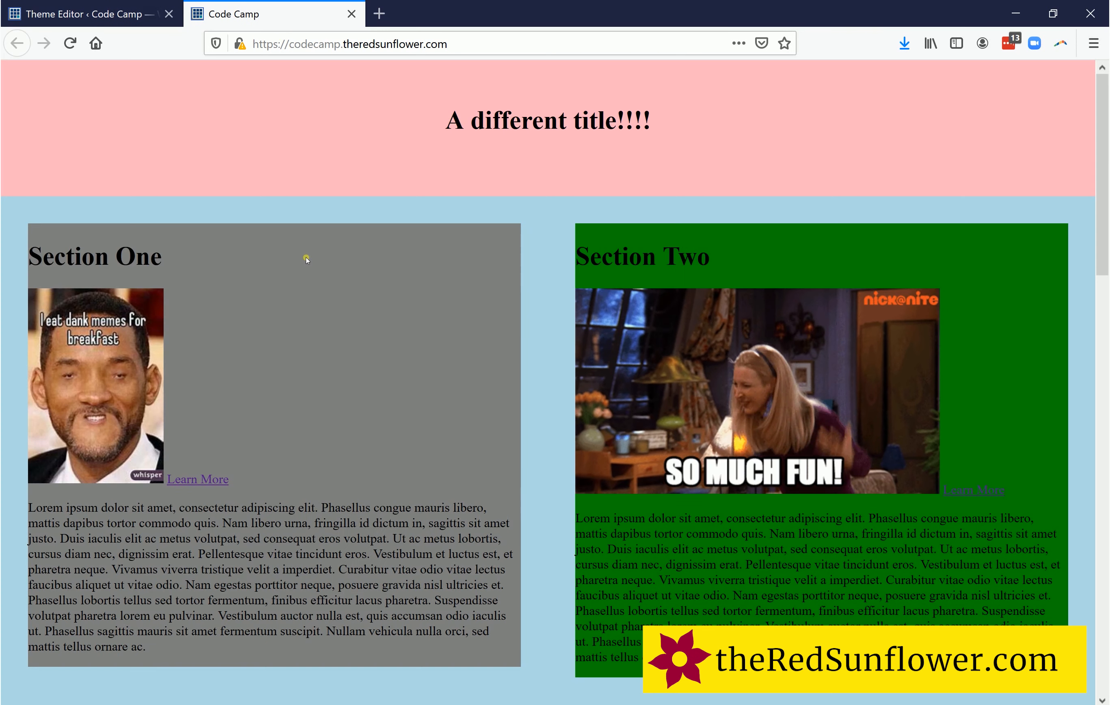
{"action": "left_click", "coordinate": [70, 42]}
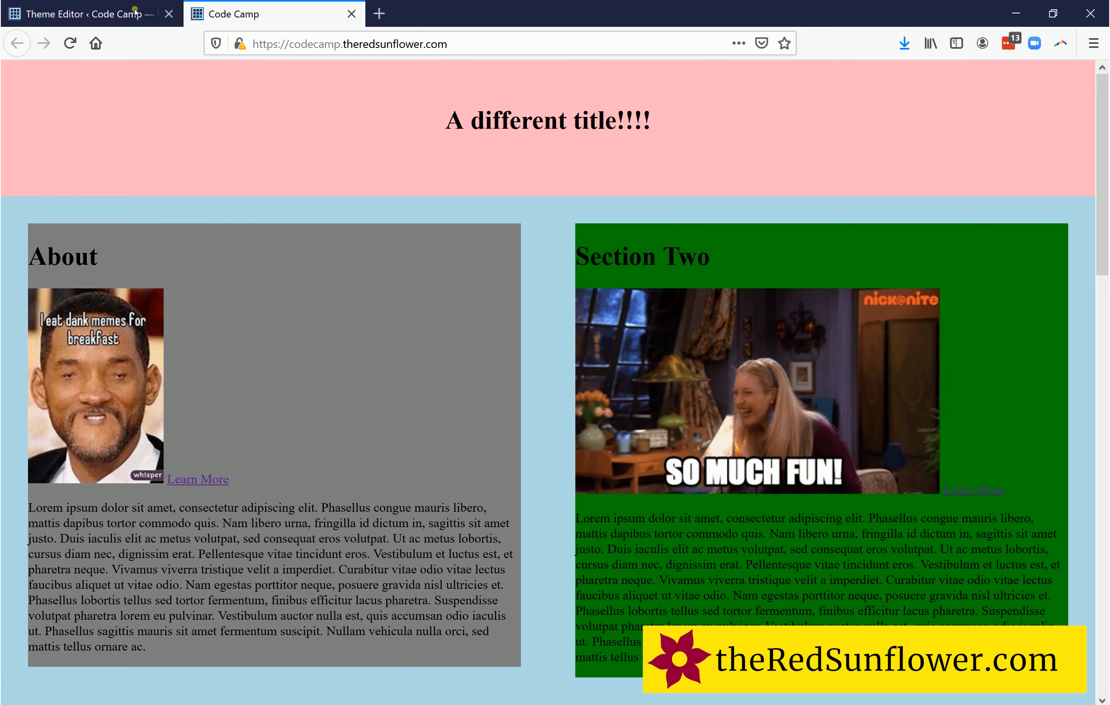
- Make the line 18 paragraph read 'This website is about learning how to code and build websites!', update the file and check it live
{"action": "left_click", "coordinate": [89, 14]}
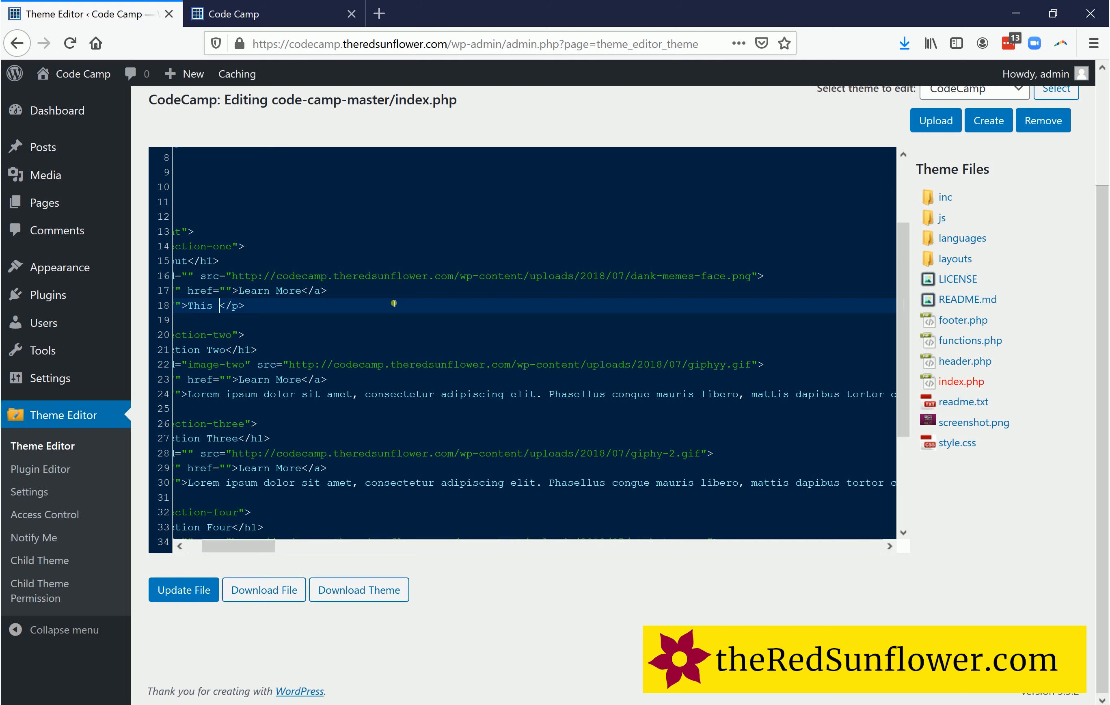
{"action": "type", "text": "website is about learning how to"}
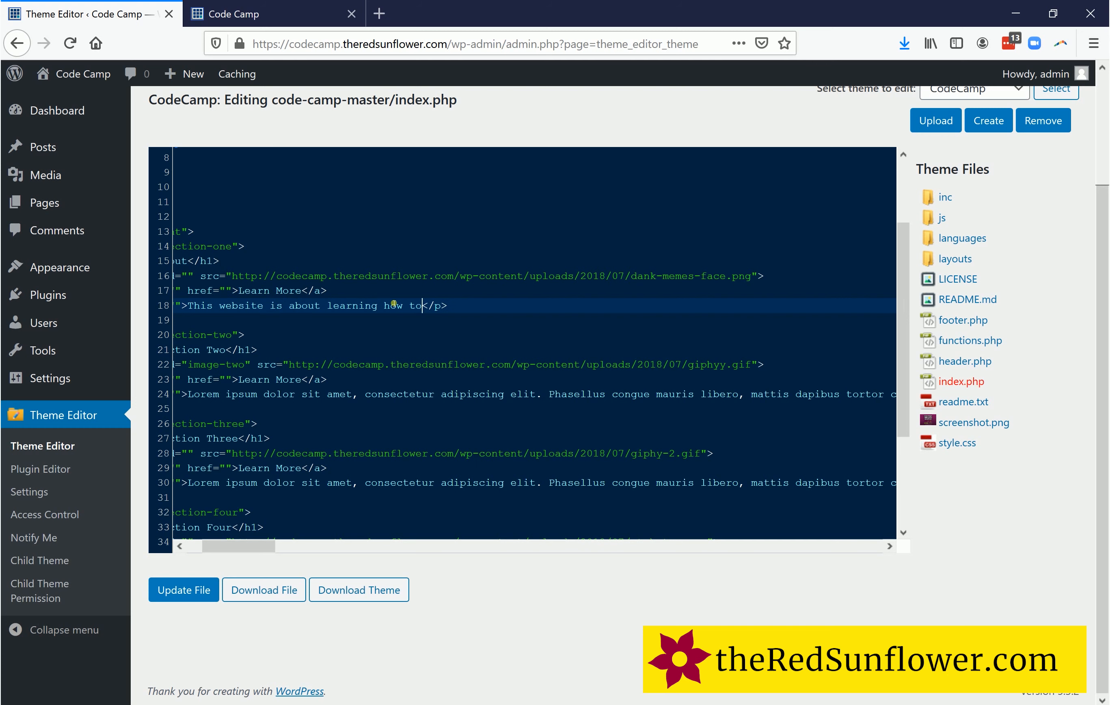
{"action": "type", "text": "code and build websites!"}
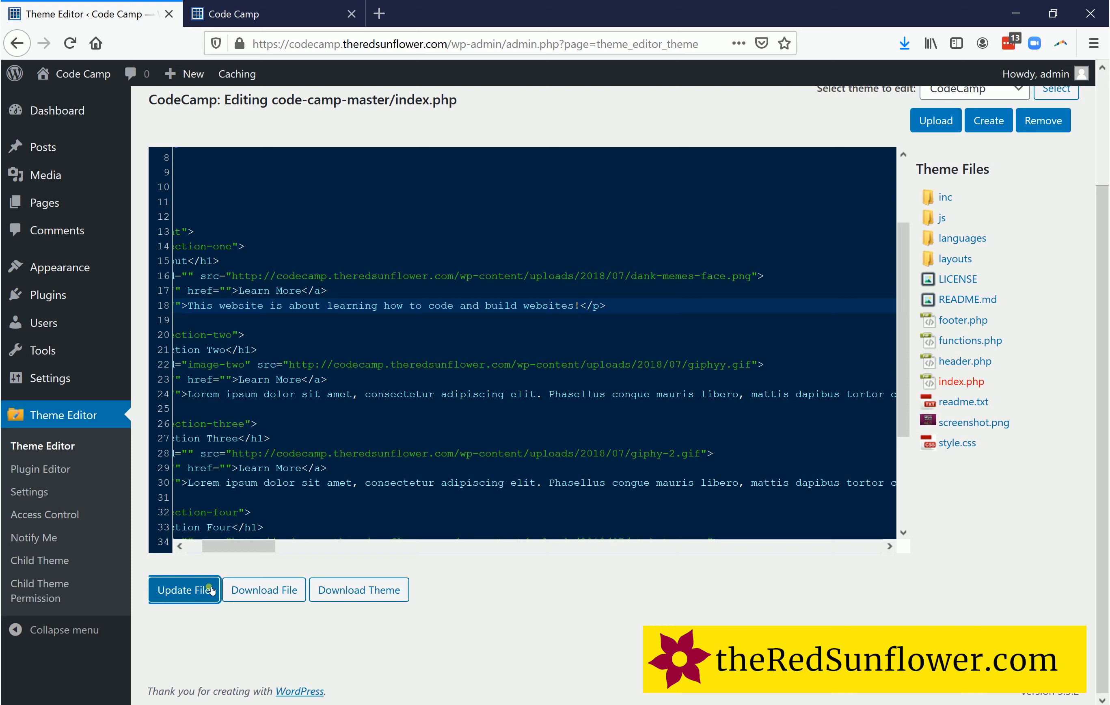
{"action": "left_click", "coordinate": [184, 589]}
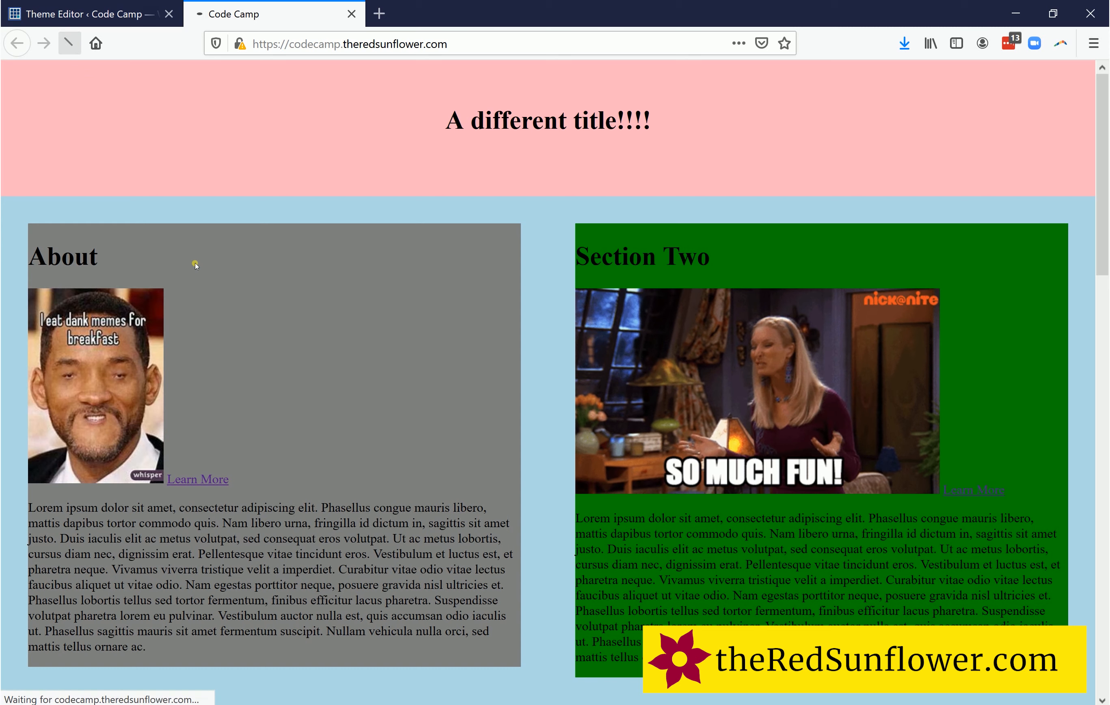
{"action": "left_click", "coordinate": [69, 43]}
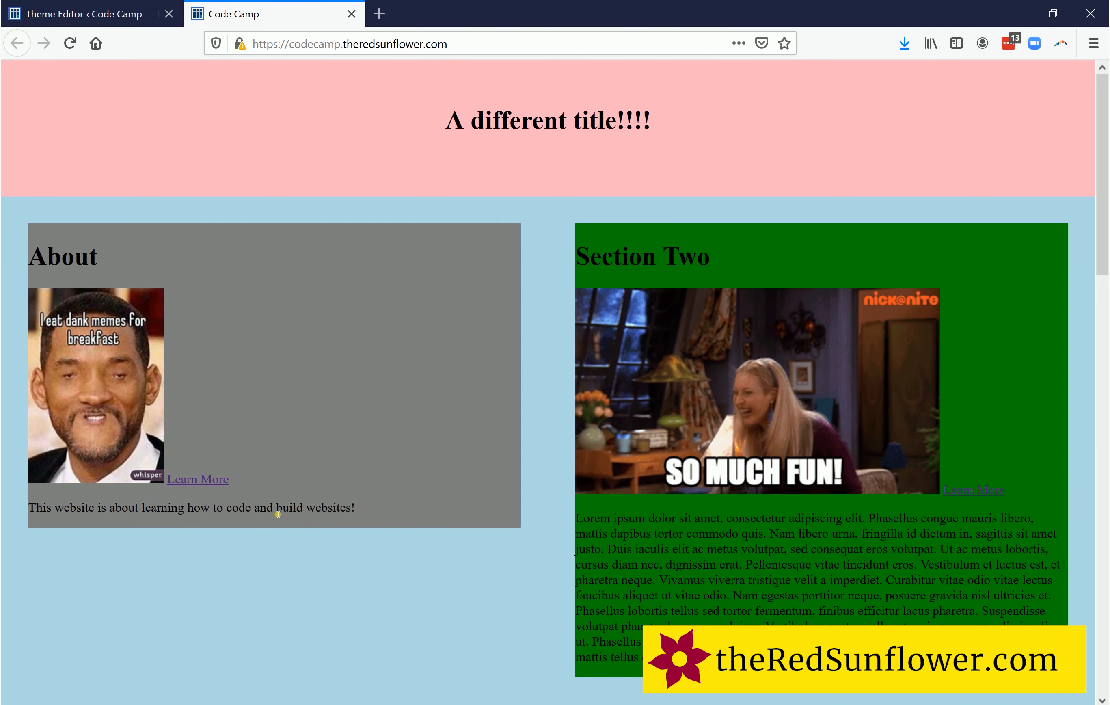
{"action": "left_click_drag", "start_coordinate": [101, 507], "coordinate": [357, 506]}
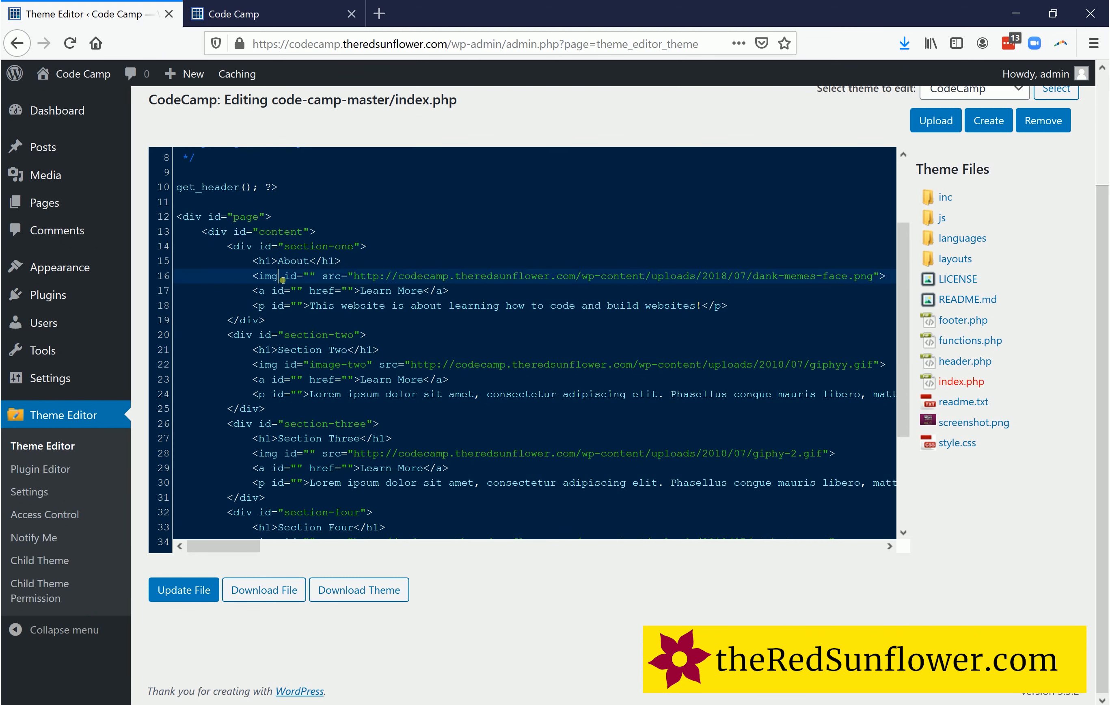
- Inspect the About section's img tag on line 16 of index.php
{"action": "right_click", "coordinate": [60, 267]}
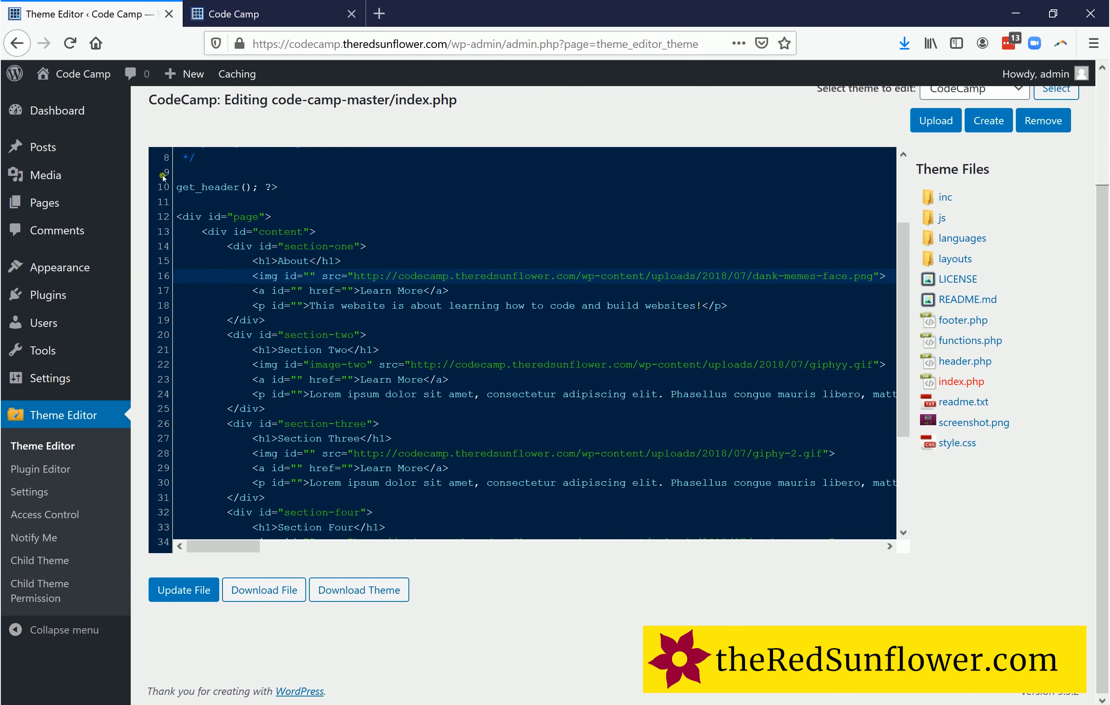
{"action": "mouse_move", "coordinate": [47, 175]}
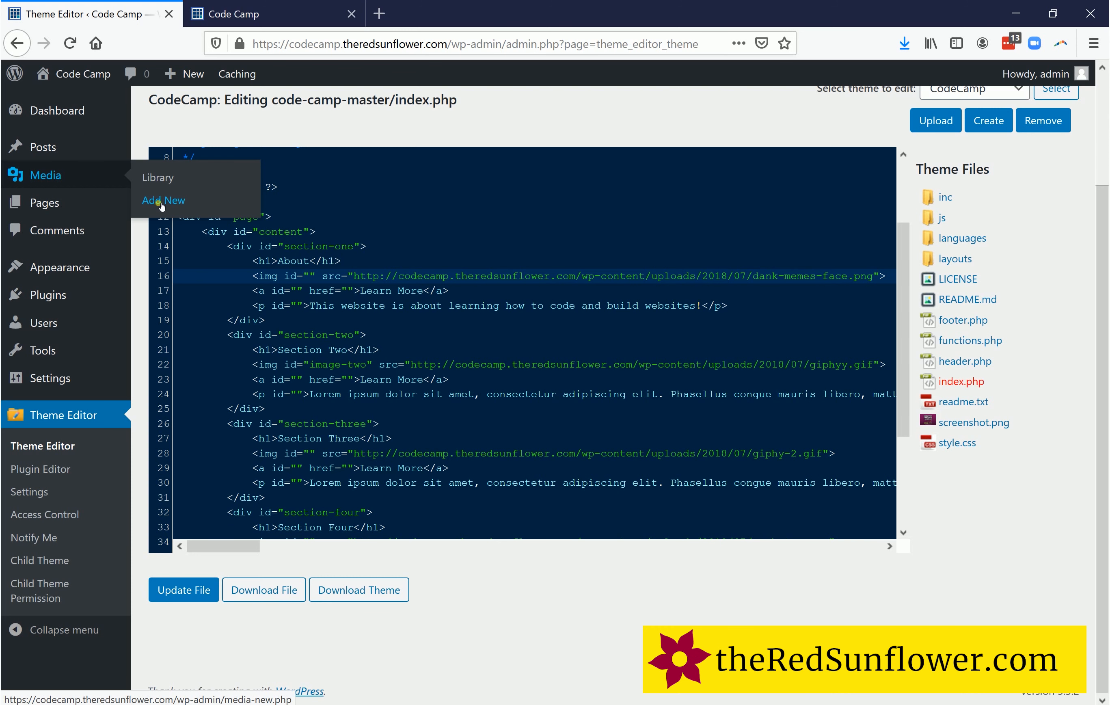
- Upload the golden retriever photo TRS_0018-September-Atlanta via Media > Add New
{"action": "left_click", "coordinate": [164, 200]}
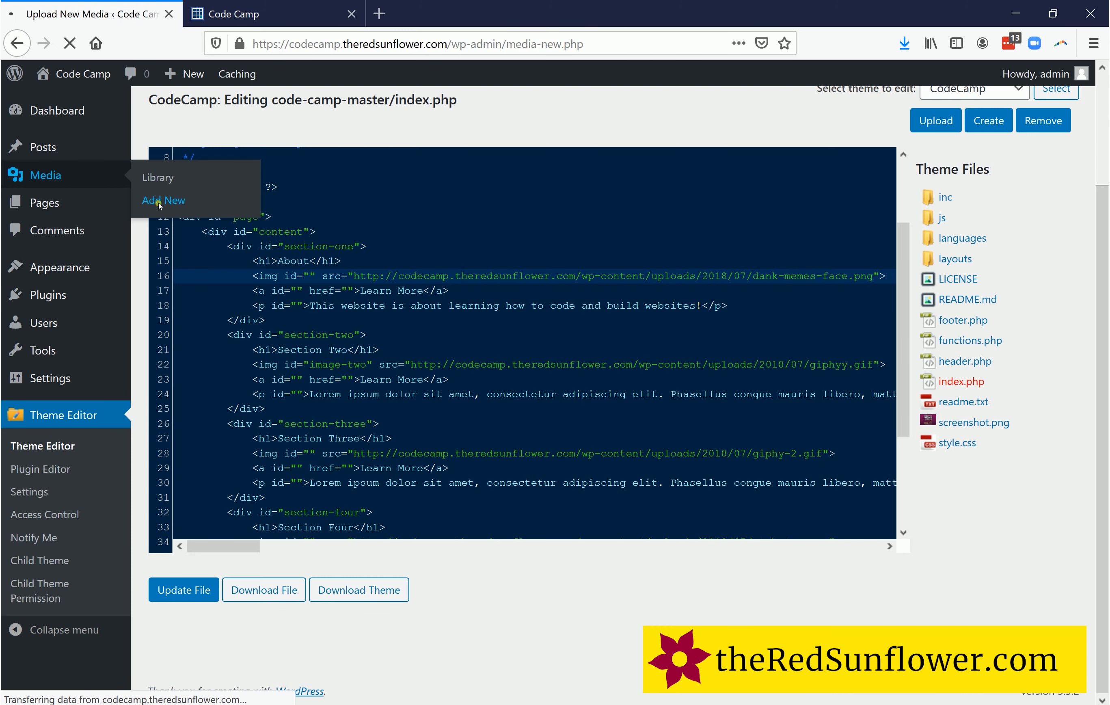
{"action": "left_click", "coordinate": [163, 200]}
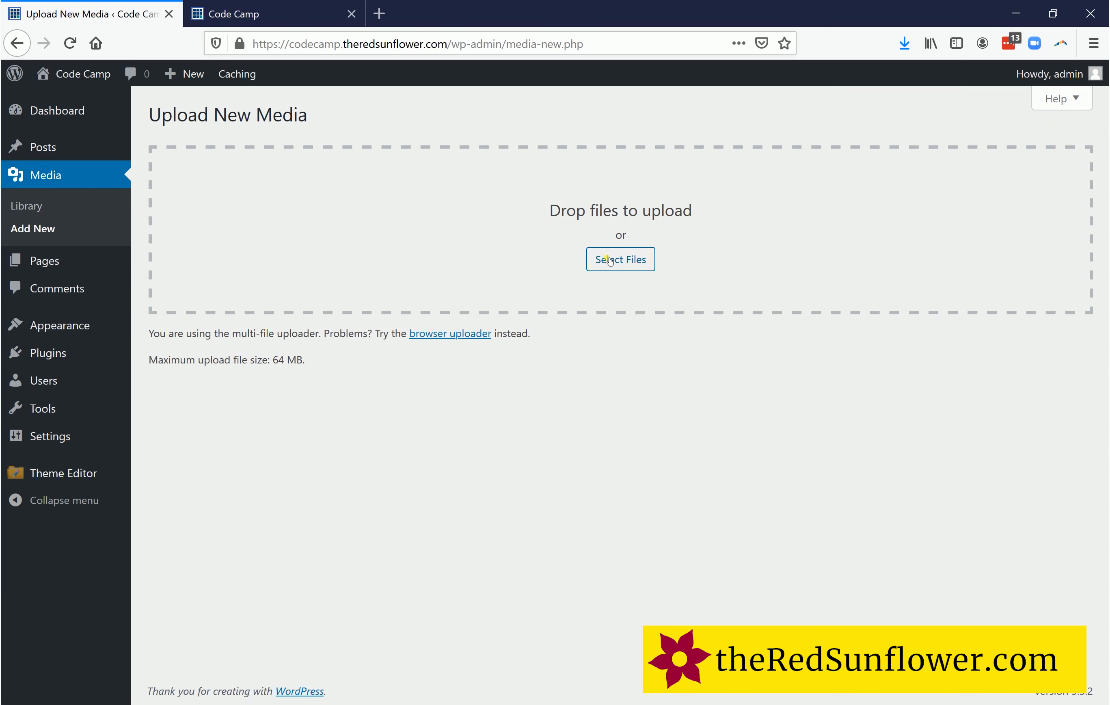
{"action": "left_click", "coordinate": [620, 259]}
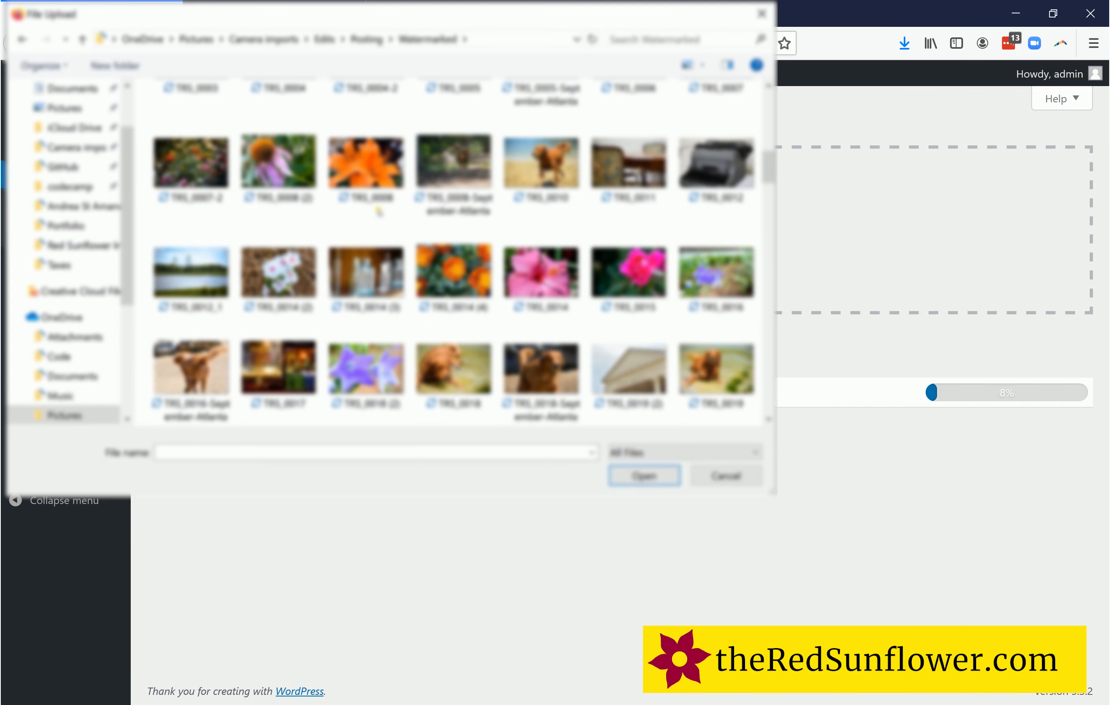
{"action": "left_click", "coordinate": [645, 475]}
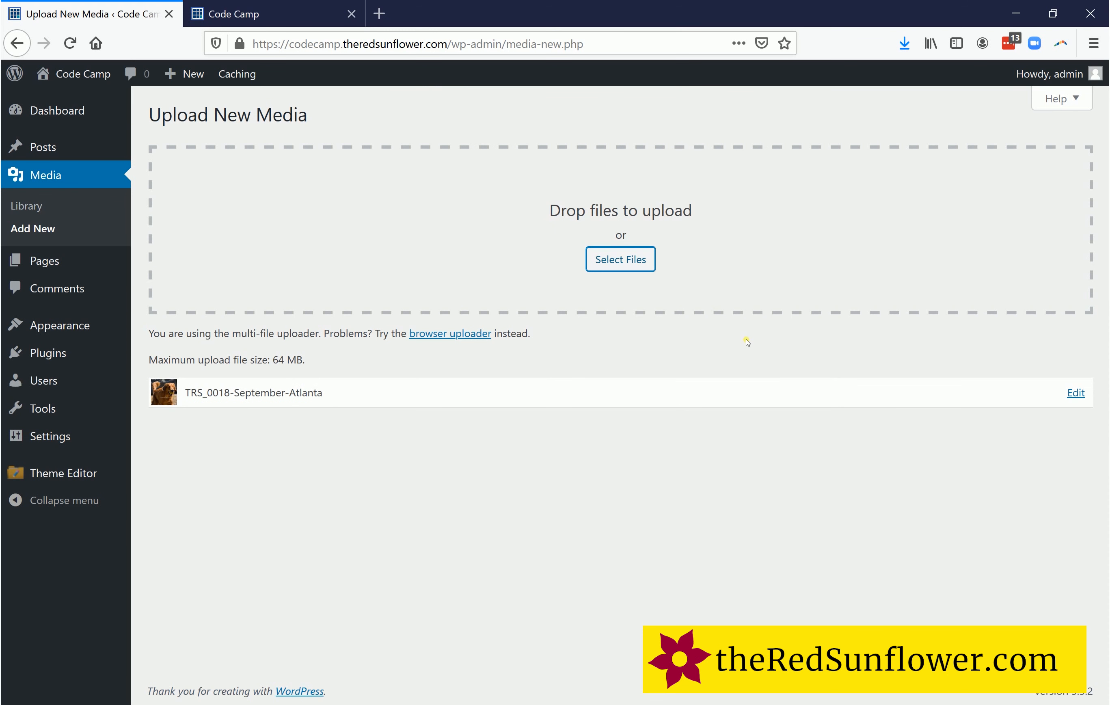
- Copy the uploaded photo's full File URL from its edit screen
{"action": "left_click", "coordinate": [1075, 392]}
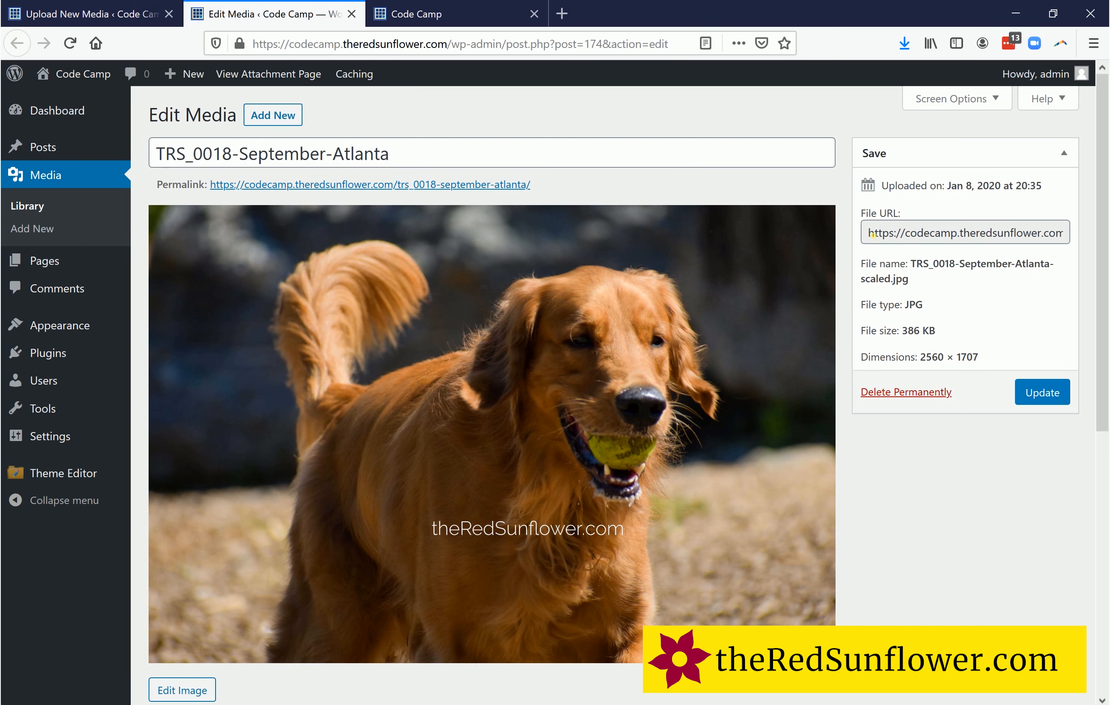
{"action": "triple_click", "coordinate": [965, 232]}
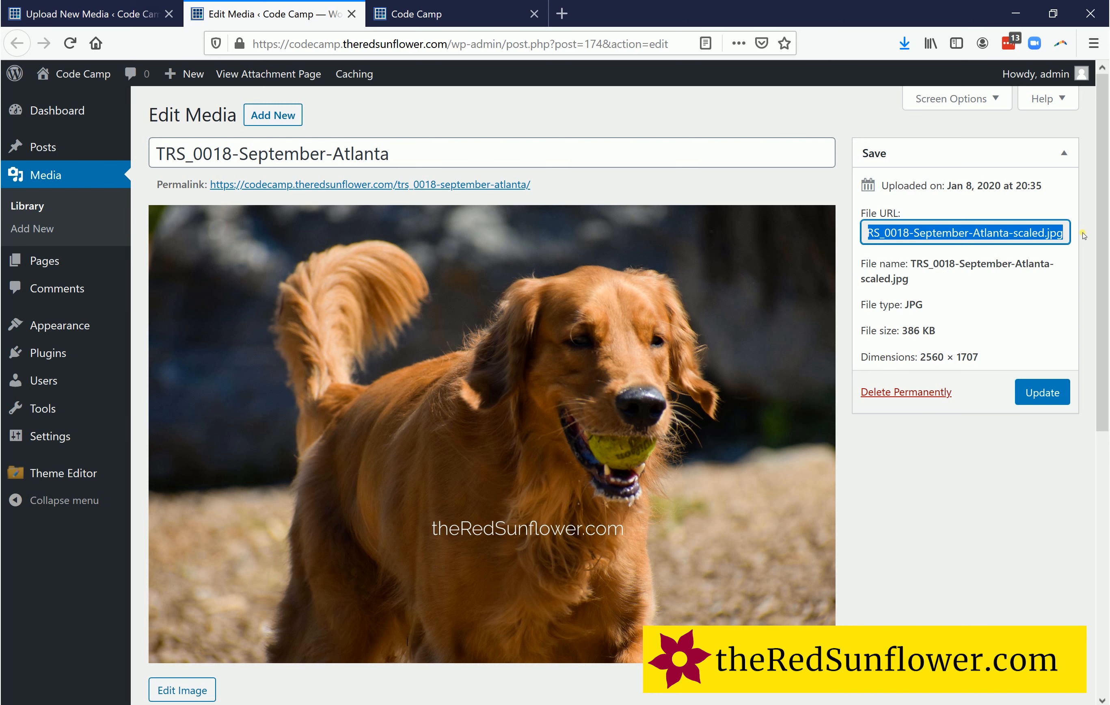
{"action": "right_click", "coordinate": [964, 232]}
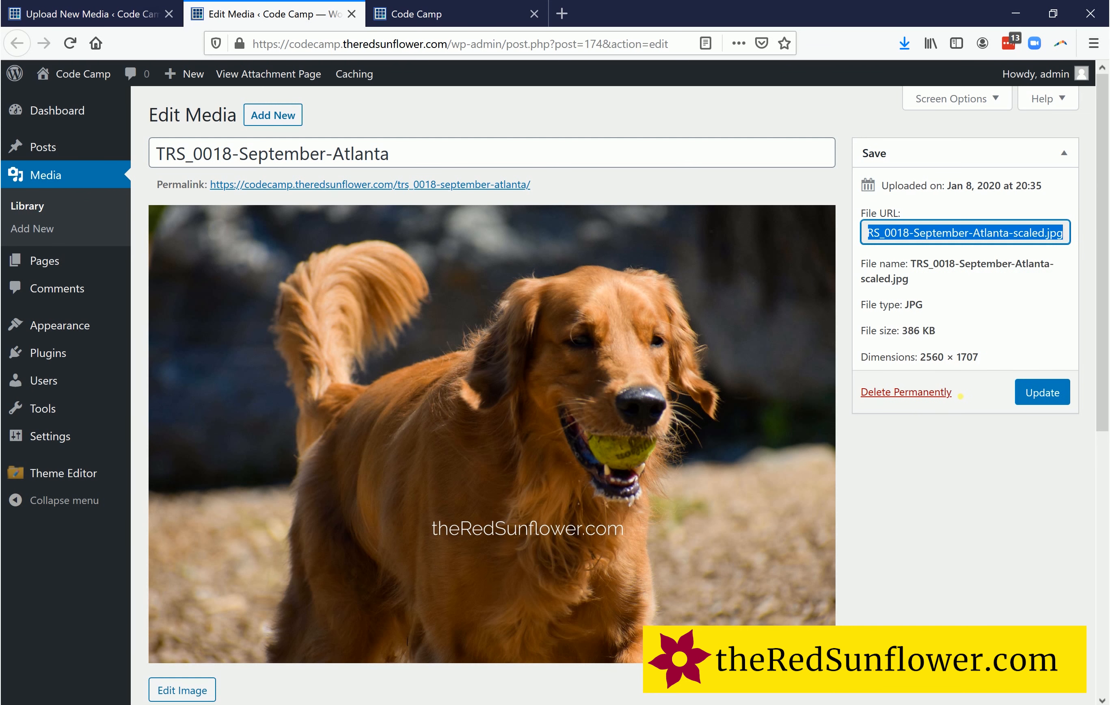
{"action": "mouse_move", "coordinate": [60, 485]}
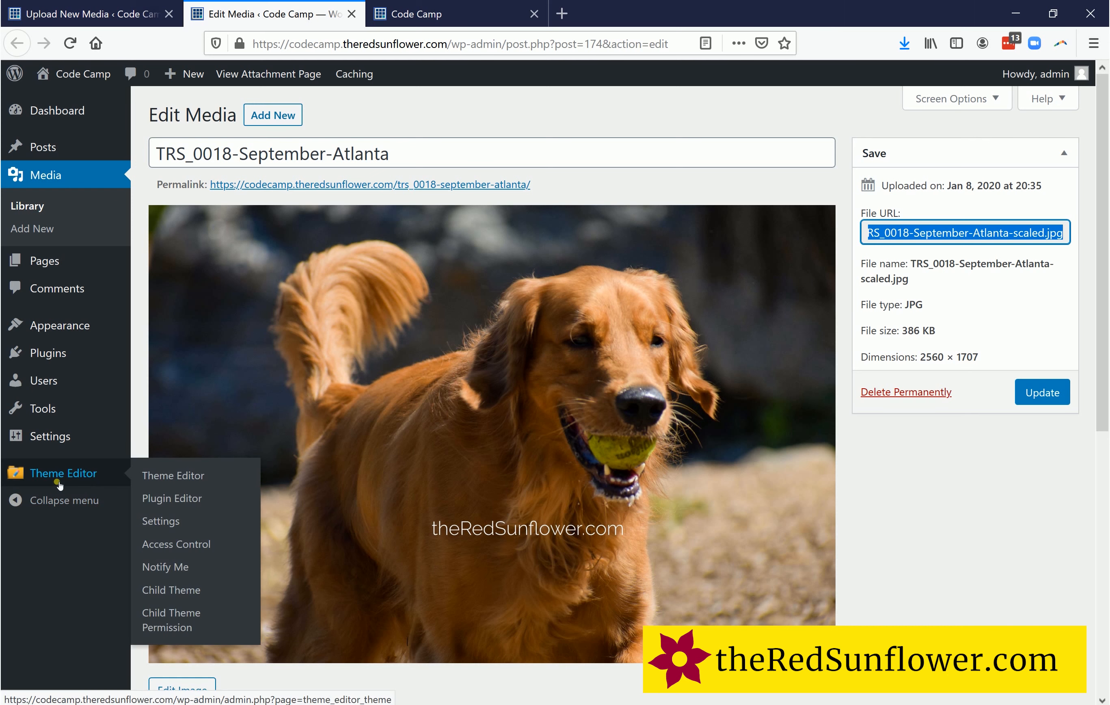
{"action": "mouse_move", "coordinate": [121, 481]}
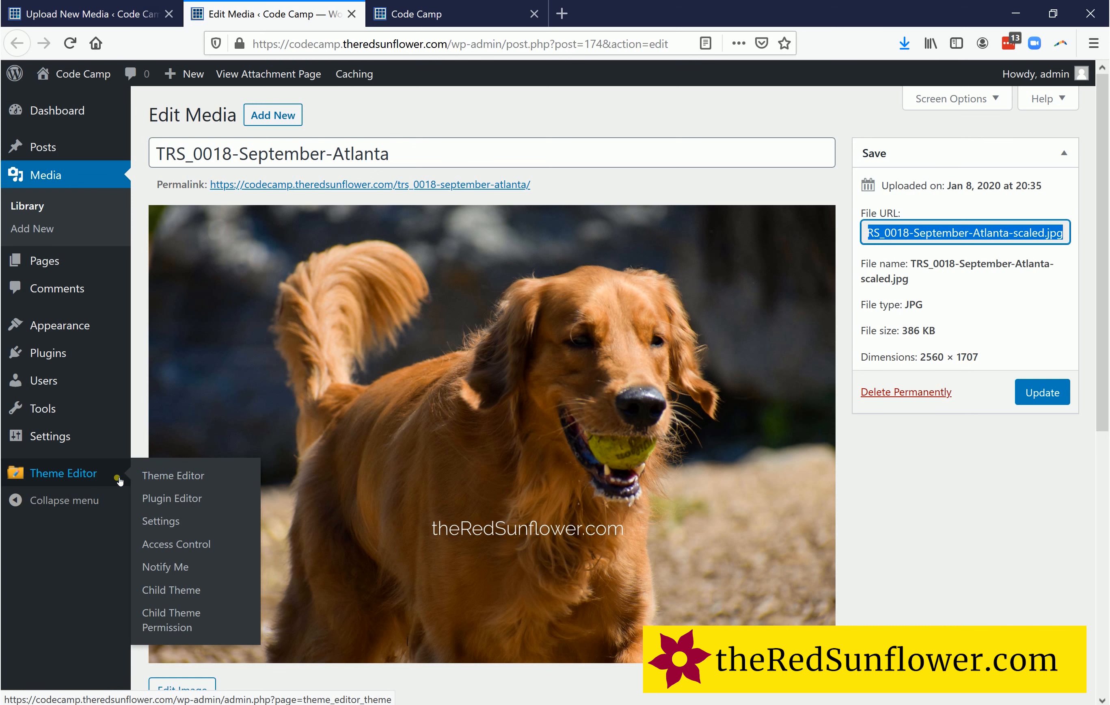
{"action": "left_click", "coordinate": [173, 475]}
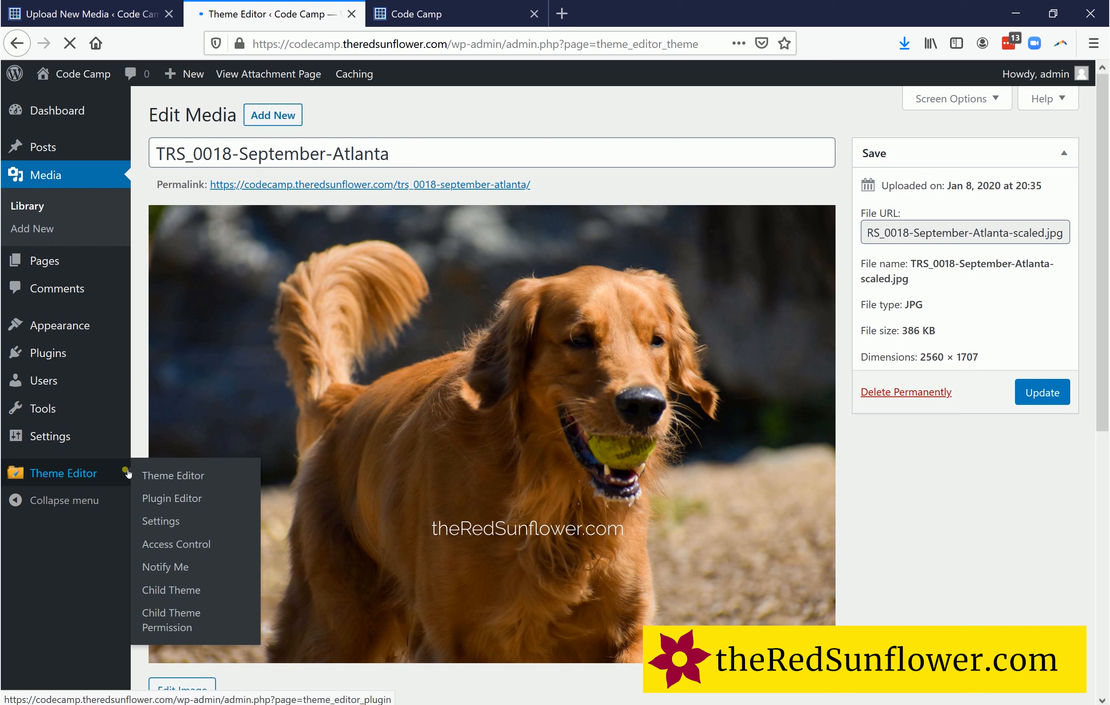
- Reopen index.php and reach the About image's src attribute
{"action": "left_click", "coordinate": [173, 475]}
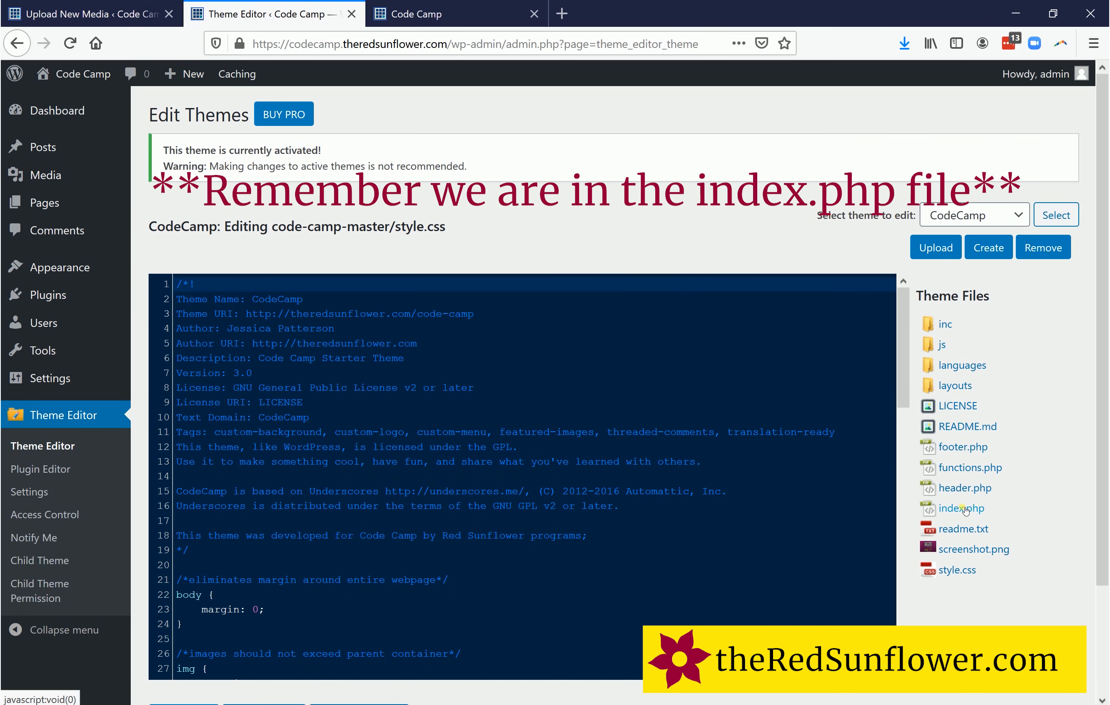
{"action": "left_click", "coordinate": [961, 508]}
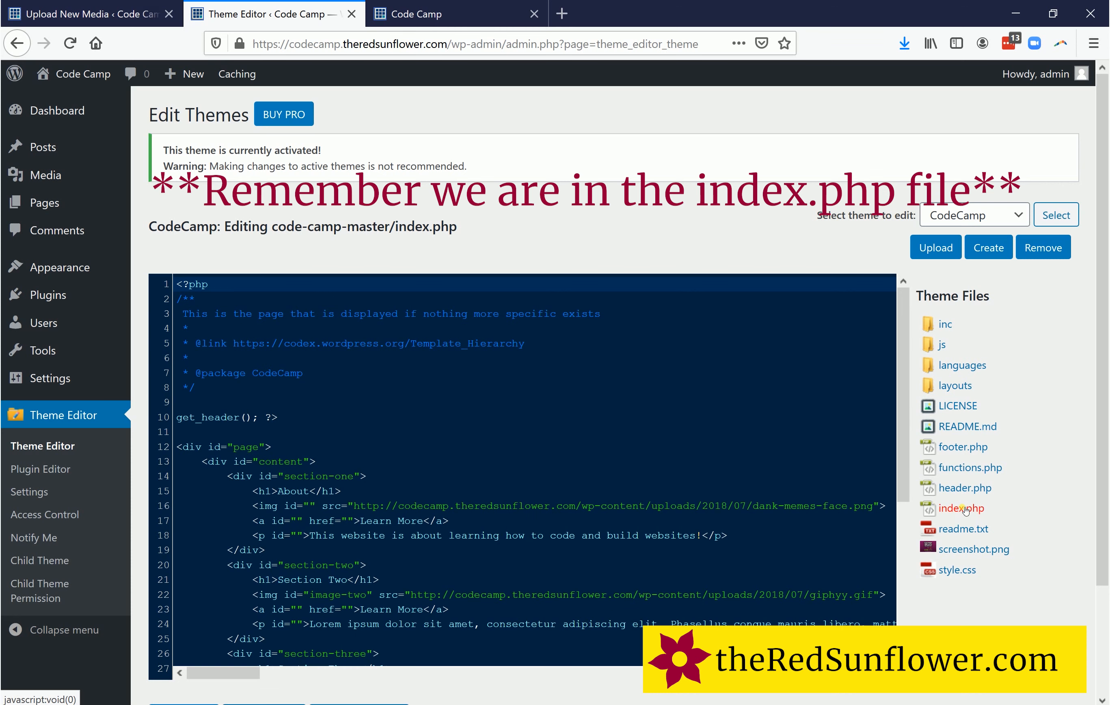
{"action": "scroll", "scroll_direction": "down", "scroll_amount": 3}
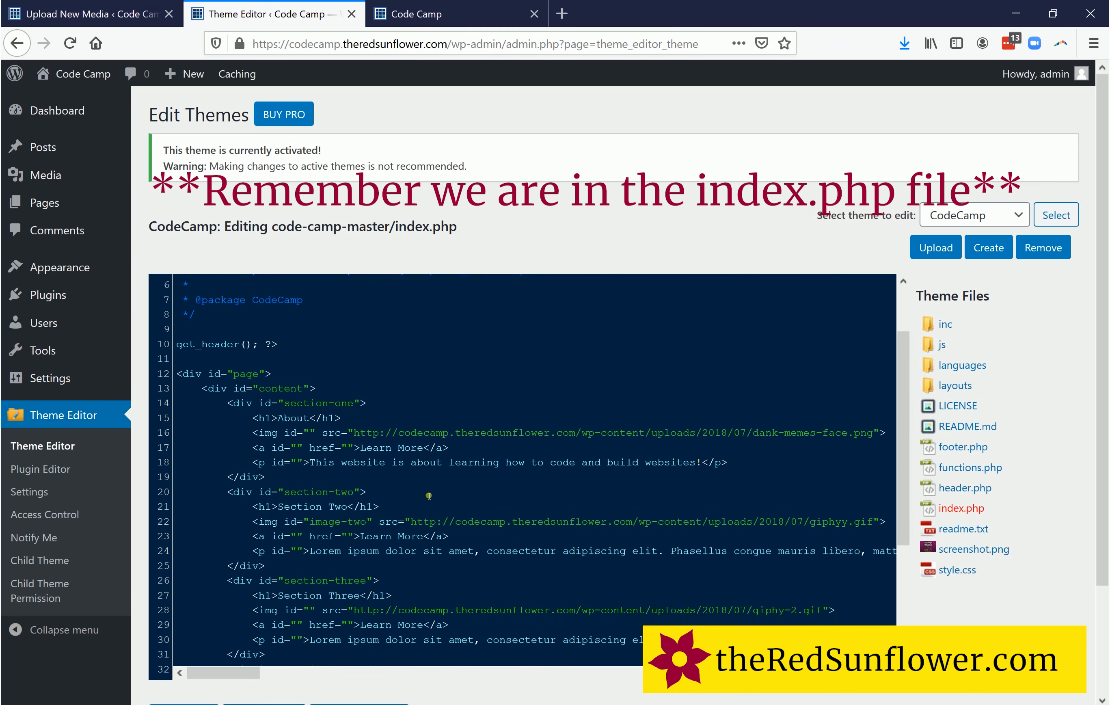
{"action": "left_click", "coordinate": [392, 432]}
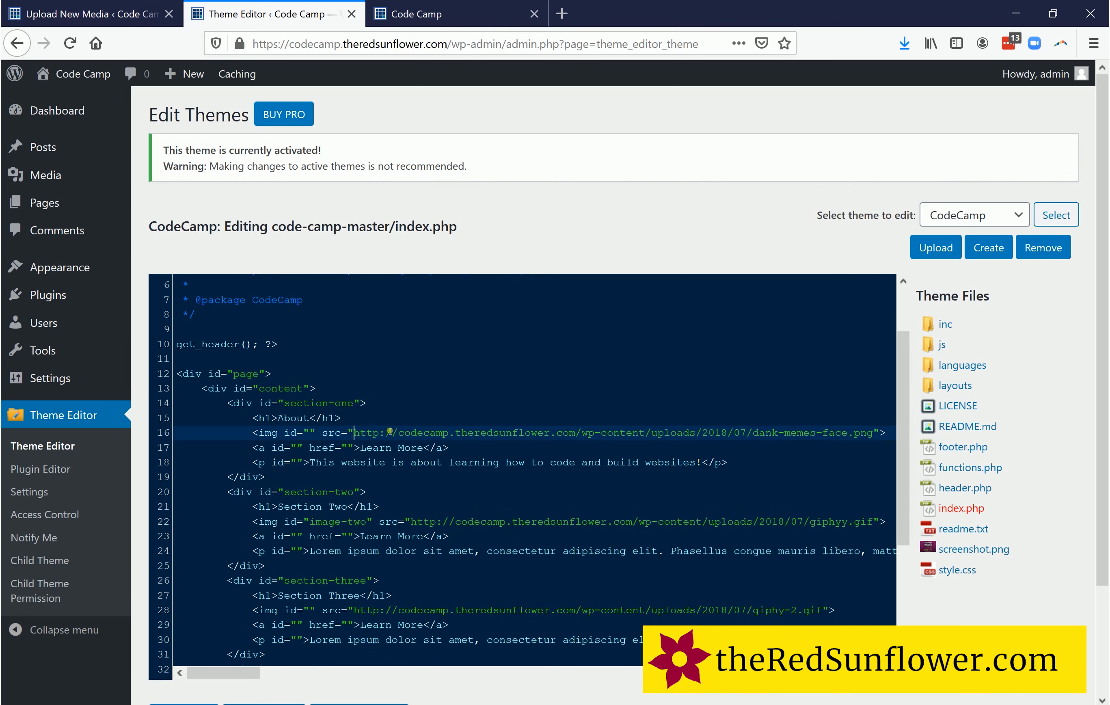
- Replace the old meme image address with the uploaded photo's URL and update the file
{"action": "left_click_drag", "start_coordinate": [358, 432], "coordinate": [760, 431]}
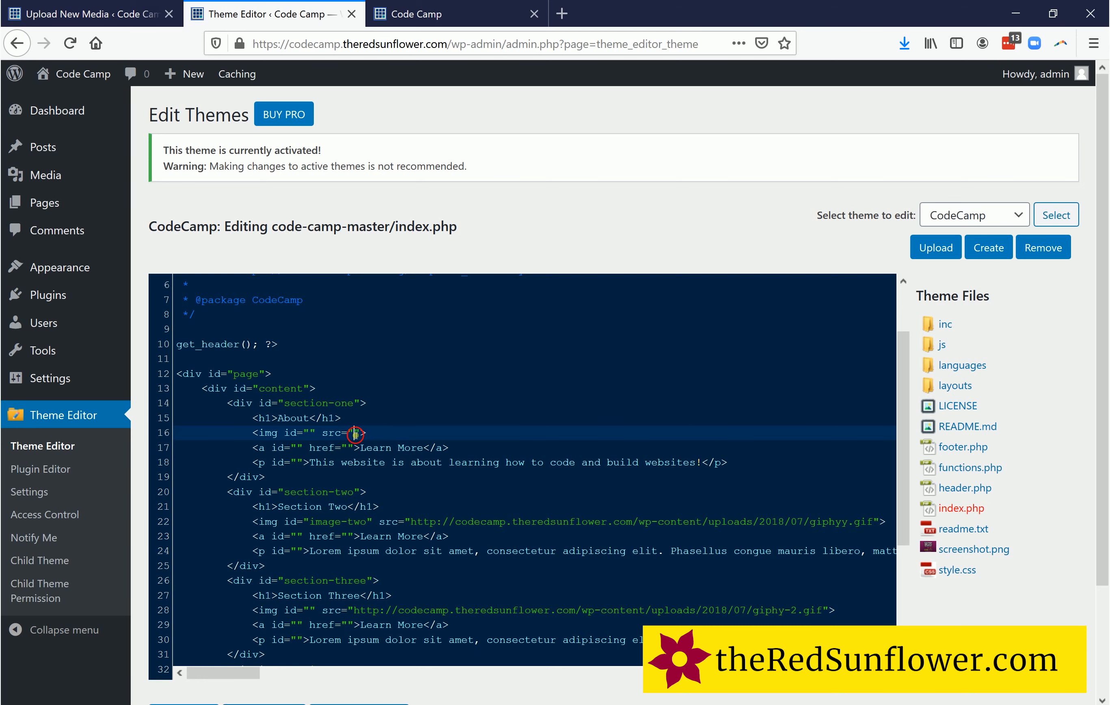
{"action": "right_click", "coordinate": [354, 432]}
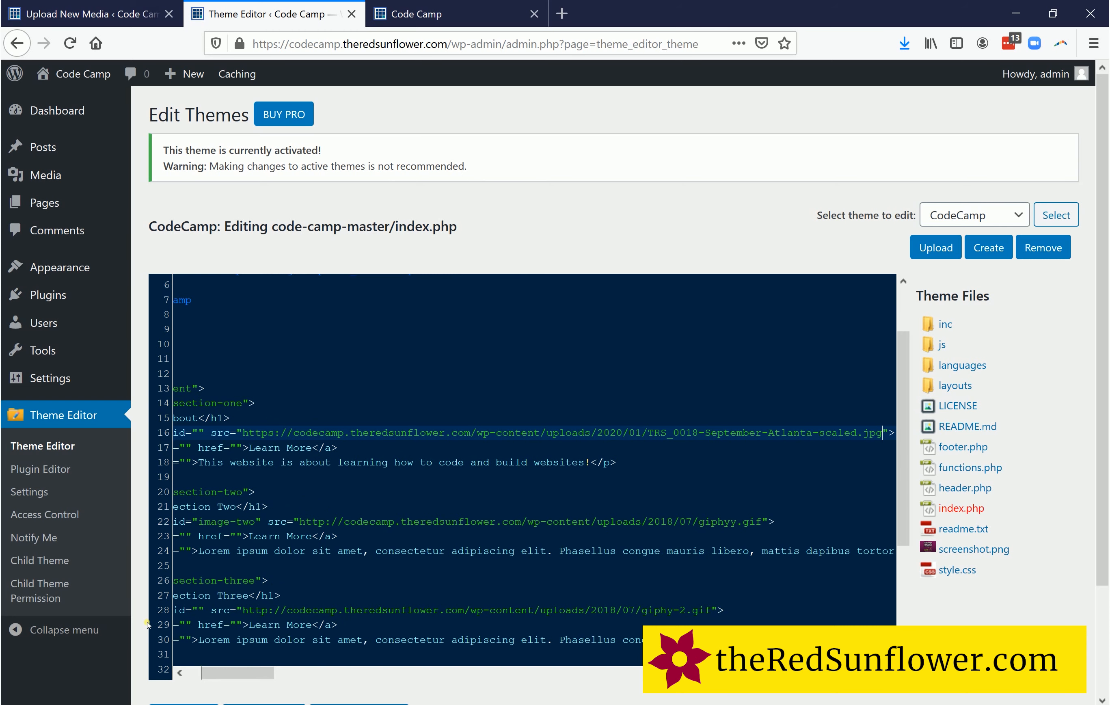
{"action": "scroll", "scroll_direction": "down", "scroll_amount": 3}
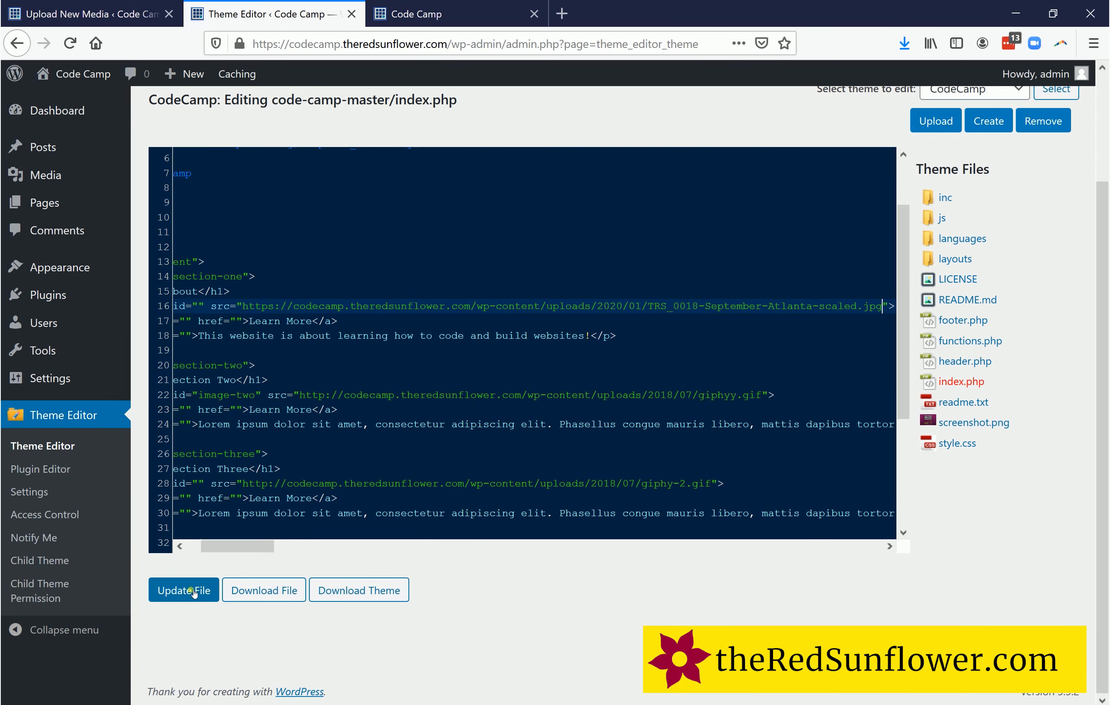
{"action": "left_click", "coordinate": [184, 590]}
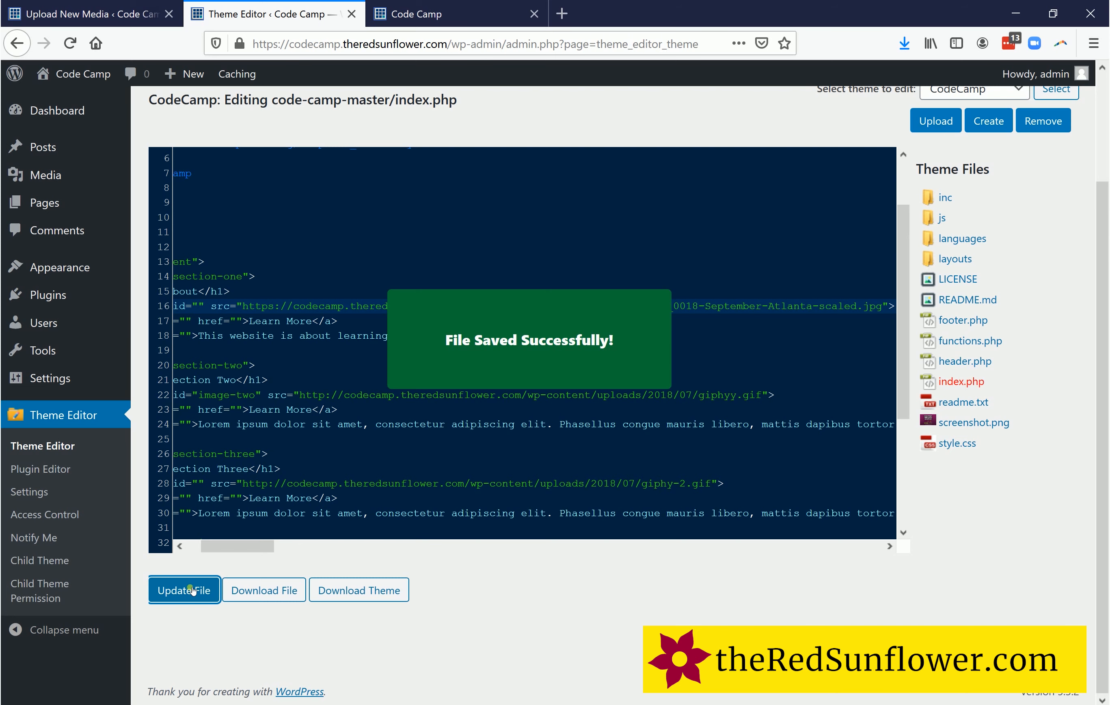
- View the golden retriever photo under About on the live site, then return to index.php
{"action": "left_click", "coordinate": [424, 14]}
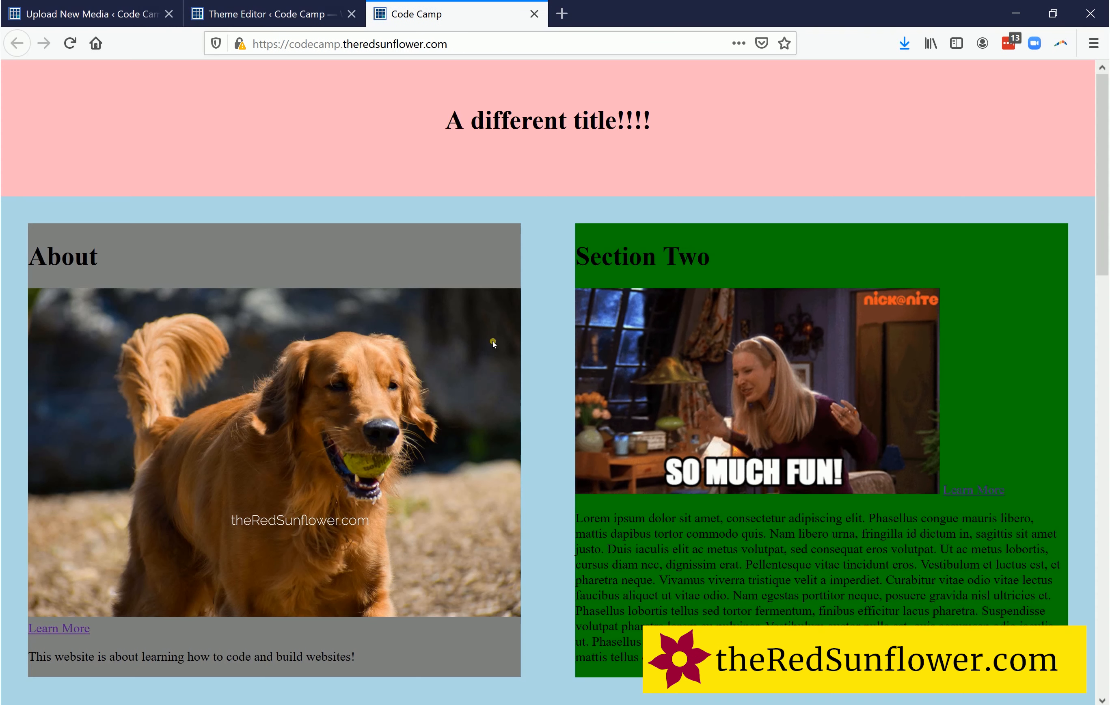
{"action": "left_click", "coordinate": [273, 13]}
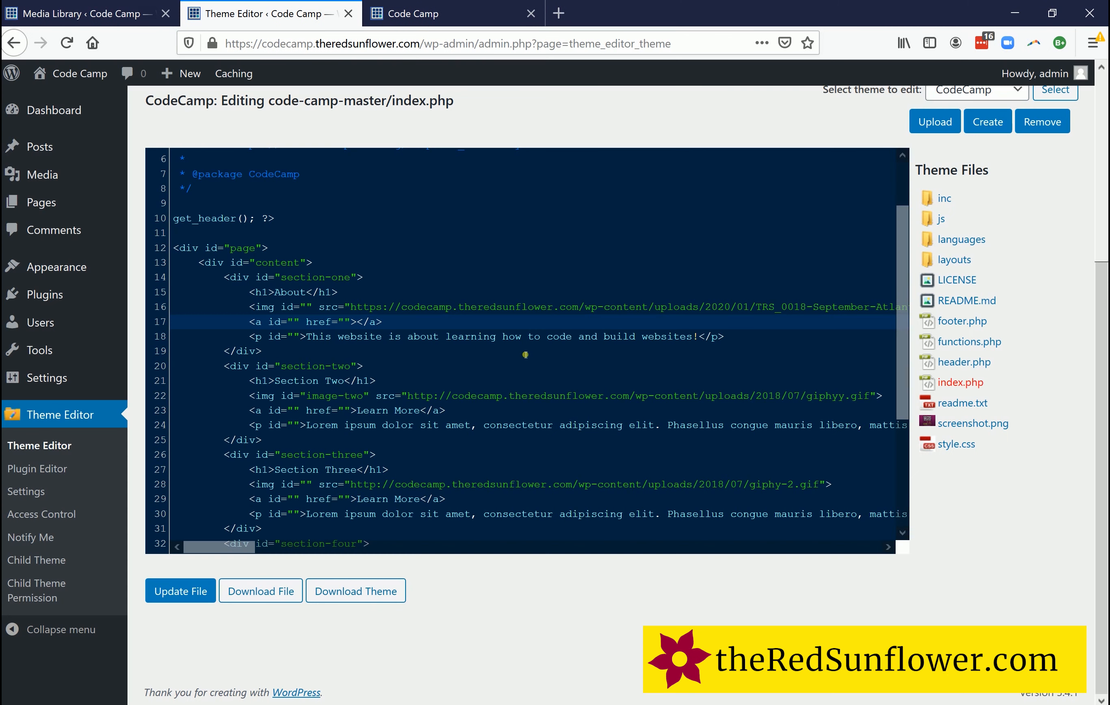
- Set the About anchor text to 'First we will change the link text', update the file and view the site
{"action": "type", "text": "First we will change the link text"}
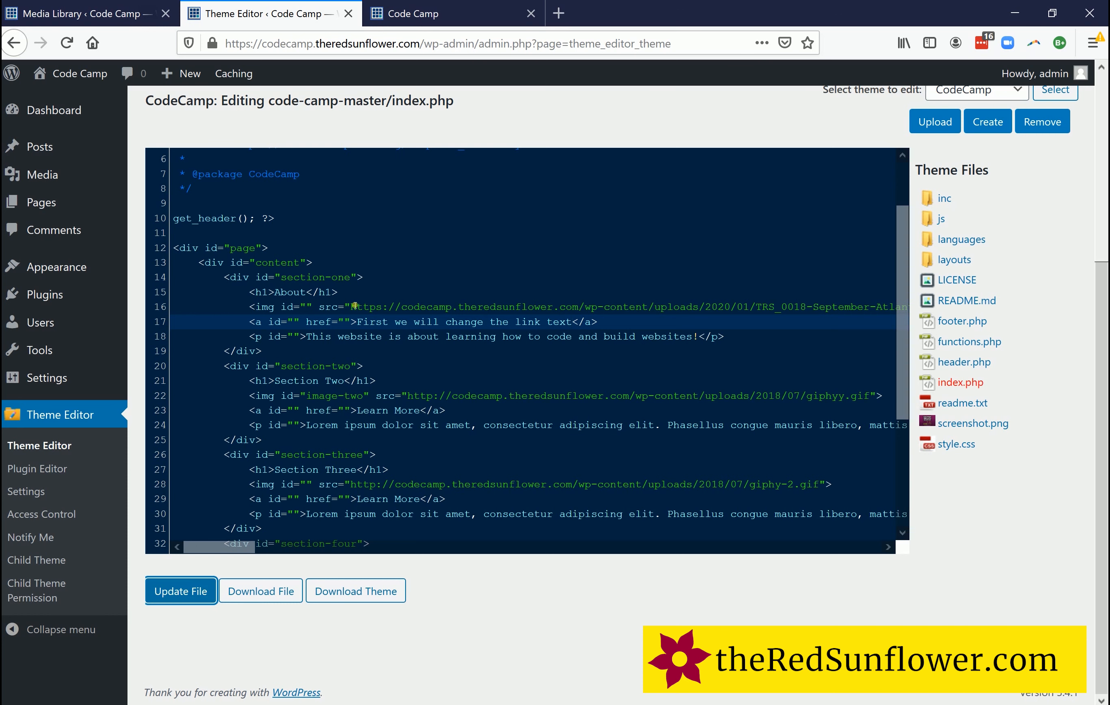
{"action": "left_click", "coordinate": [180, 591]}
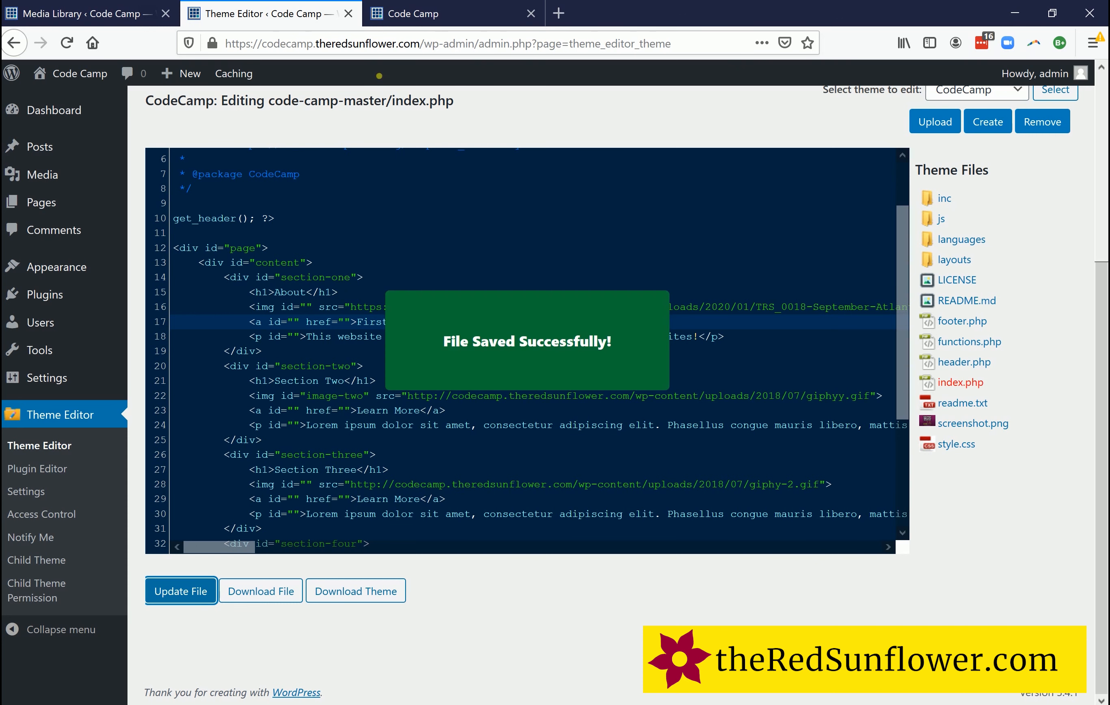
{"action": "left_click", "coordinate": [424, 13]}
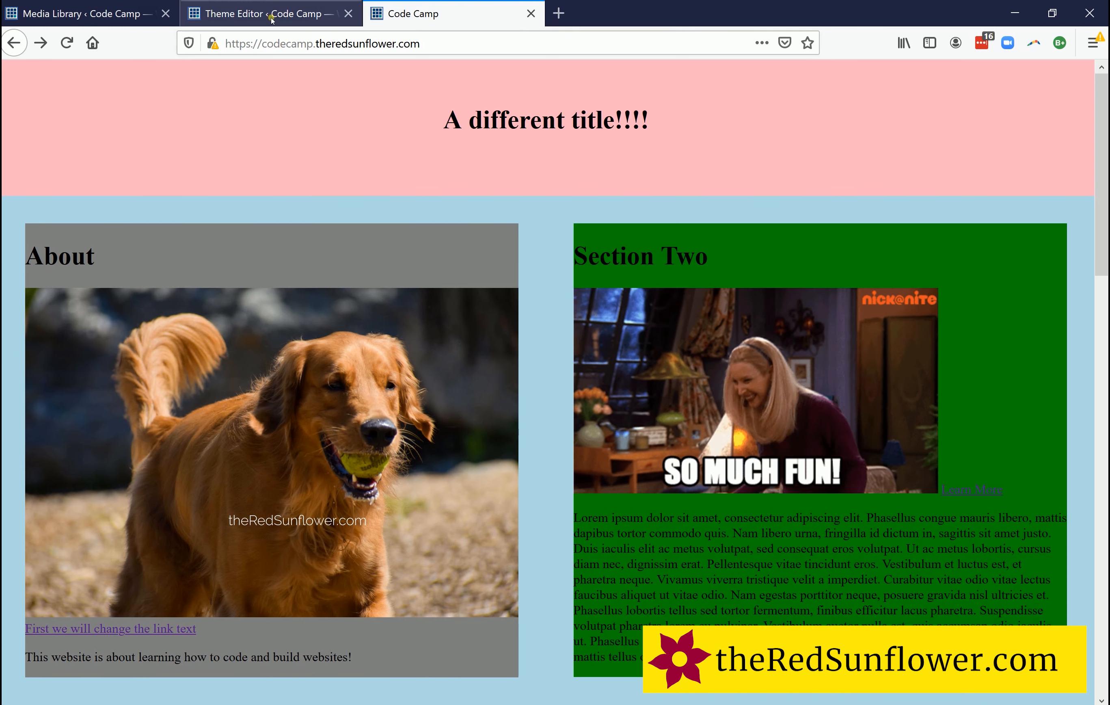
- Load theredsunflower.com in a new tab, then bring the index.php editor back in front
{"action": "left_click", "coordinate": [269, 13]}
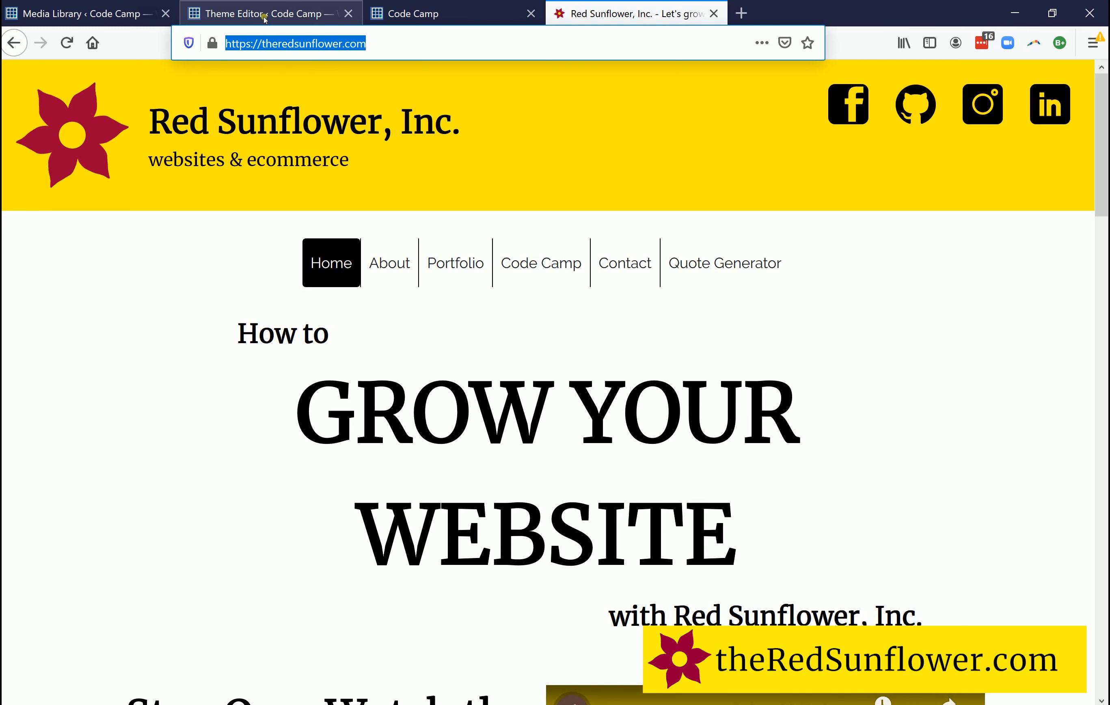
{"action": "left_click", "coordinate": [264, 13]}
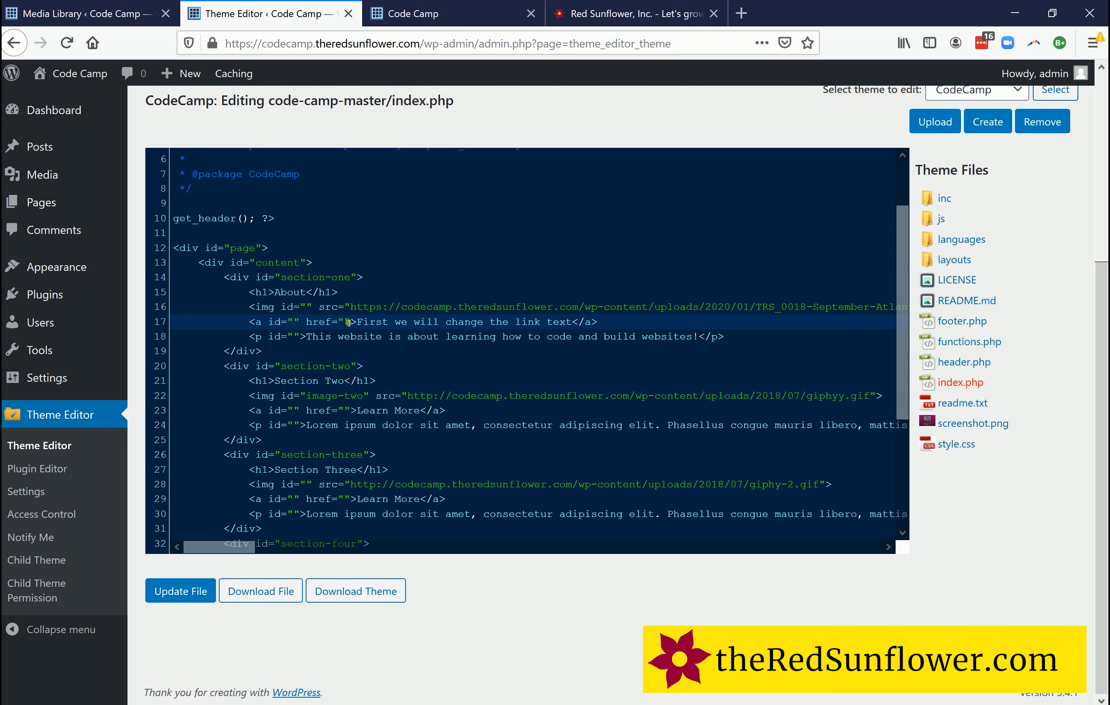
{"action": "right_click", "coordinate": [347, 321]}
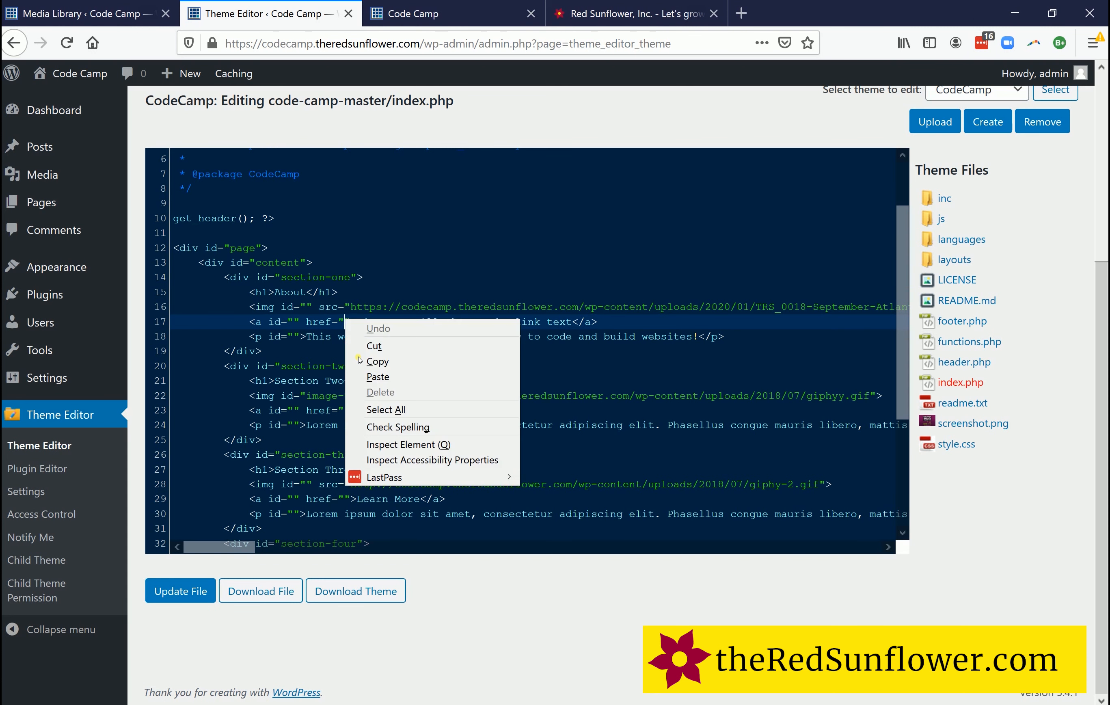
{"action": "left_click", "coordinate": [377, 361]}
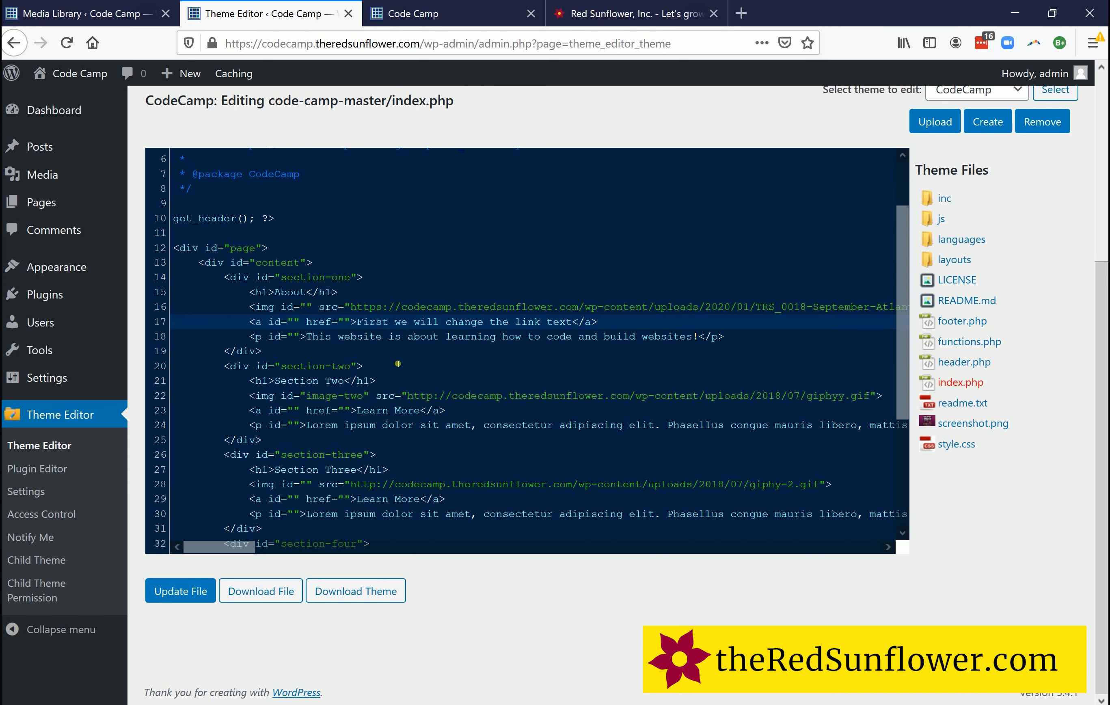
{"action": "type", "text": "https://theredsunflower.com/"}
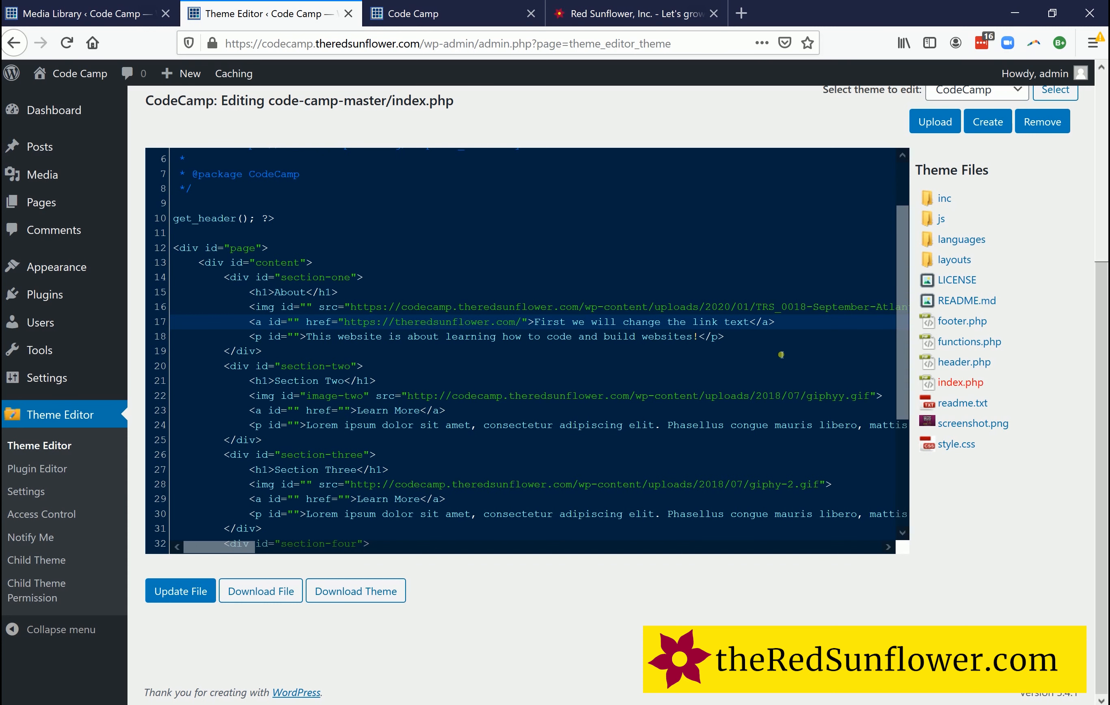
- Append ', now we make it go to theRedSunflower.com' to the link text and save
{"action": "type", "text": ","}
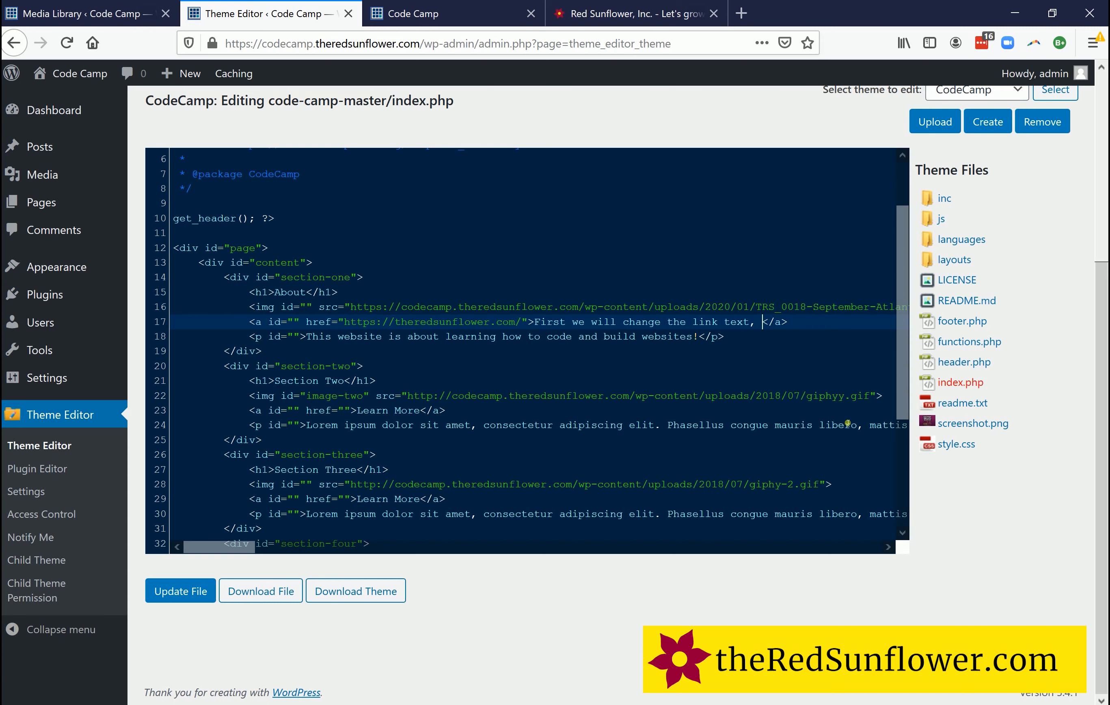
{"action": "type", "text": "now we make it go to theRedSunfl"}
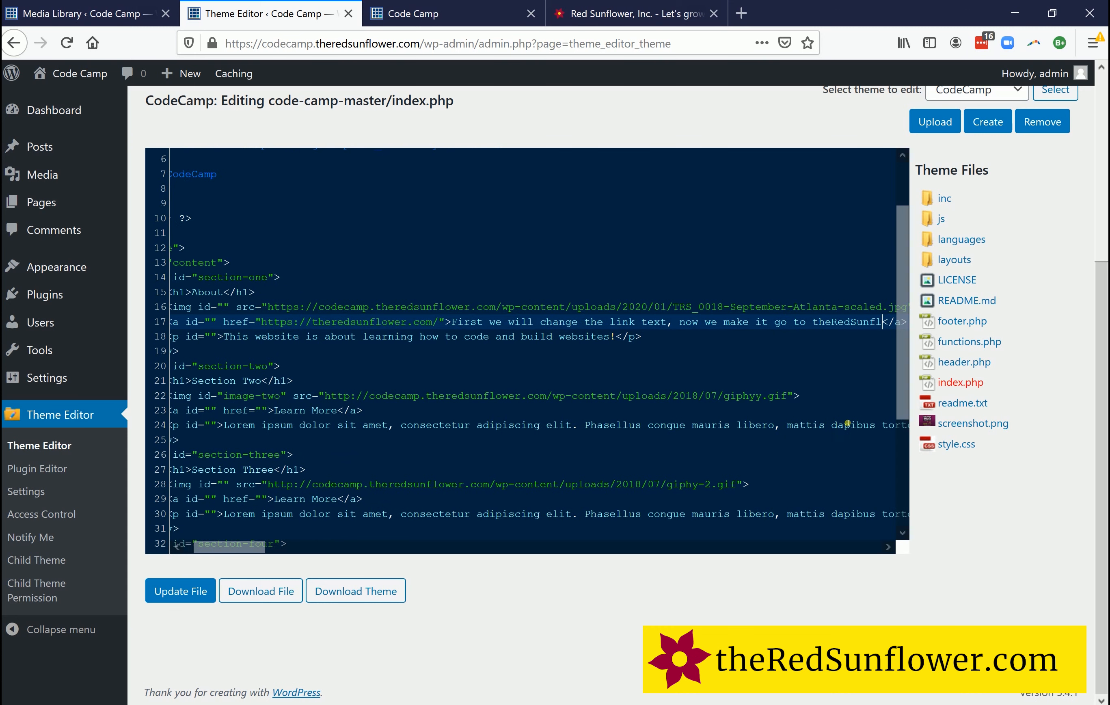
{"action": "scroll", "scroll_direction": "right", "scroll_amount": 3}
{"action": "type", "text": "ower.com"}
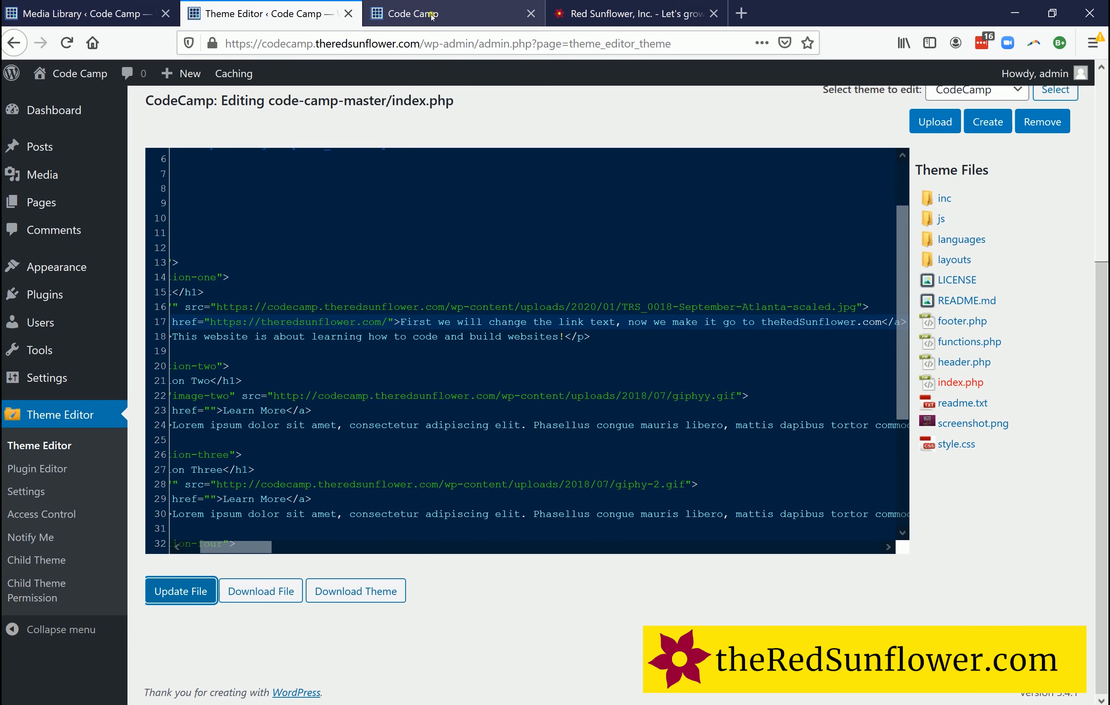
{"action": "left_click", "coordinate": [432, 13]}
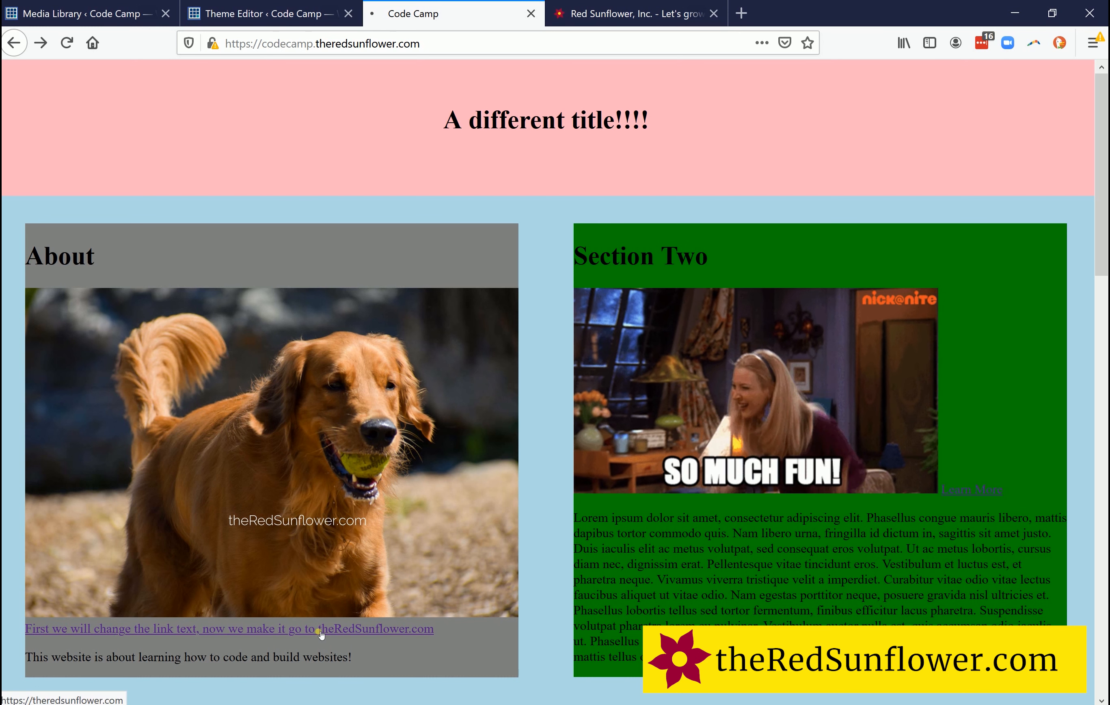
- Follow the About link to theredsunflower.com and go to its Code Camp page
{"action": "left_click", "coordinate": [320, 628]}
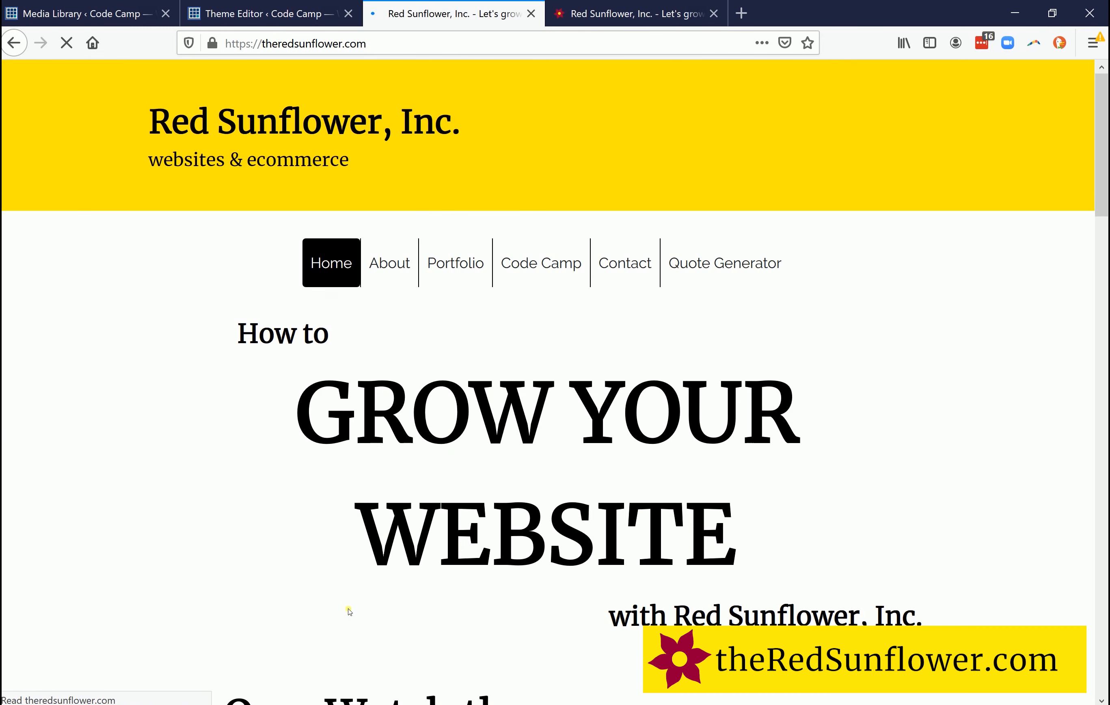
{"action": "left_click", "coordinate": [543, 262]}
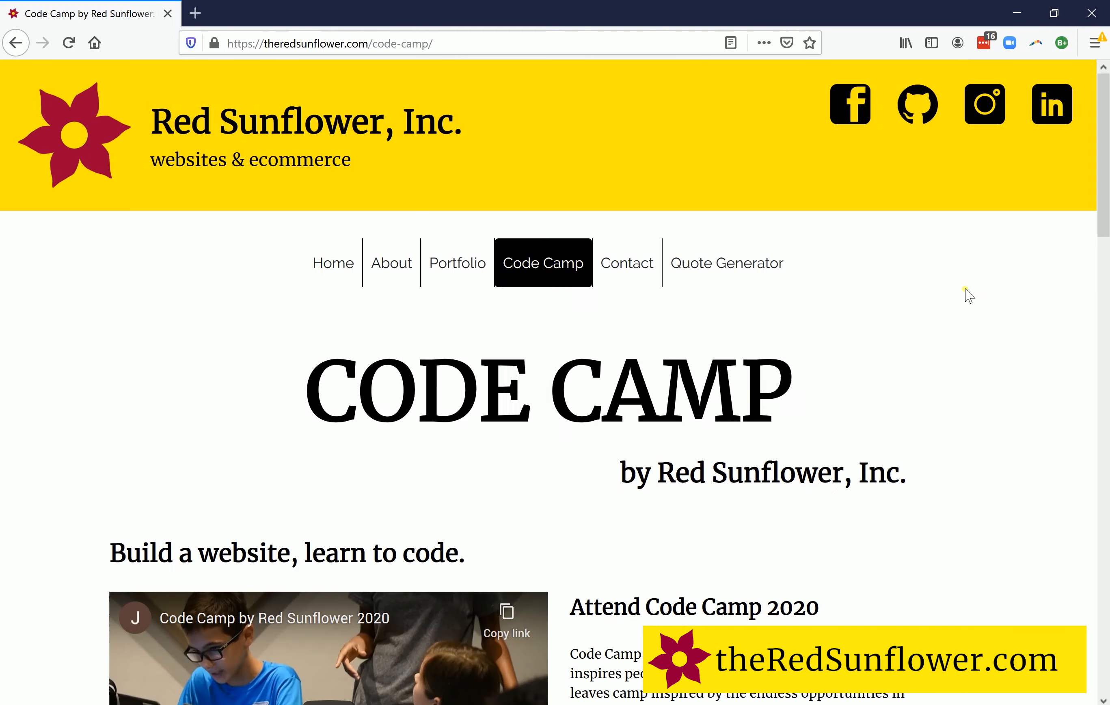
- Scroll down the Code Camp page to the Writing CSS at Code Camp article's CSS code sample
{"action": "scroll", "scroll_direction": "down", "scroll_amount": 3}
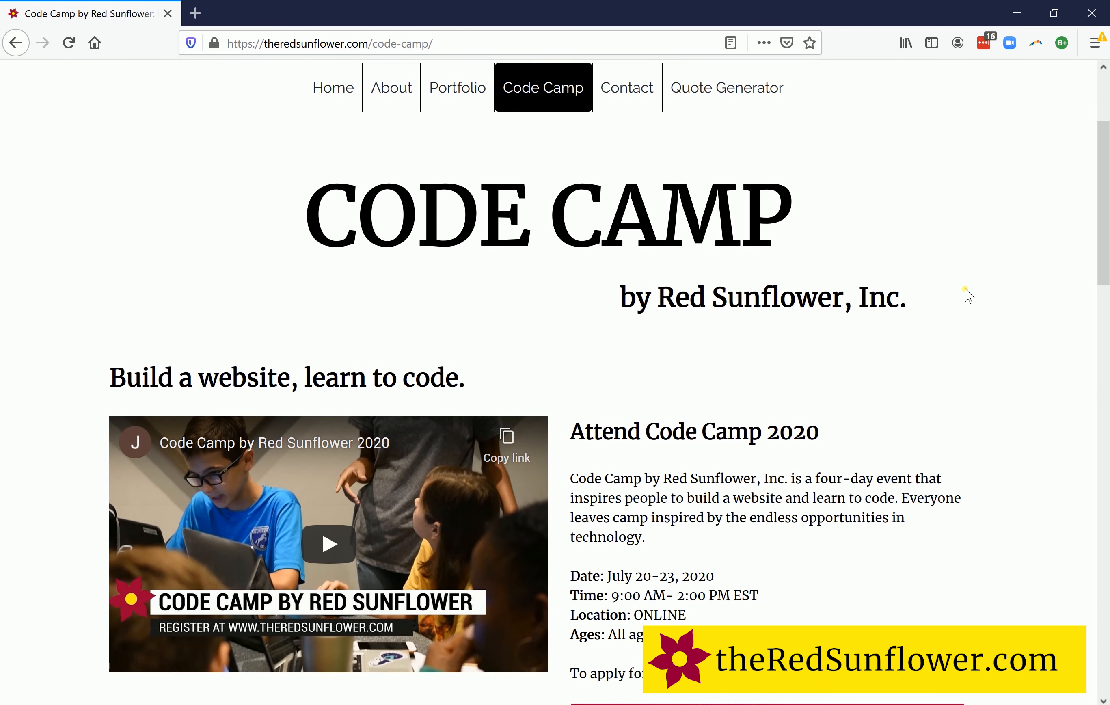
{"action": "scroll", "scroll_direction": "down", "scroll_amount": 3}
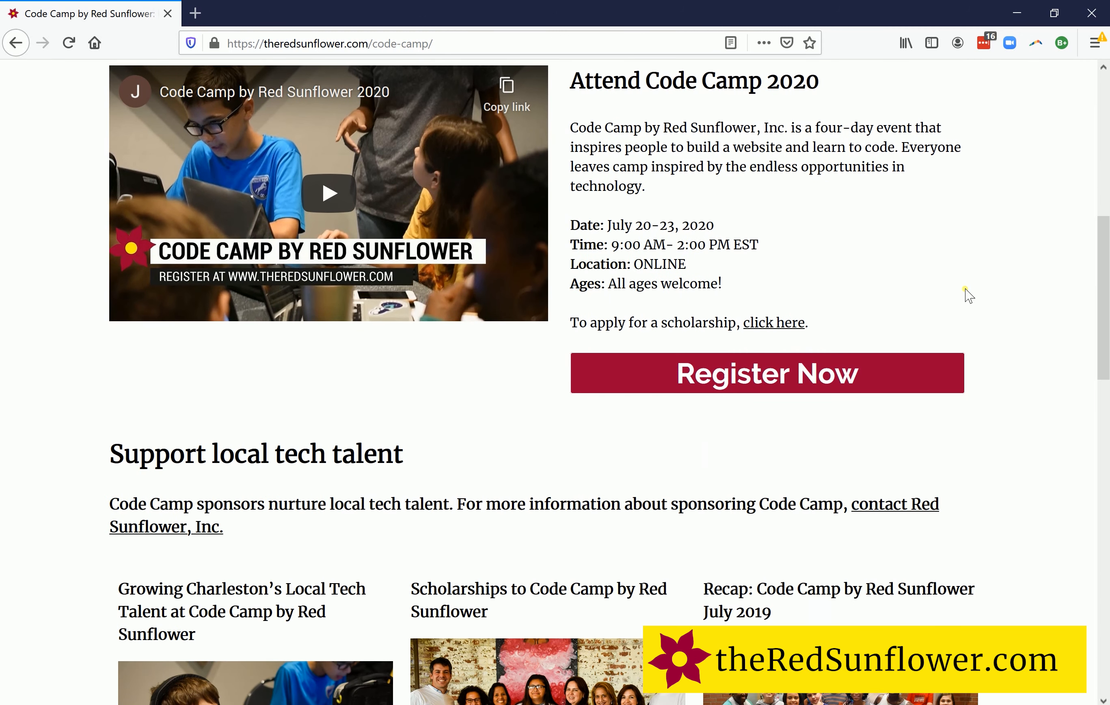
{"action": "scroll", "scroll_direction": "down", "scroll_amount": 3}
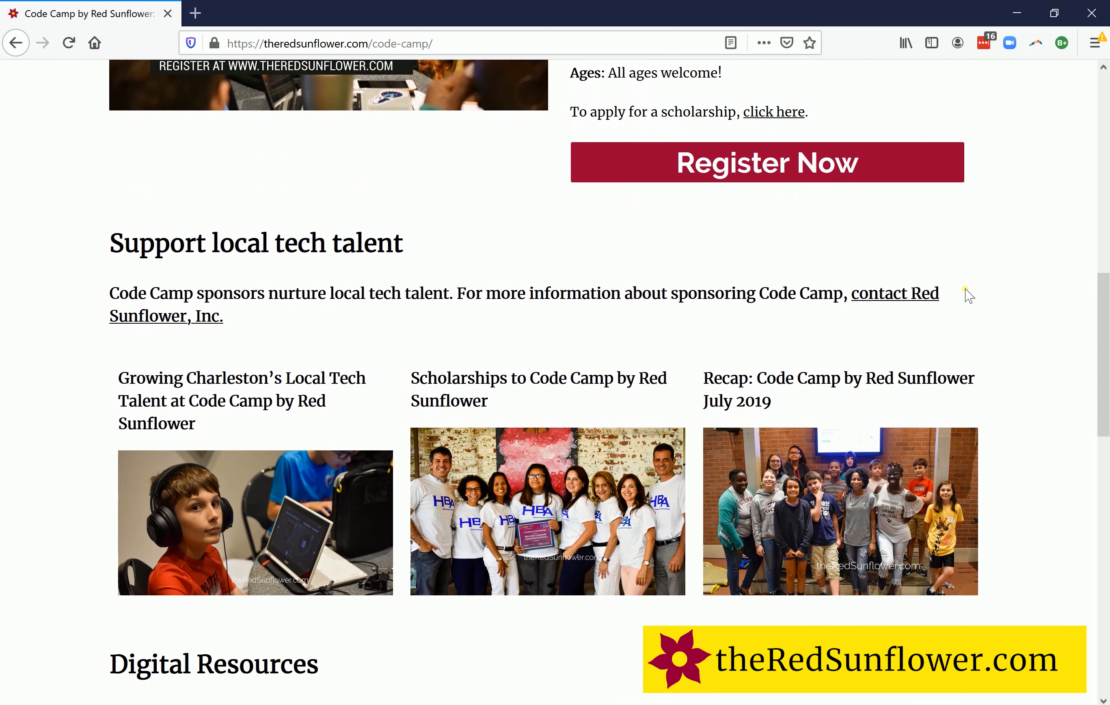
{"action": "scroll", "scroll_direction": "down", "scroll_amount": 3}
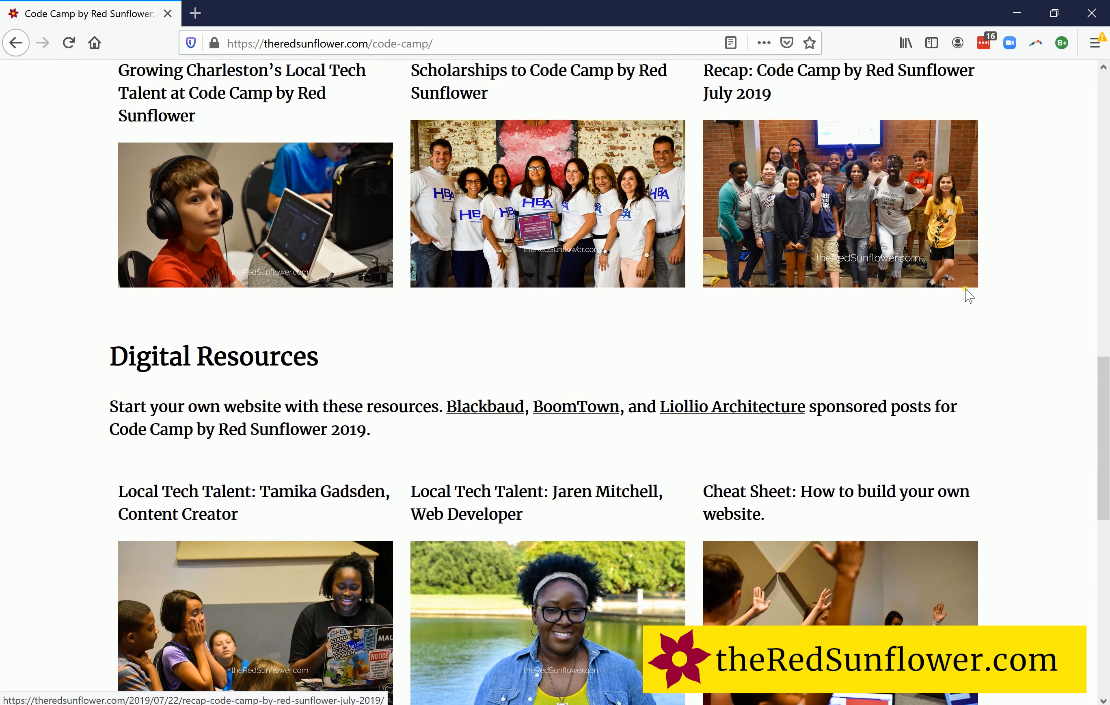
{"action": "scroll", "scroll_direction": "down", "scroll_amount": 3}
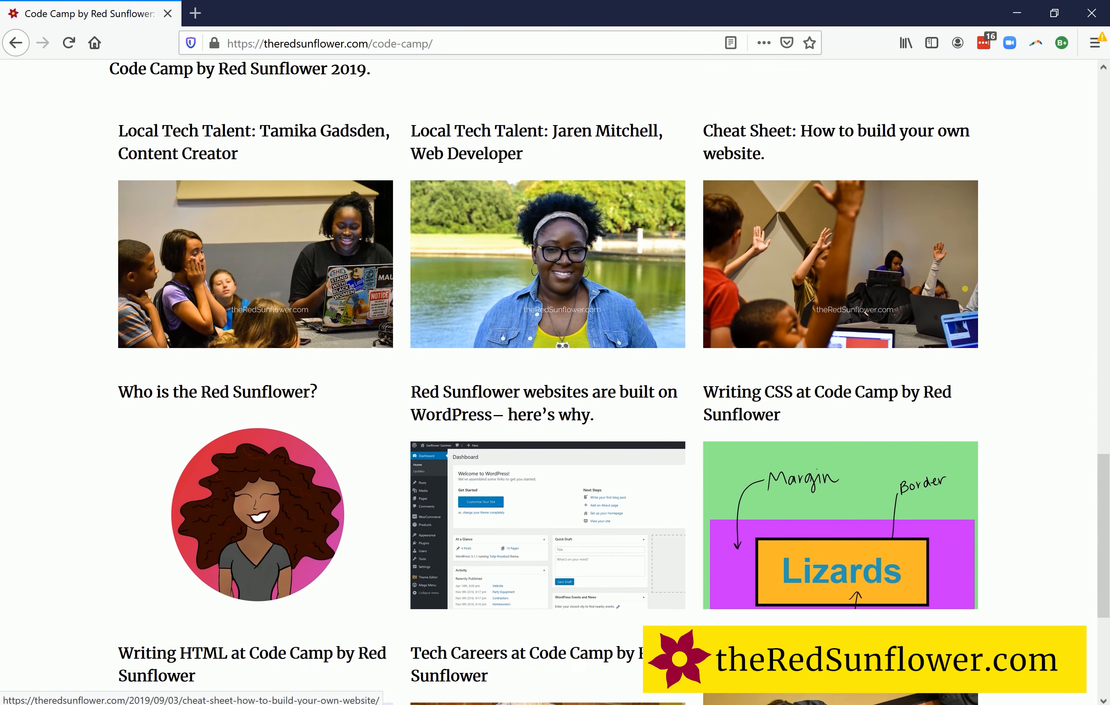
{"action": "scroll", "scroll_direction": "down", "scroll_amount": 3}
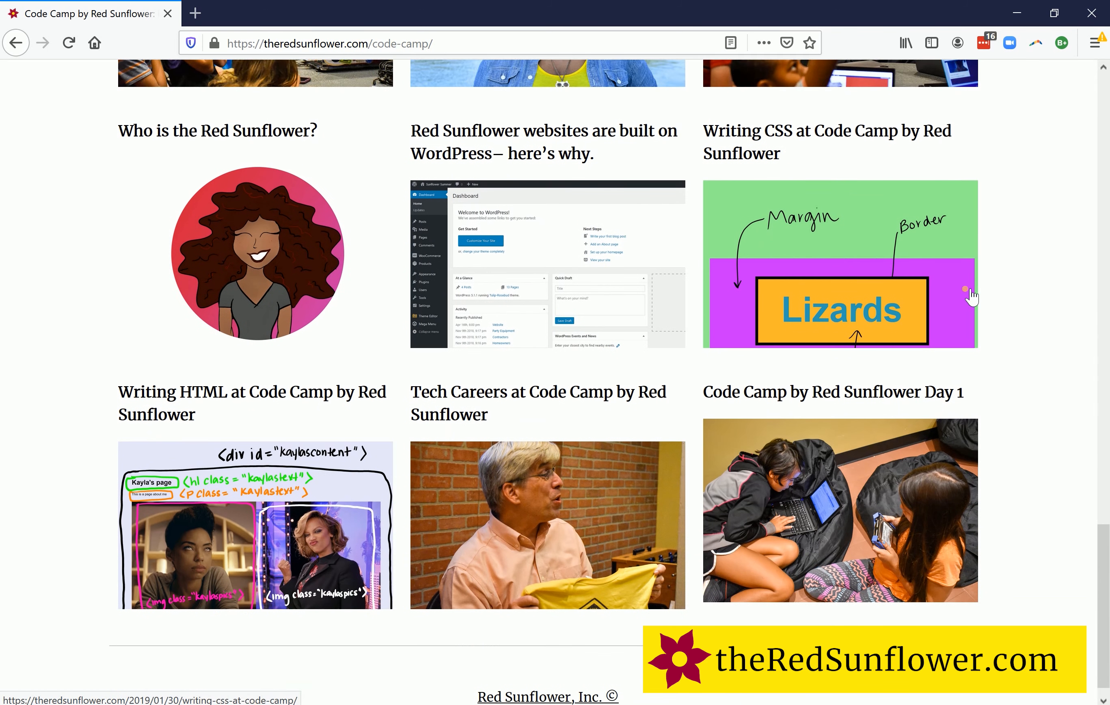
{"action": "scroll", "scroll_direction": "down", "scroll_amount": 3}
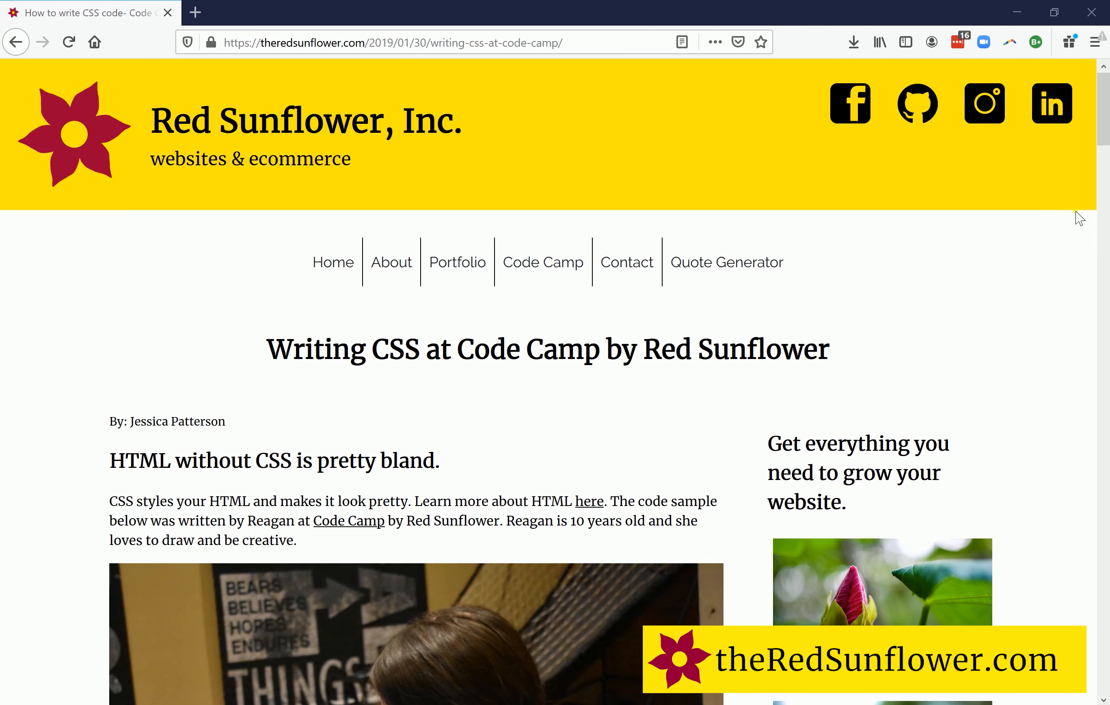
{"action": "scroll", "scroll_direction": "down", "scroll_amount": 3}
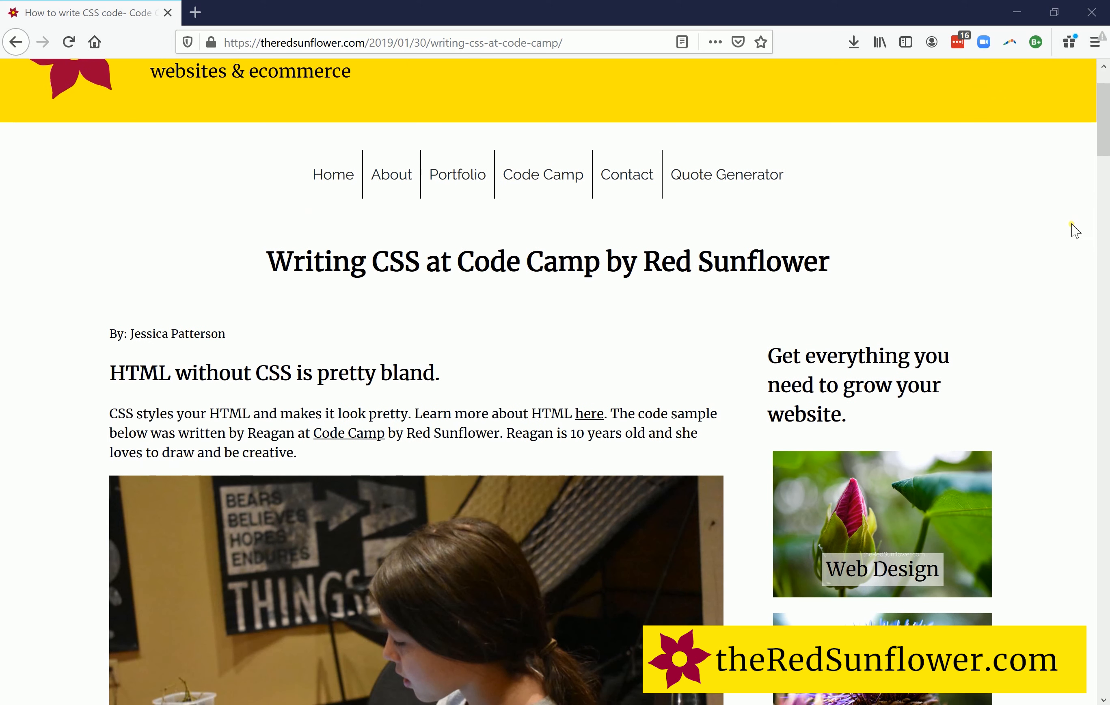
{"action": "scroll", "scroll_direction": "down", "scroll_amount": 3}
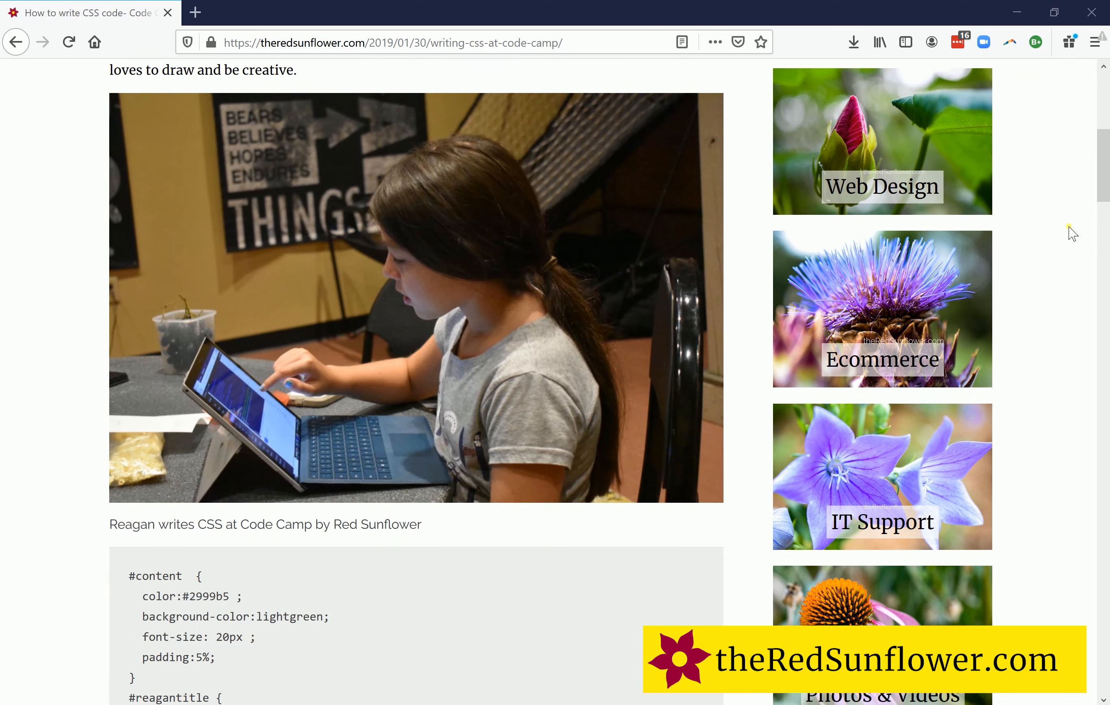